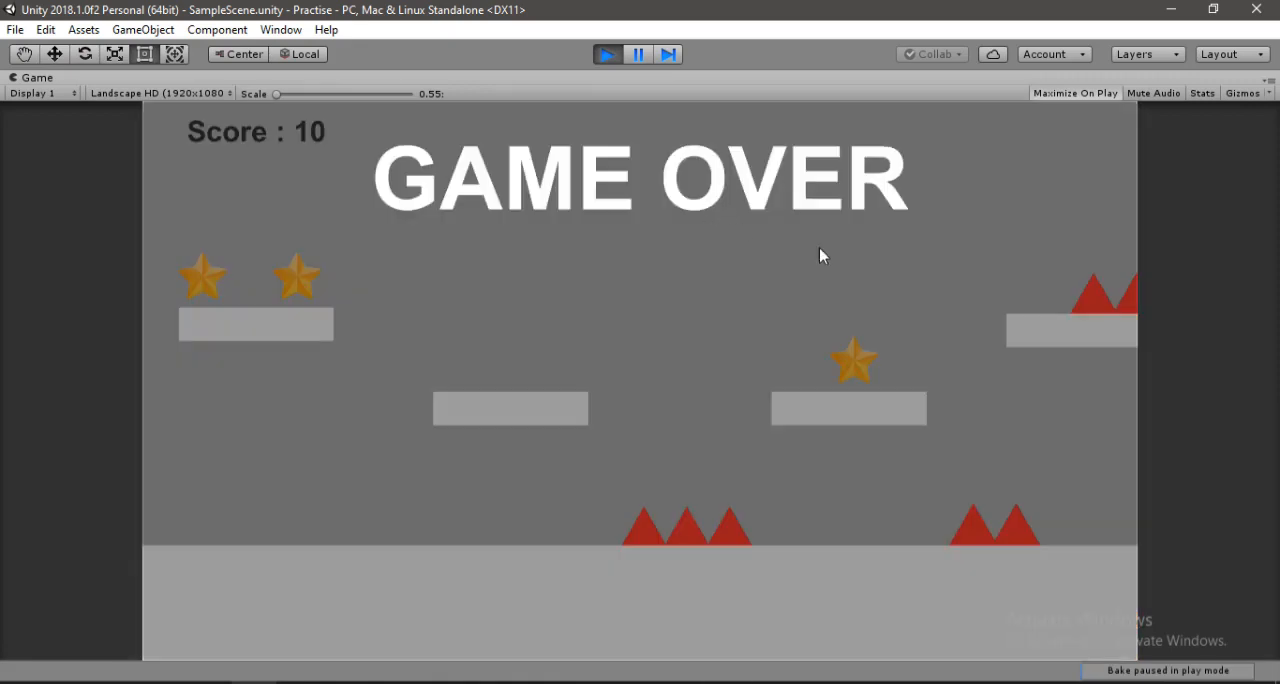
pyautogui.moveTo(630, 462)
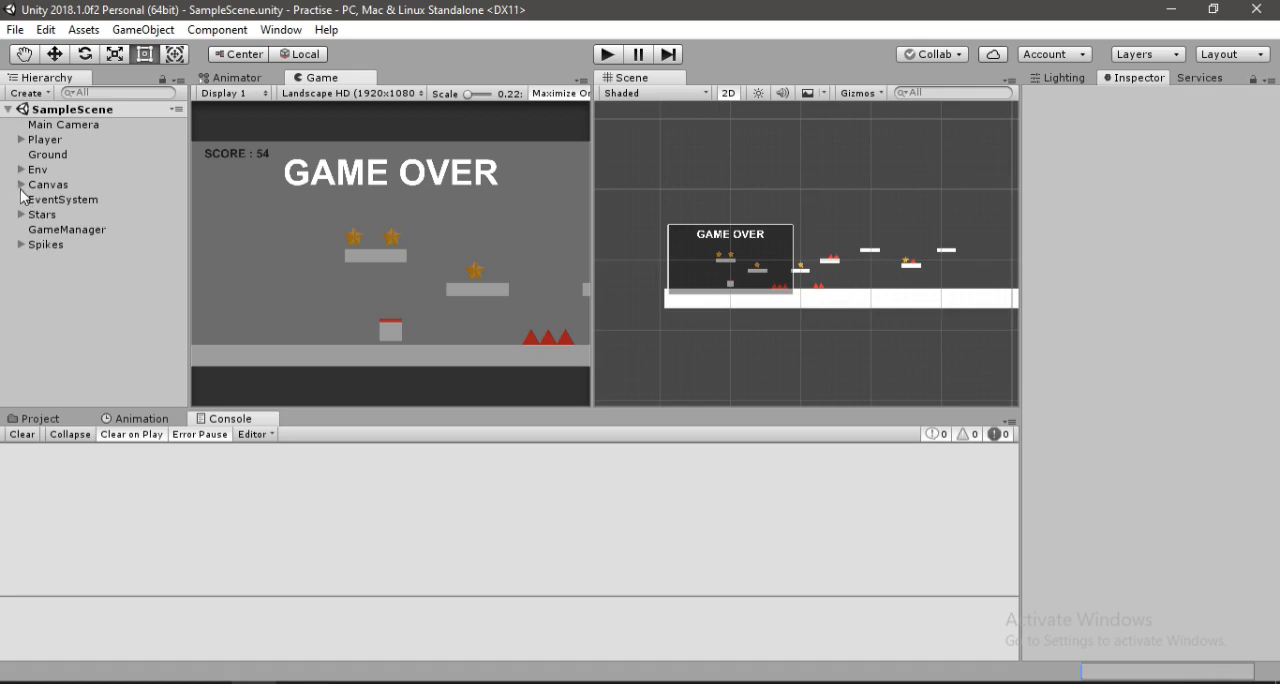
# Add a UI Button under the Canvas Panel and rename it Restart.
pyautogui.click(56, 214)
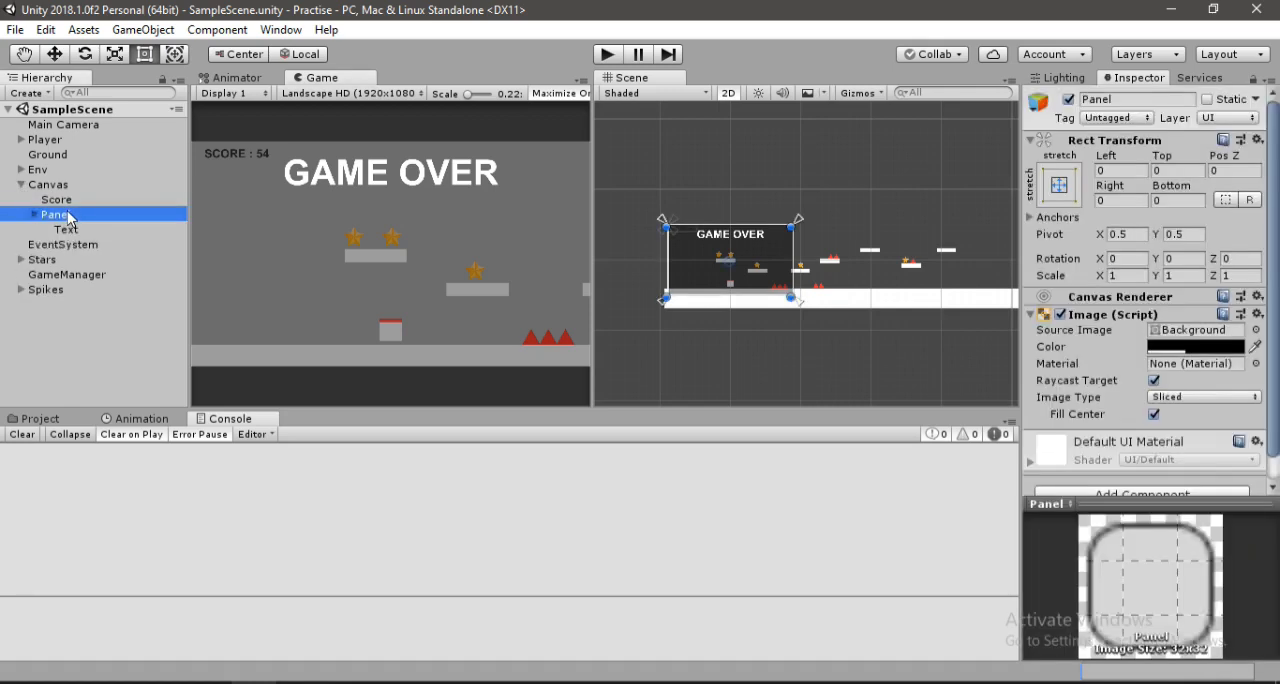
pyautogui.rightClick(55, 214)
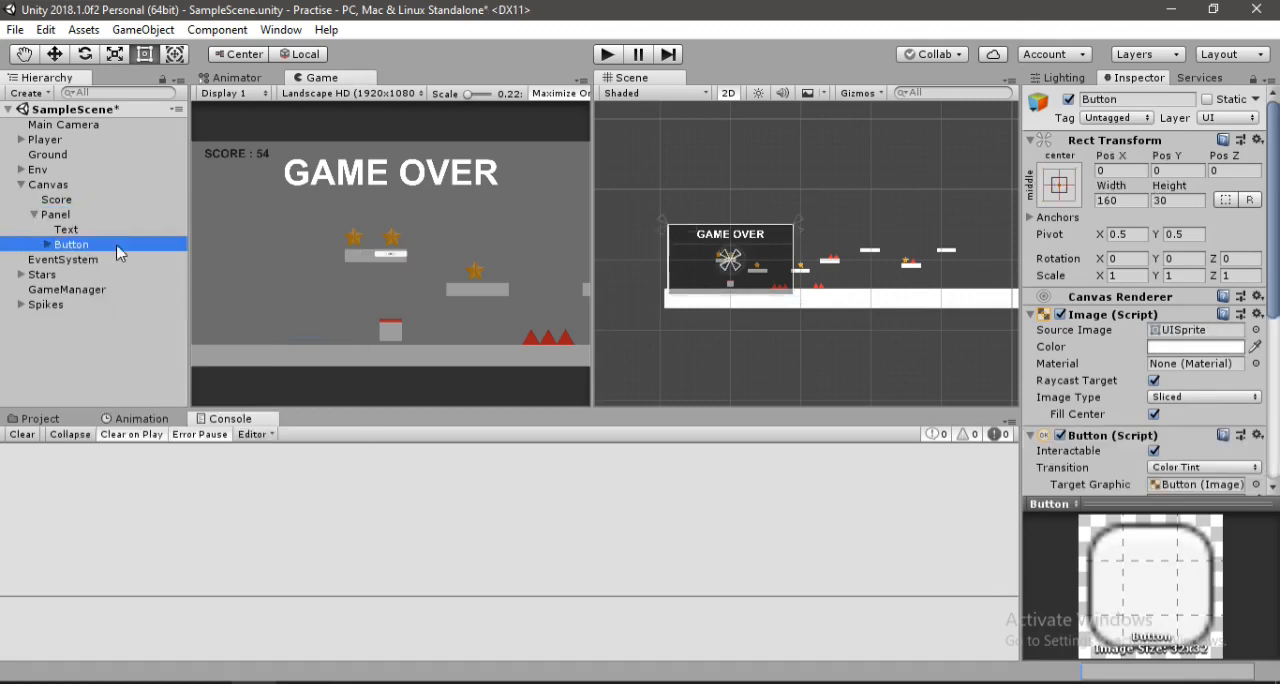
pyautogui.doubleClick(70, 244)
pyautogui.write('R')
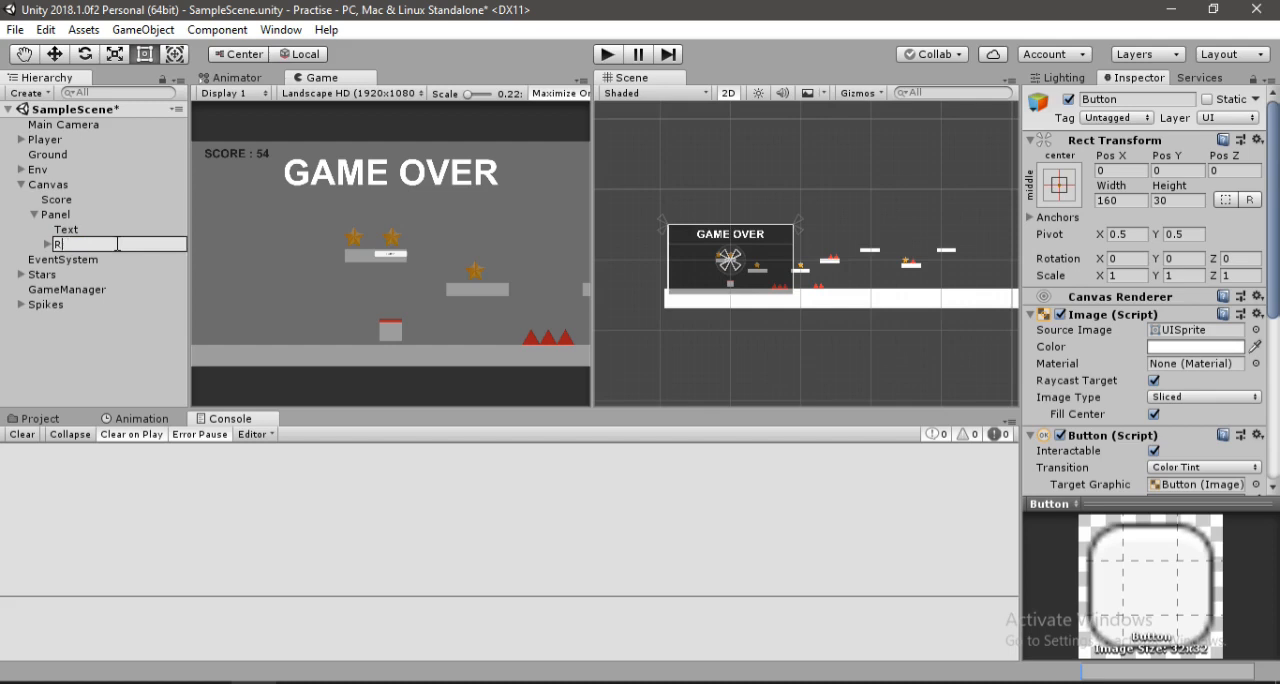
pyautogui.write('estart')
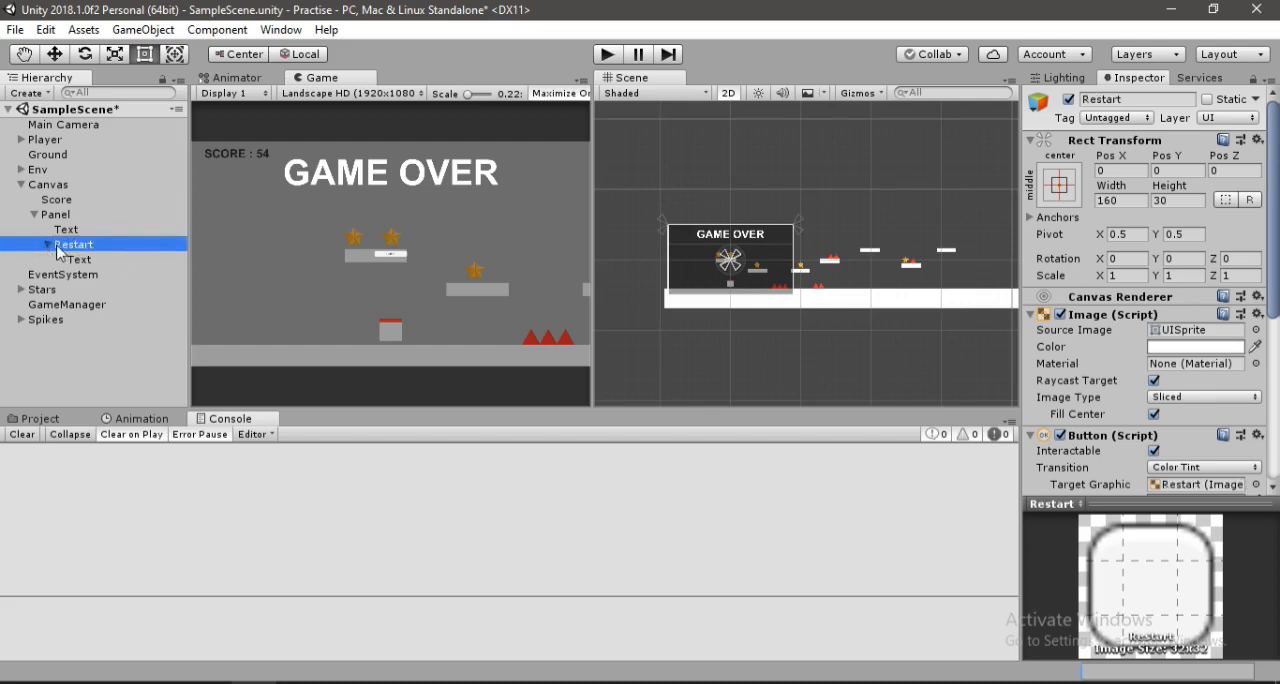
# Set the Restart button to 400 by 100 and drag it down to about Pos Y -172.
pyautogui.click(79, 259)
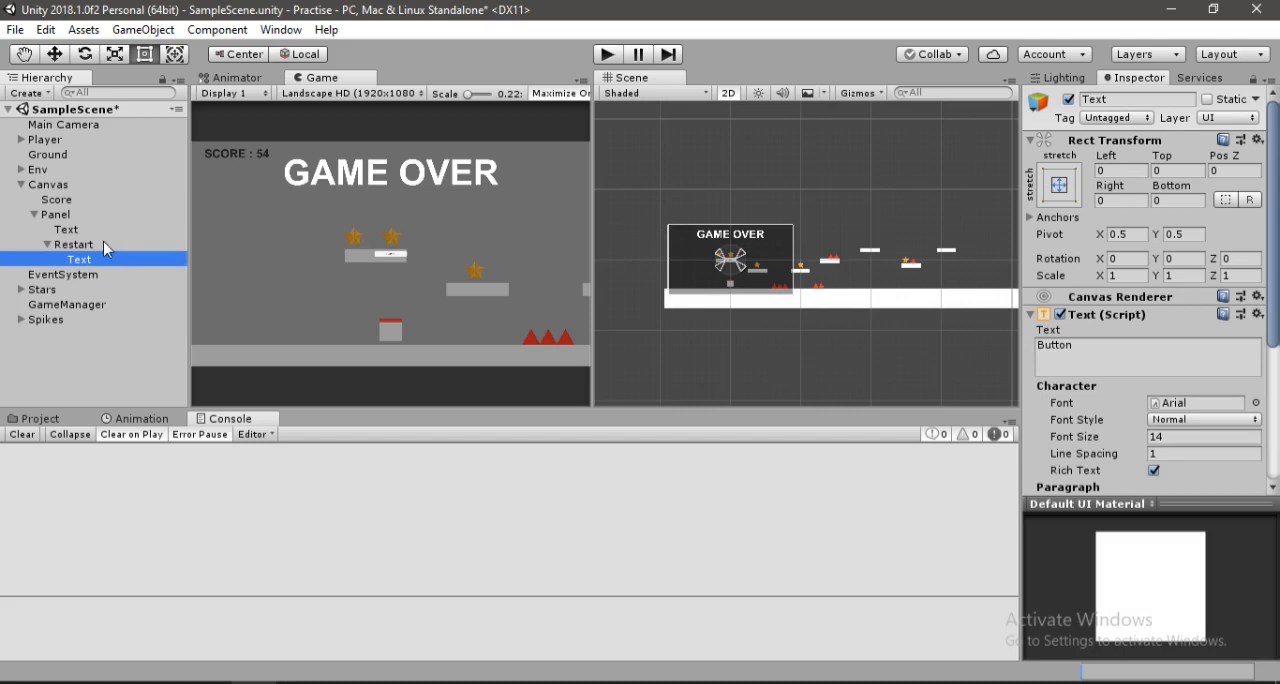
pyautogui.click(72, 244)
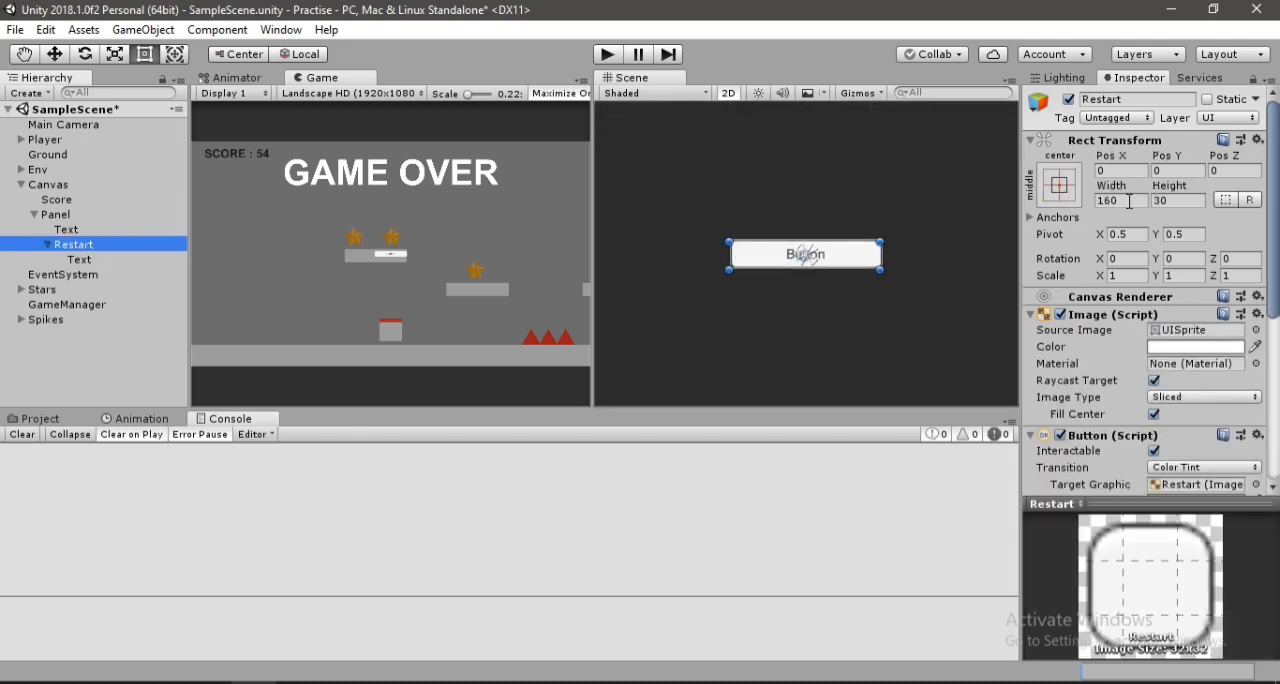
pyautogui.write('300')
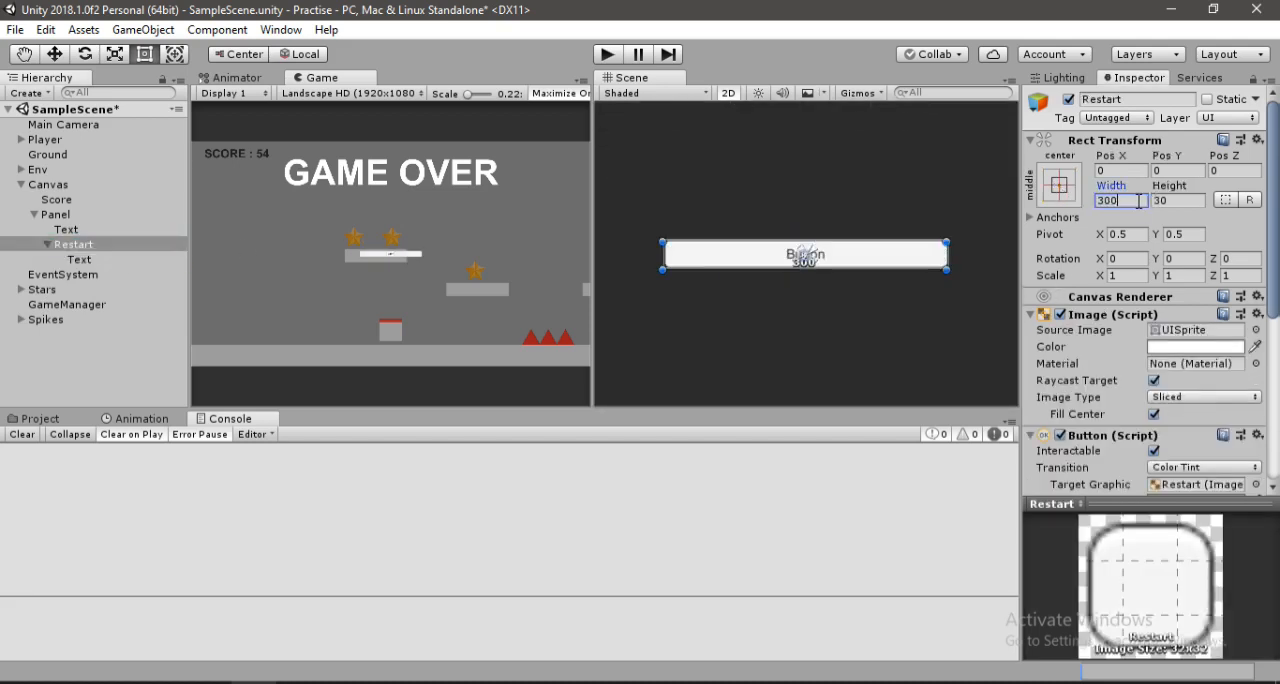
pyautogui.write('80')
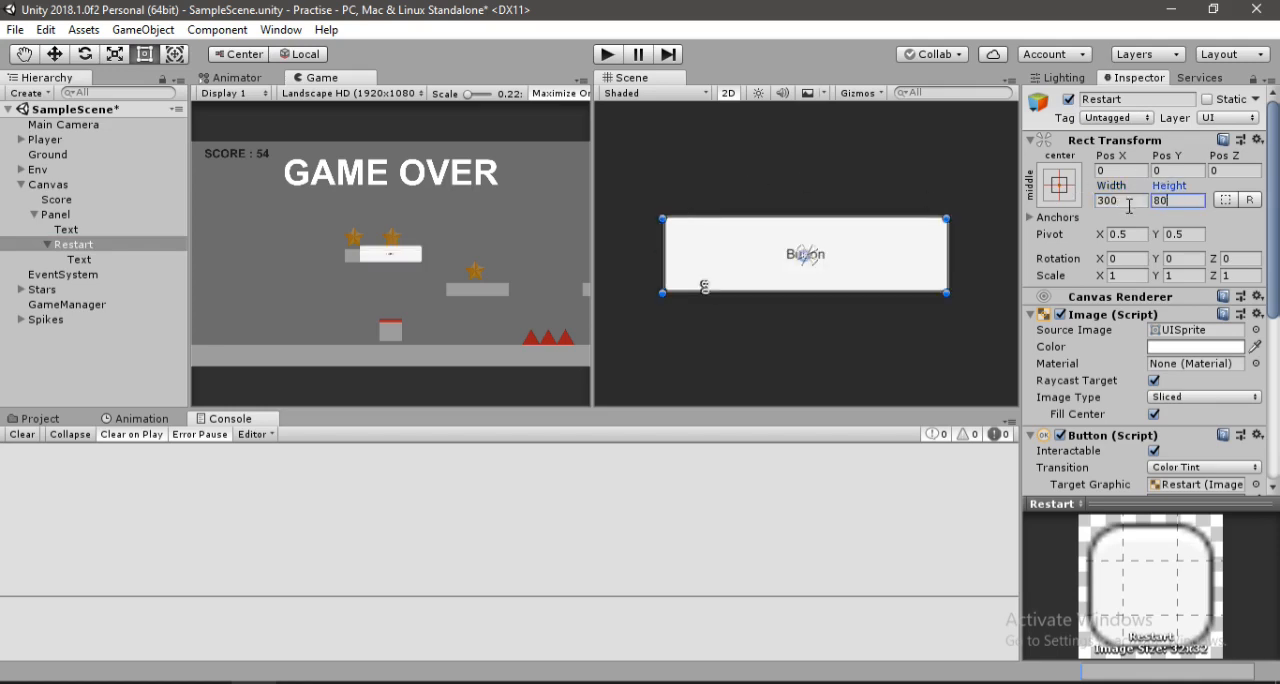
pyautogui.write('400')
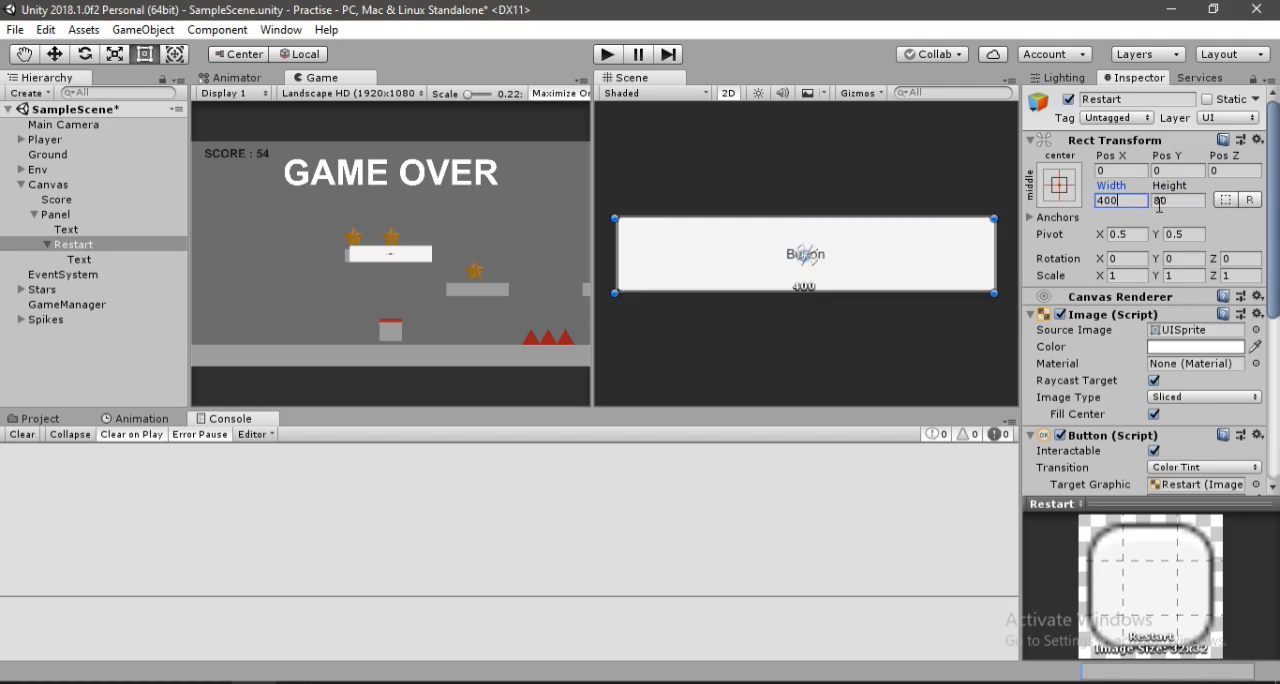
pyautogui.write('100')
pyautogui.click(1178, 170)
pyautogui.write('-40')
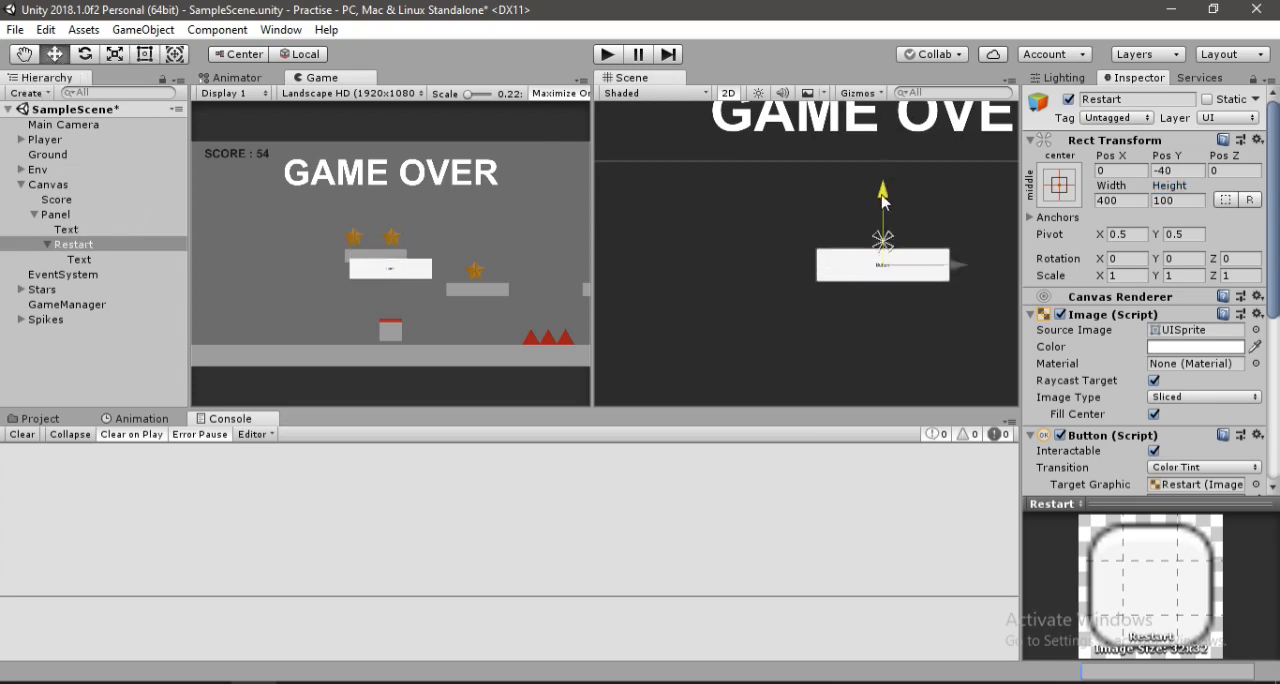
pyautogui.moveTo(883, 190); pyautogui.dragTo(883, 240)
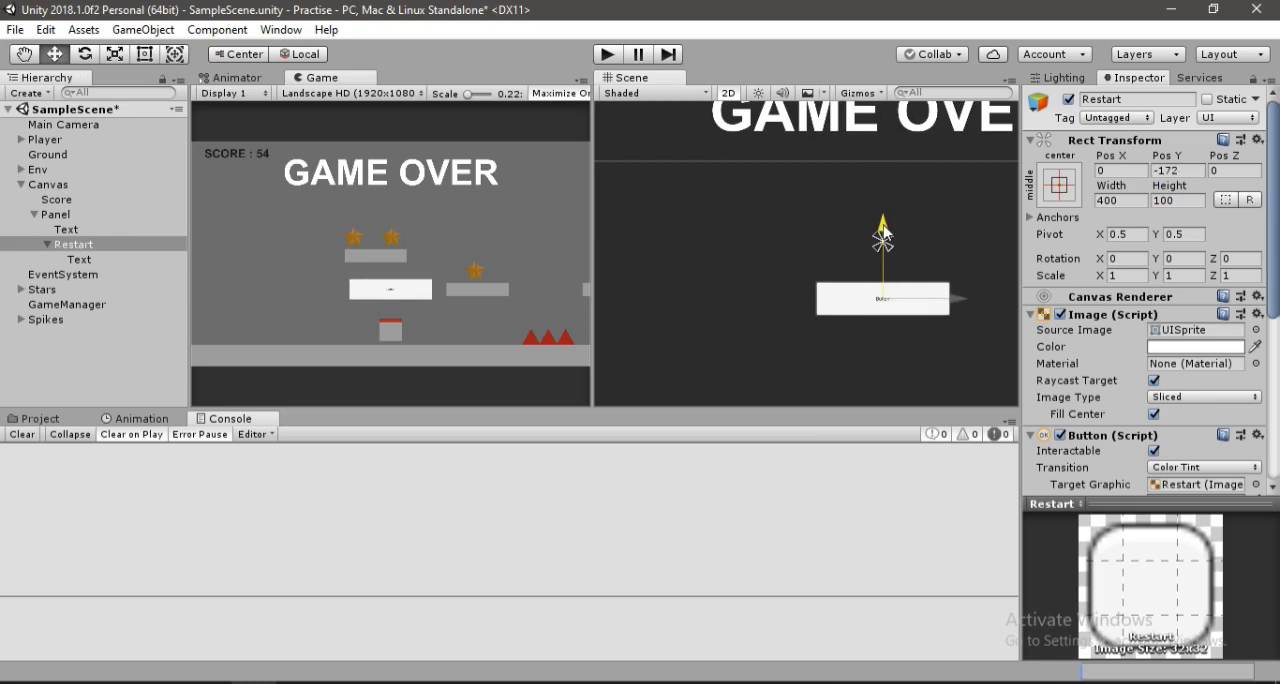
pyautogui.click(78, 259)
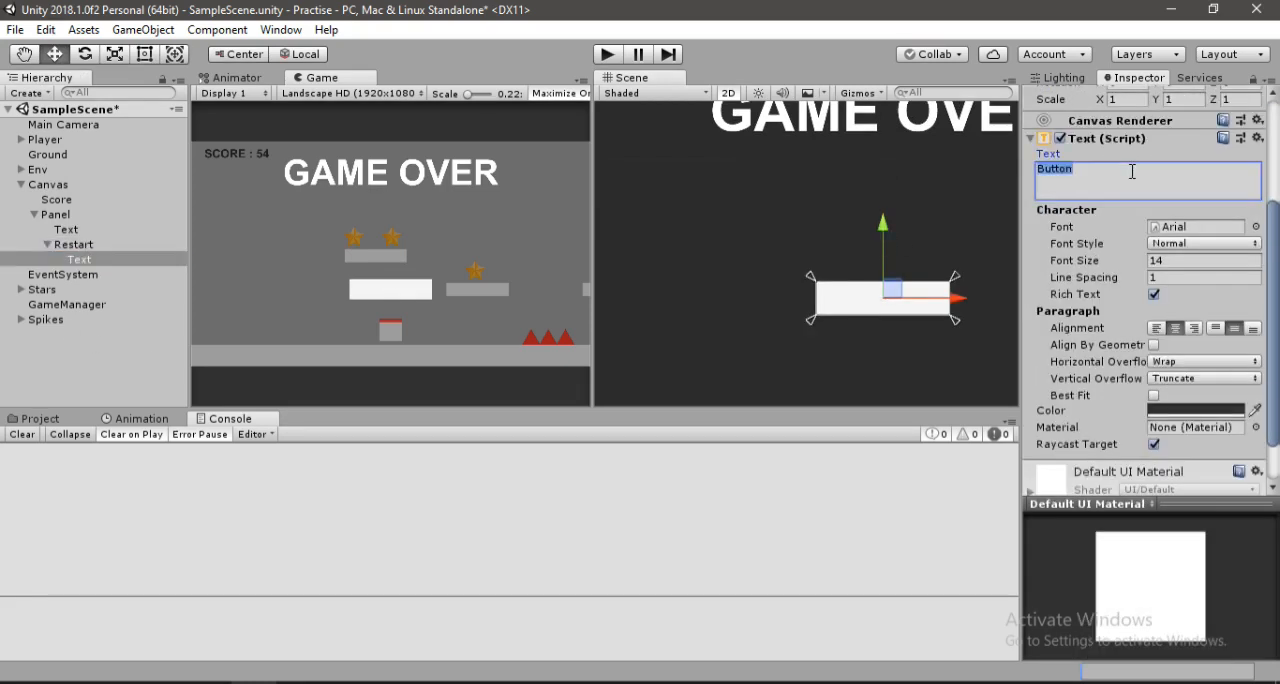
# Set the button label to RESTART in bold with Best Fit enabled.
pyautogui.write('RESTARY')
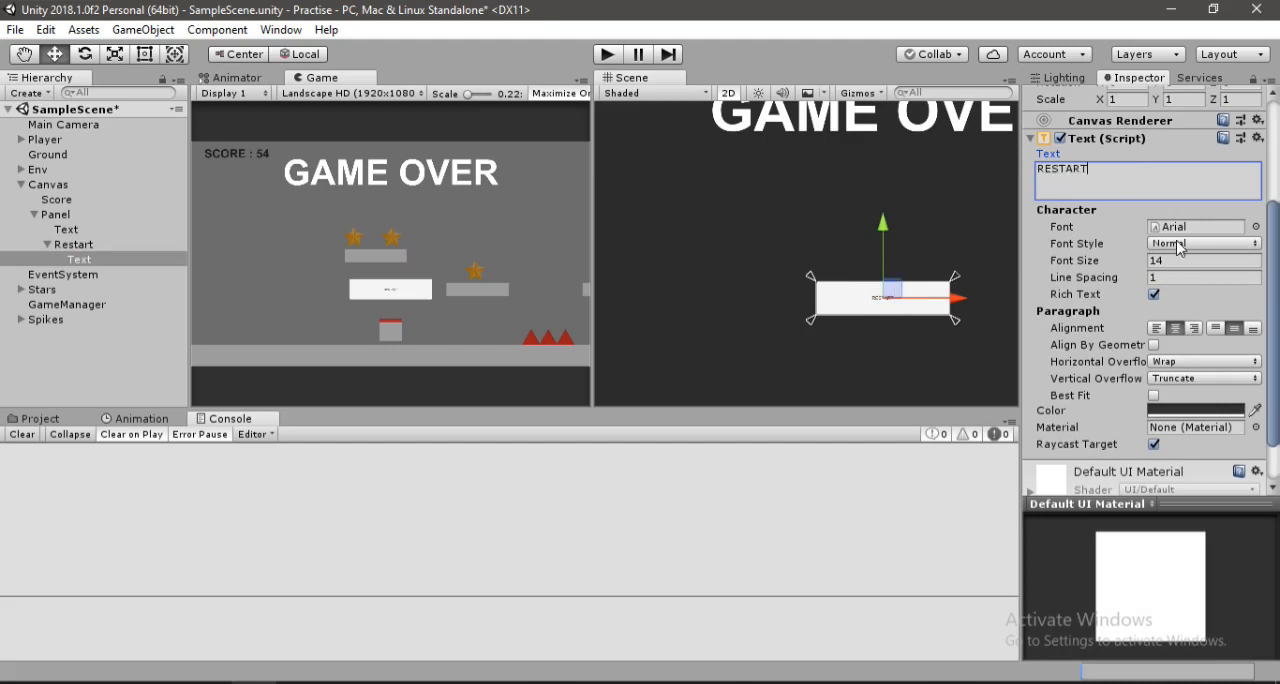
pyautogui.click(1203, 243)
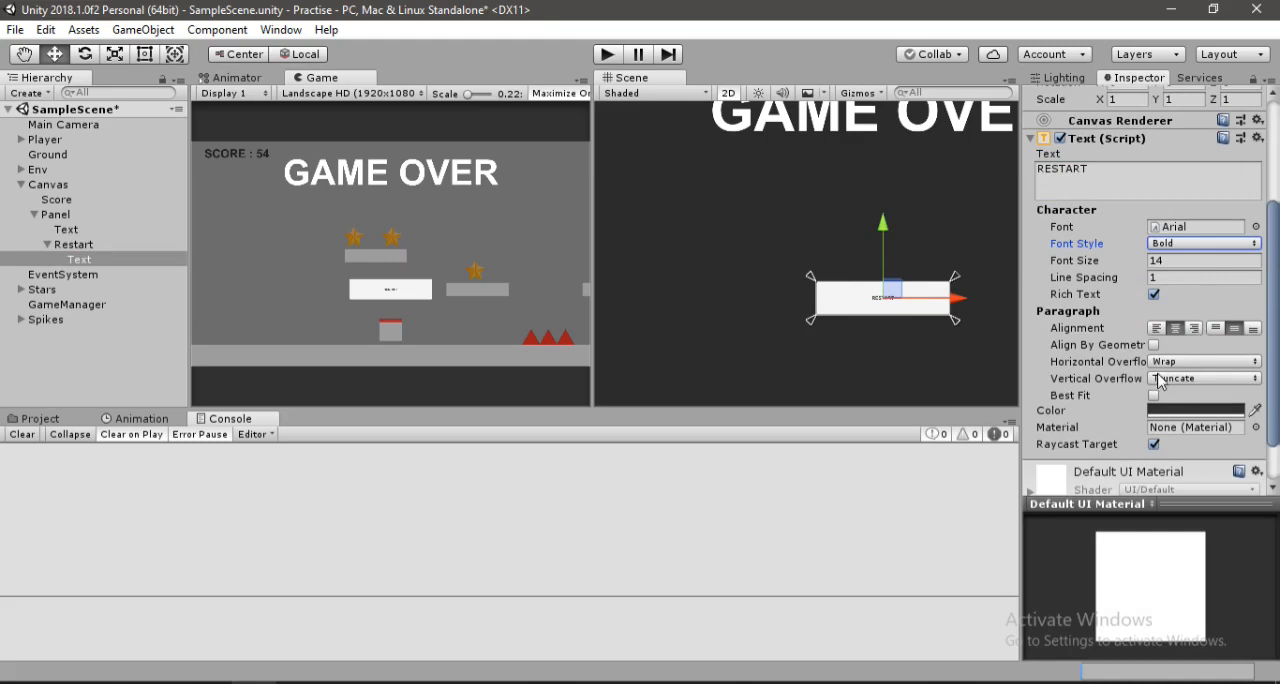
pyautogui.click(1153, 395)
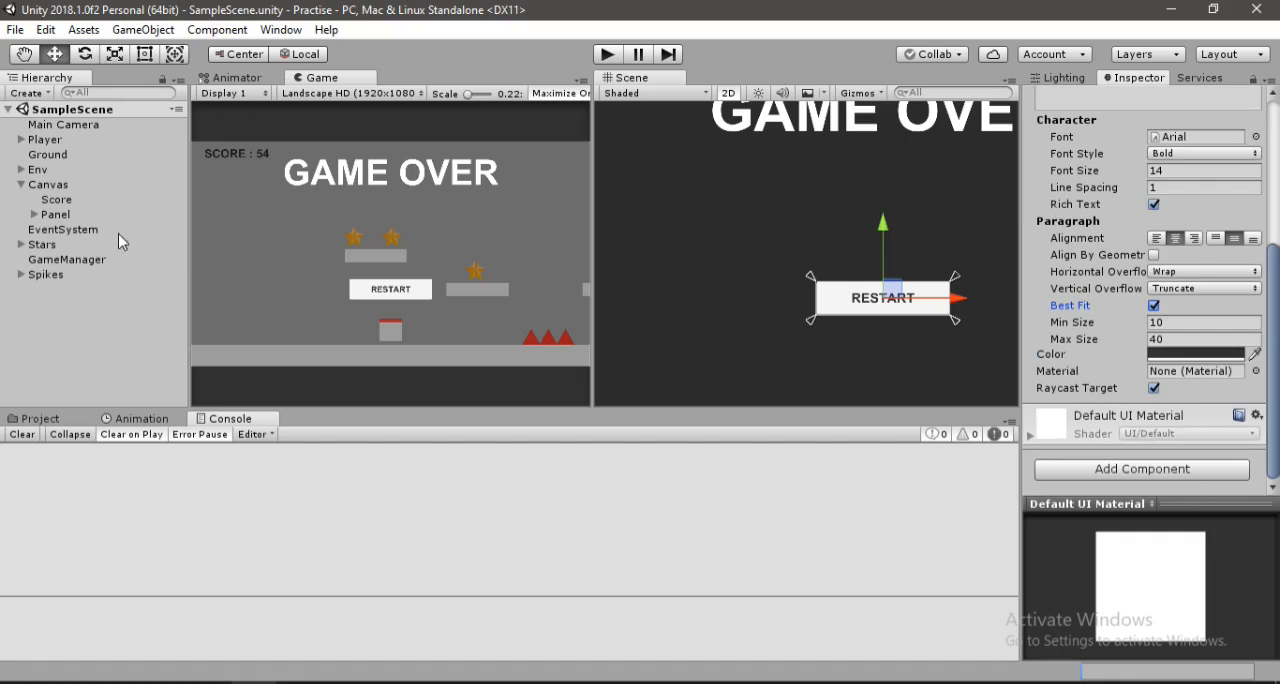
# Add an empty entry to the Restart button's On Click() event.
pyautogui.click(66, 229)
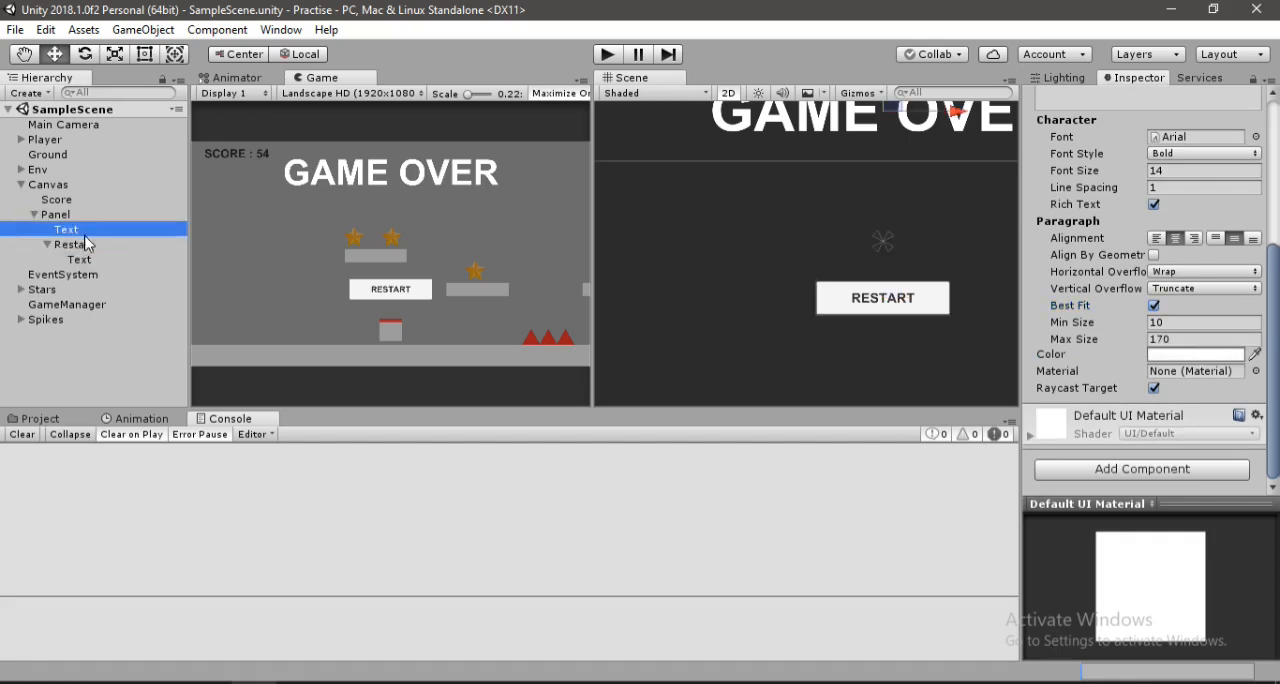
pyautogui.click(72, 244)
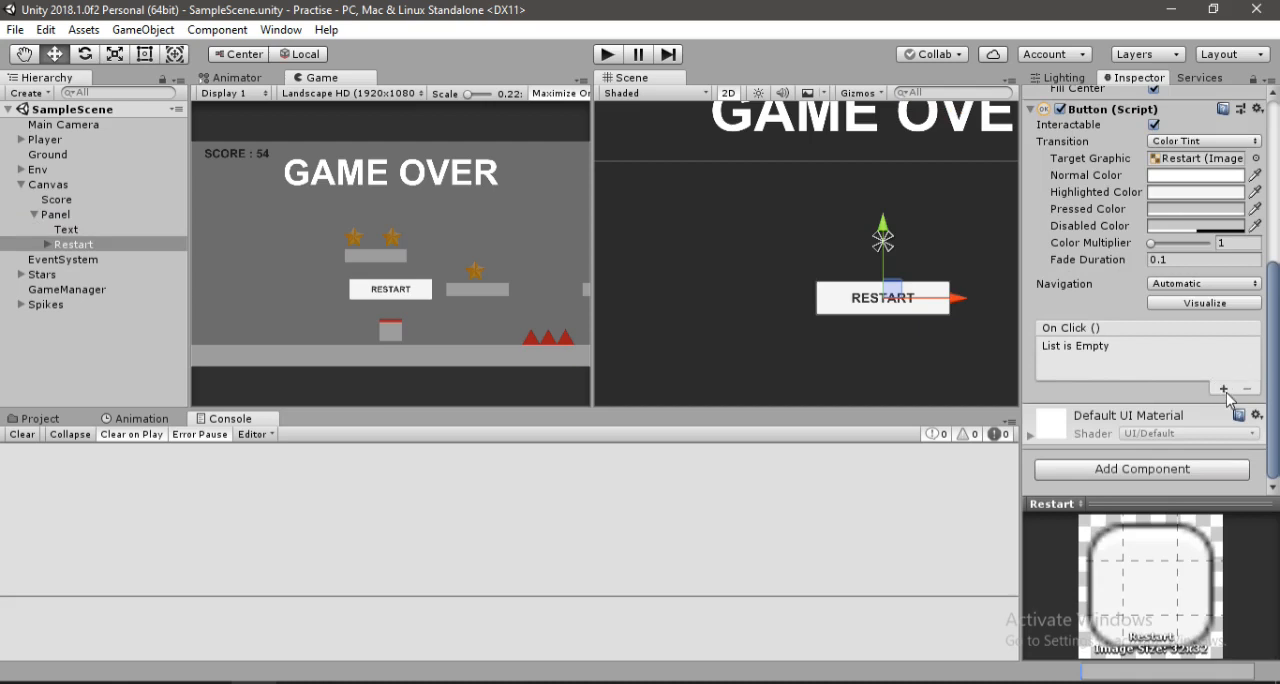
pyautogui.click(1223, 388)
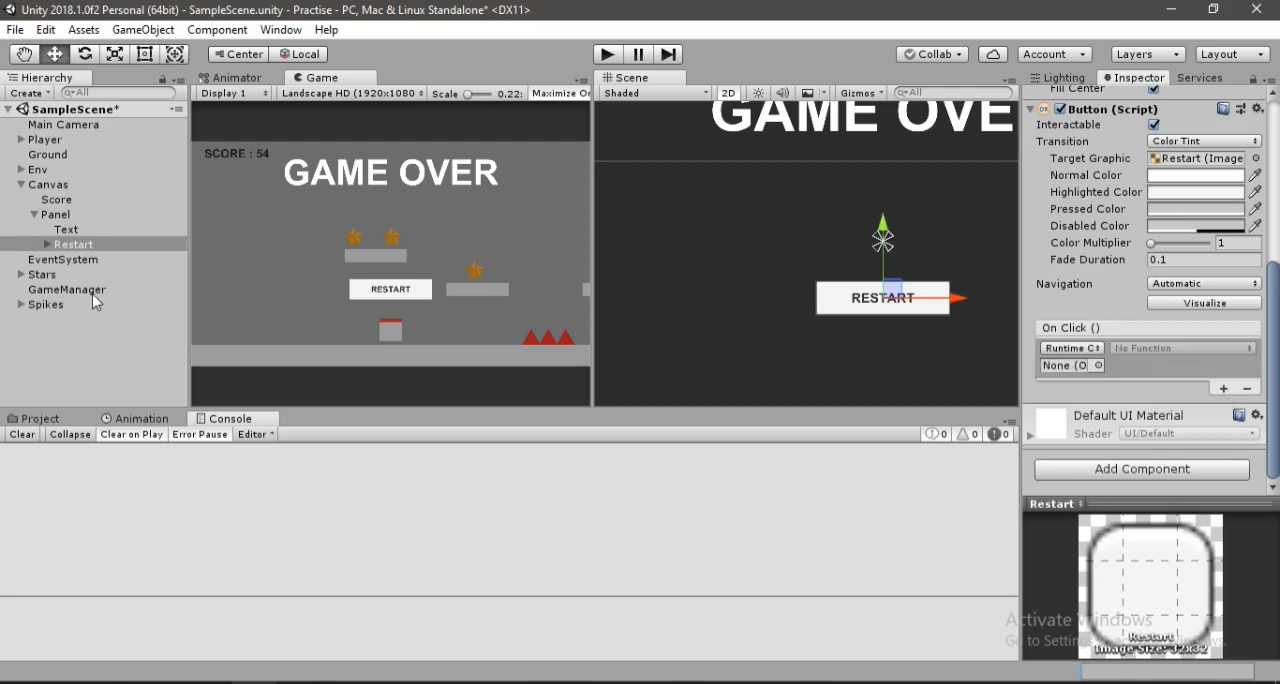
pyautogui.moveTo(163, 367)
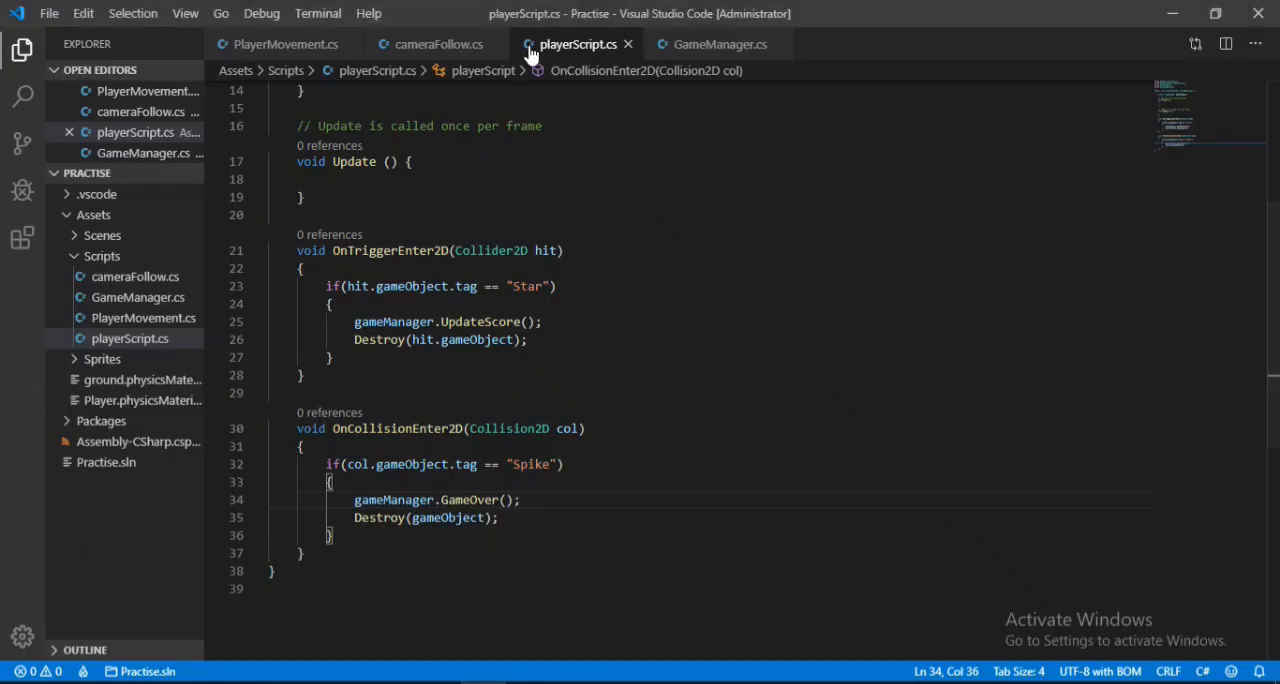
# Declare public void Restart() in GameManager.cs and add using UnityEngine.SceneManagement.
pyautogui.click(718, 44)
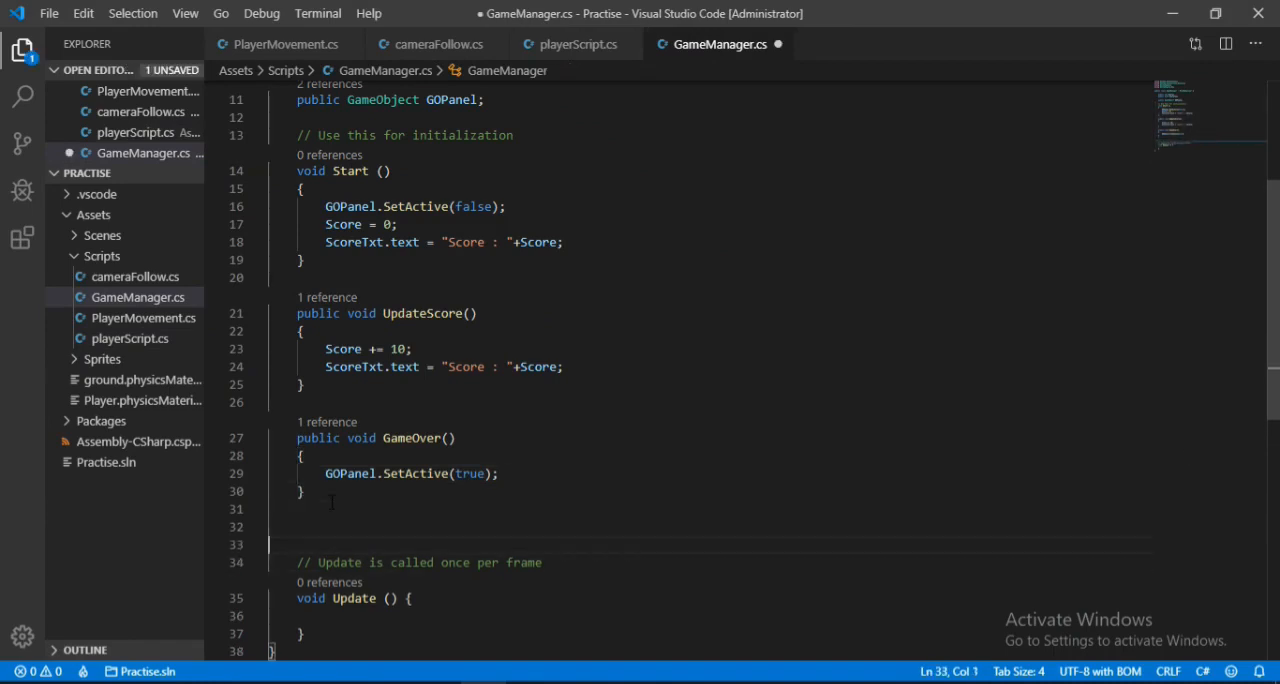
pyautogui.write('public')
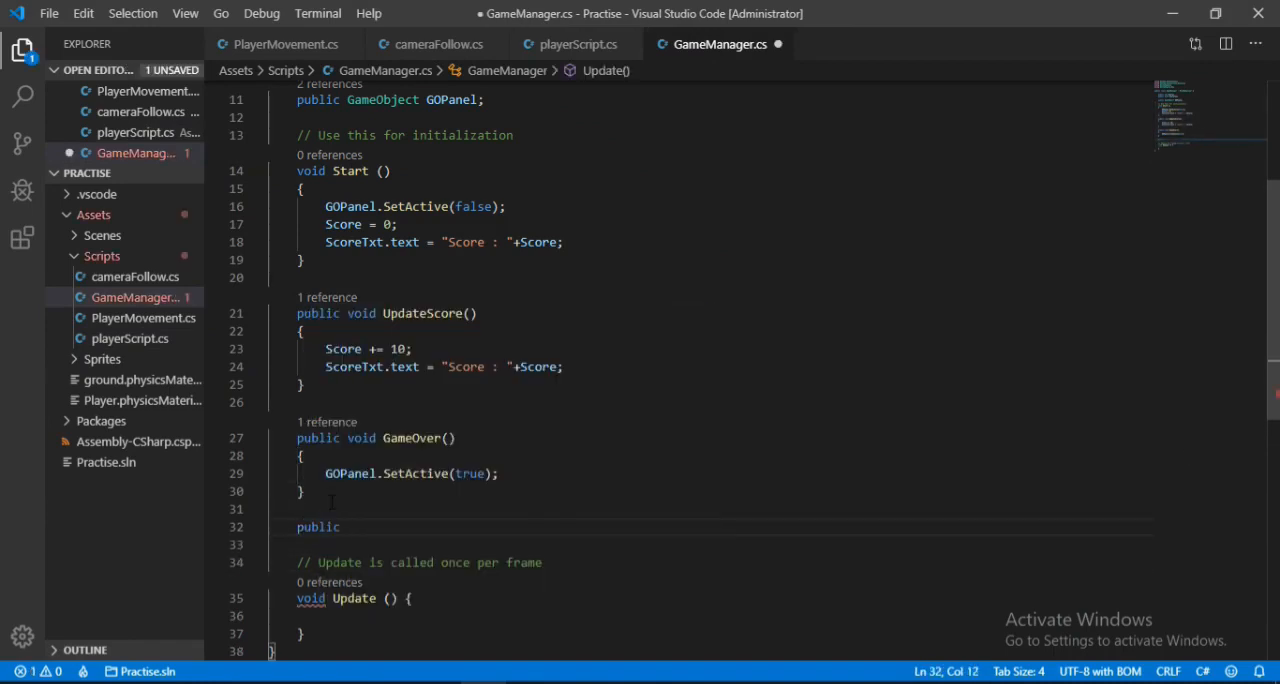
pyautogui.write('void R')
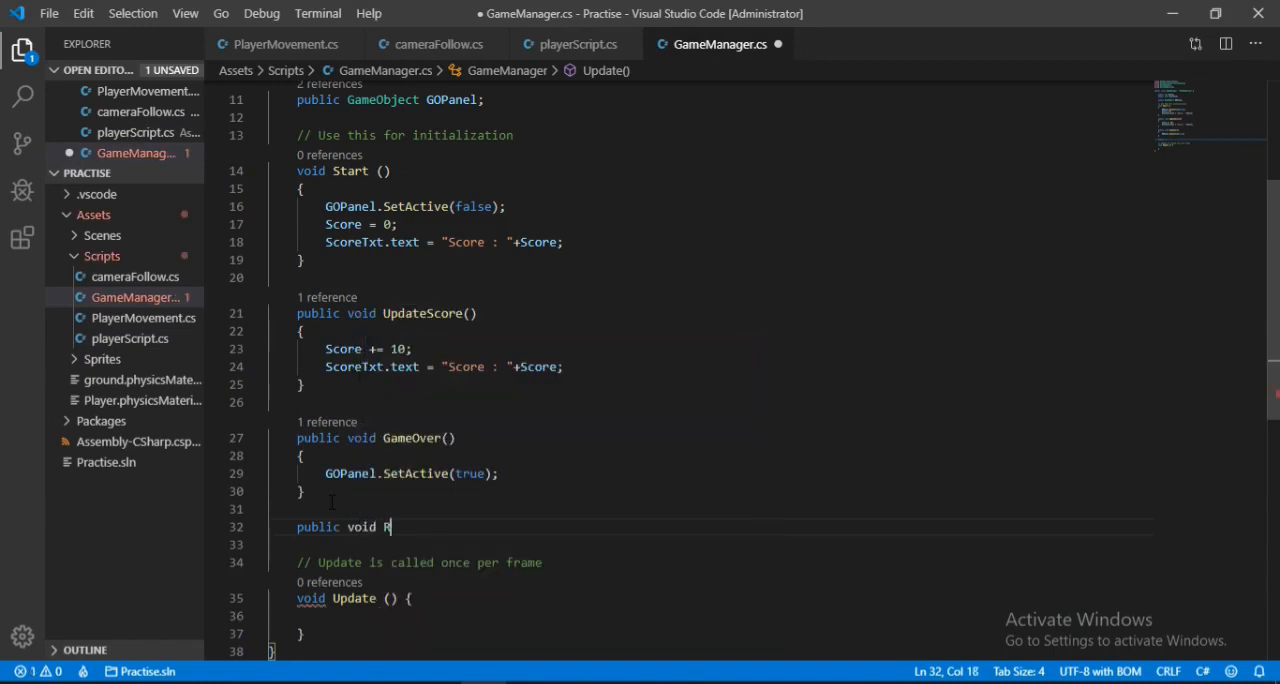
pyautogui.write('estart()')
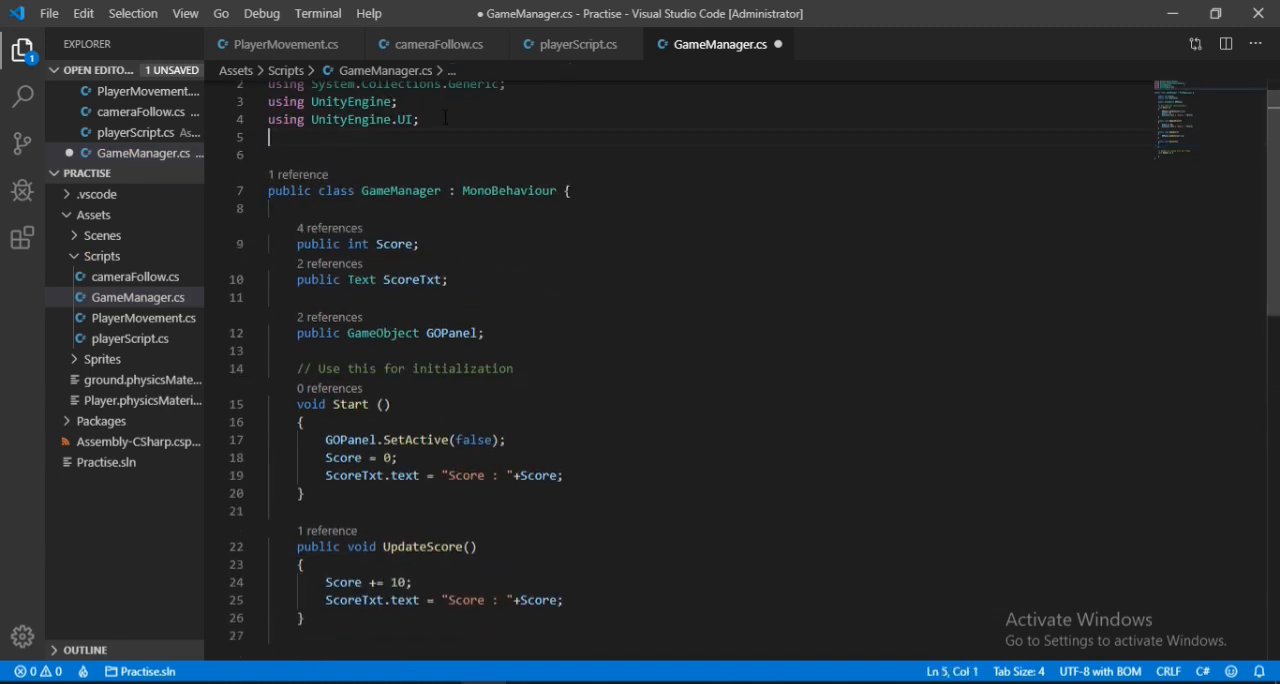
pyautogui.write('using')
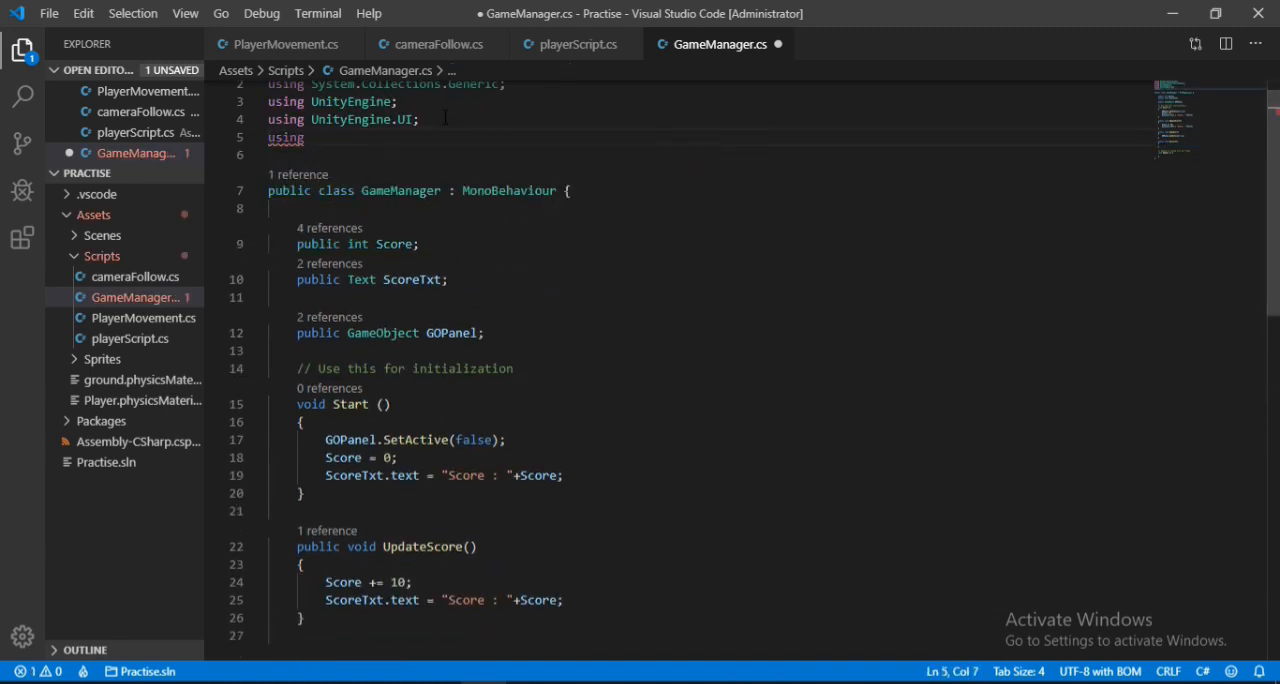
pyautogui.write('UnityEngine')
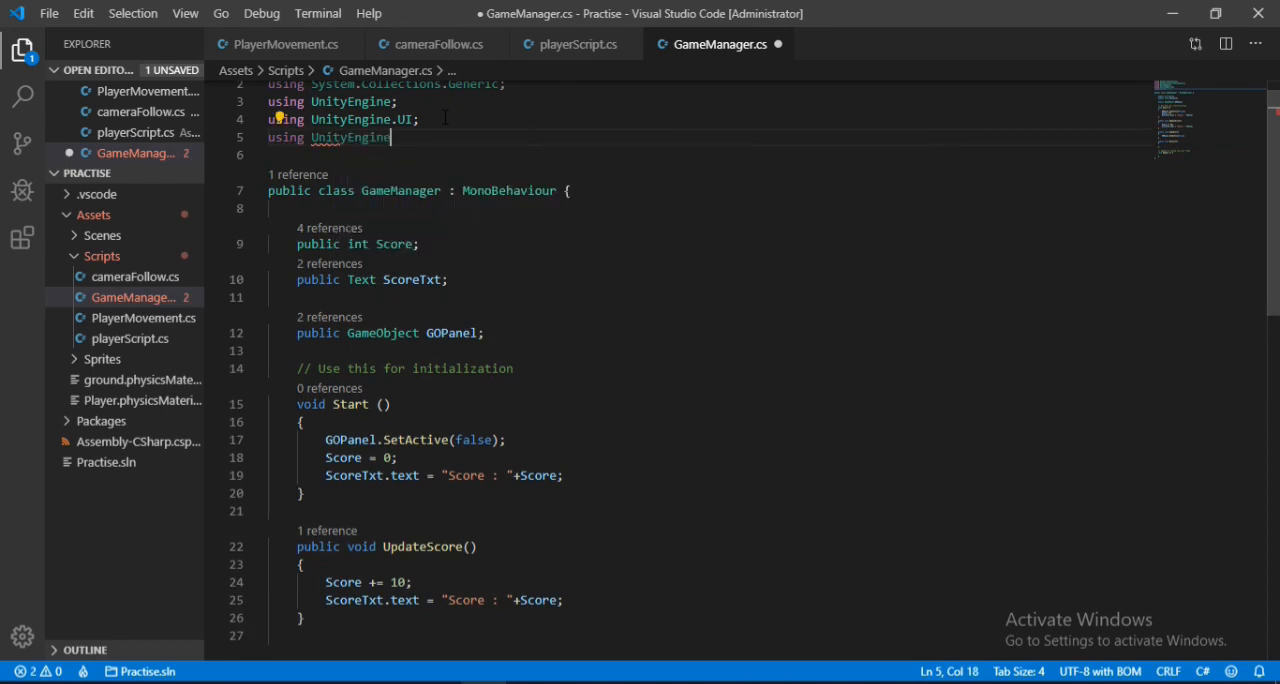
pyautogui.write('SceneManagement;')
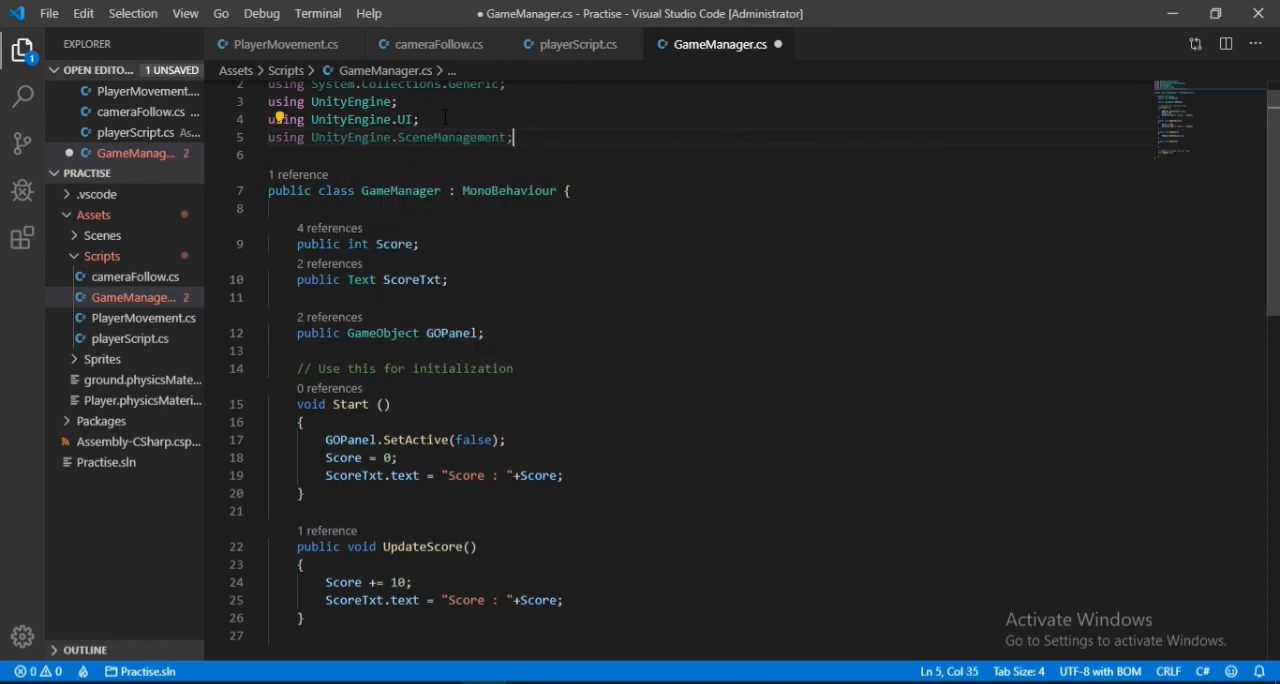
# Fill the Restart method with SceneManager.LoadScene(0);.
pyautogui.scroll(-3)
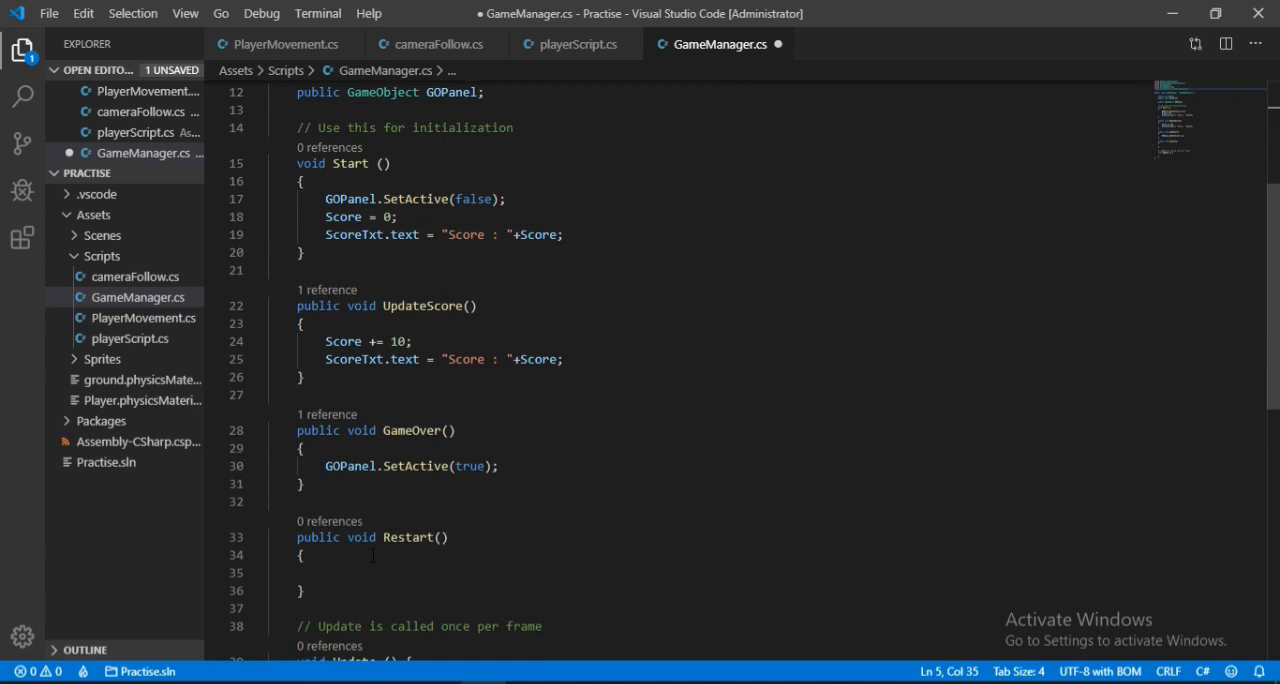
pyautogui.click(340, 572)
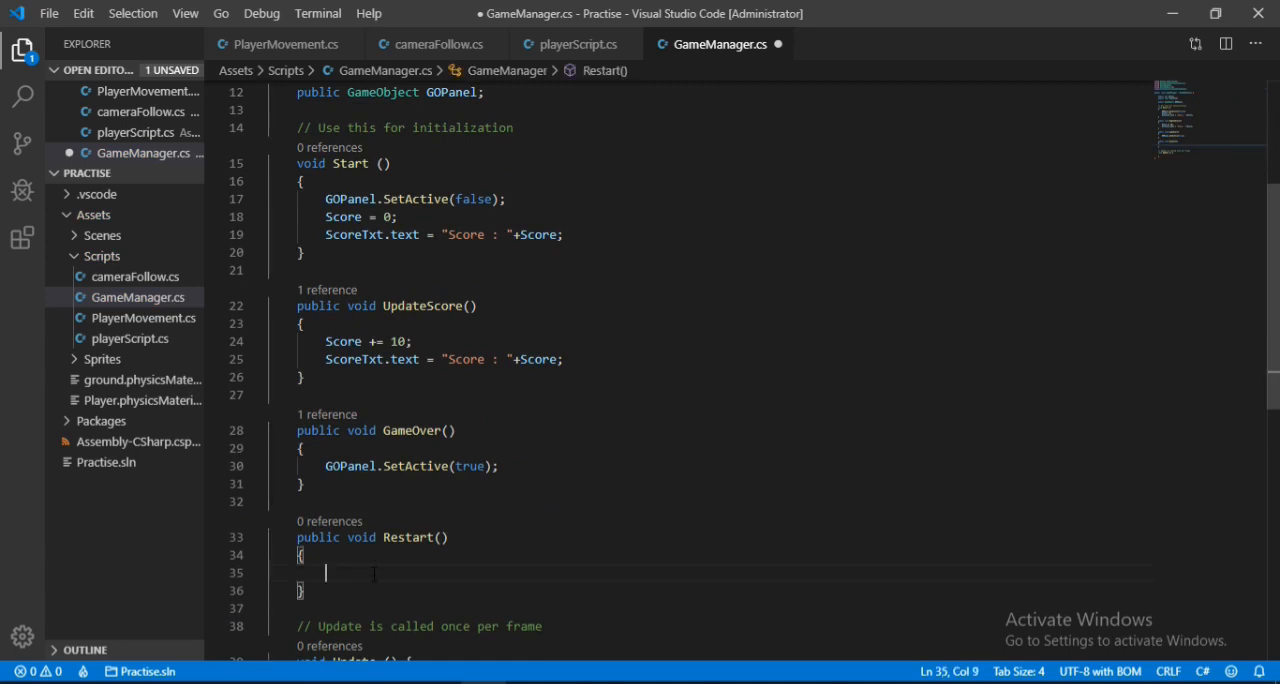
pyautogui.write('scene')
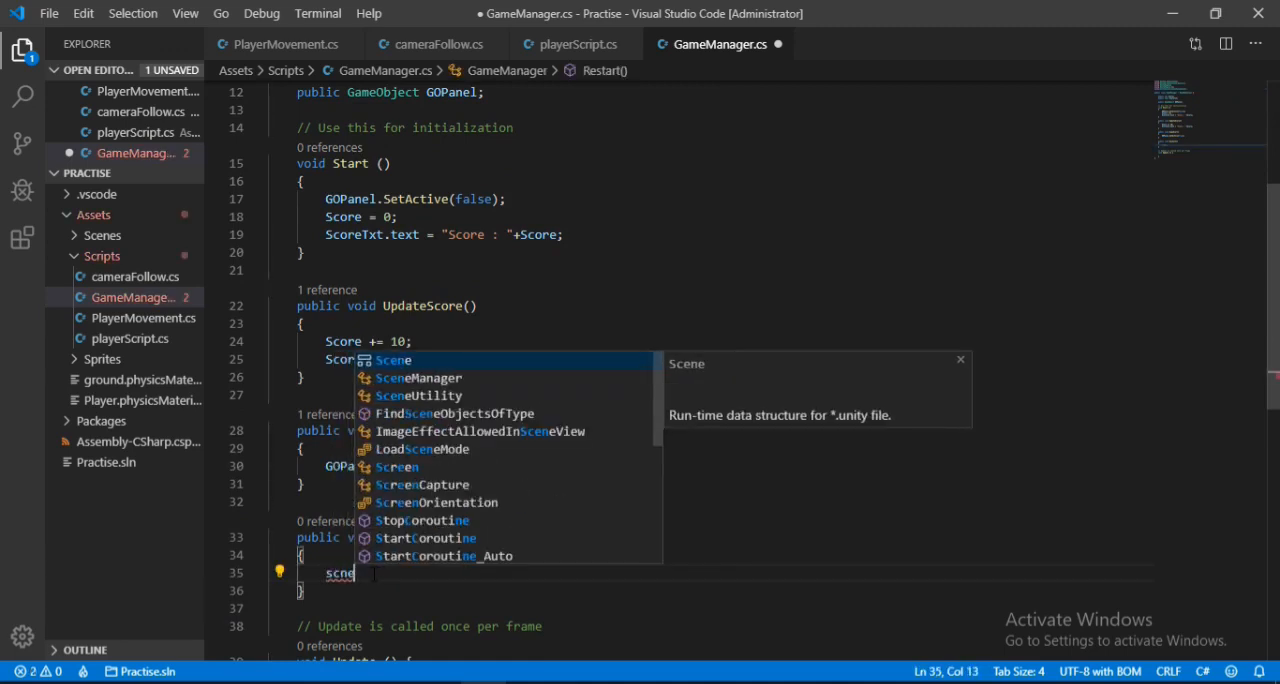
pyautogui.write('SceneManager.LoadScene(')
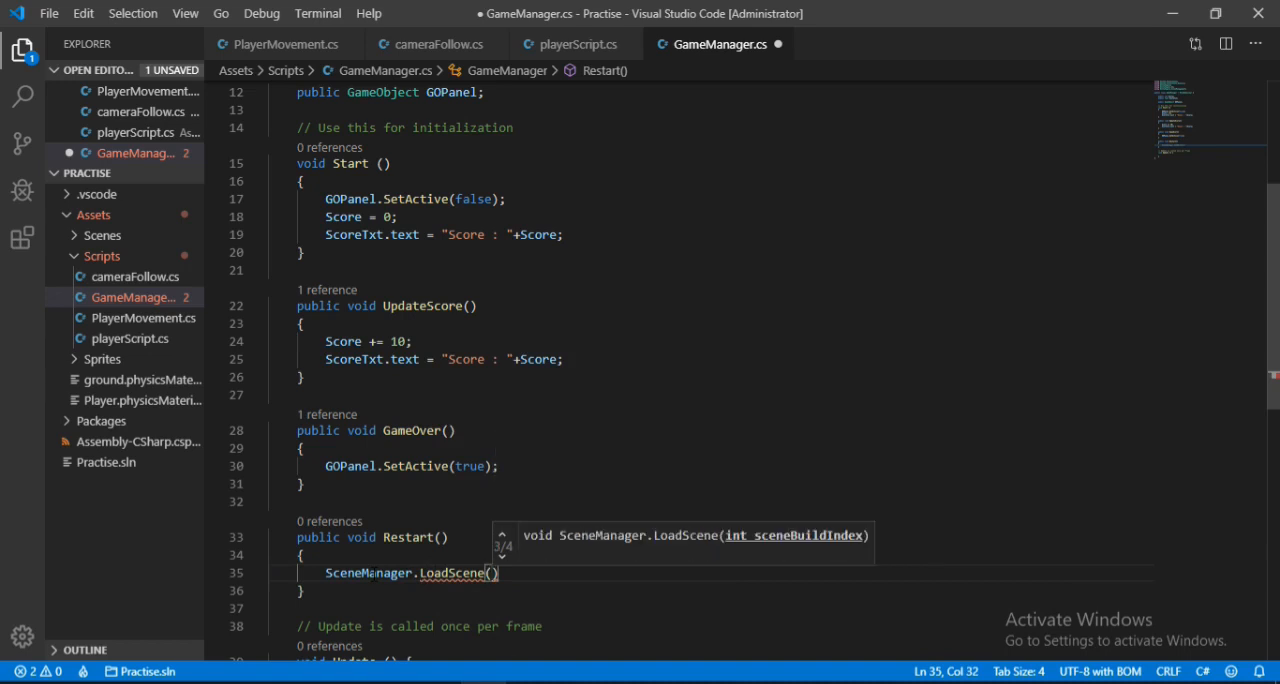
pyautogui.write('0')
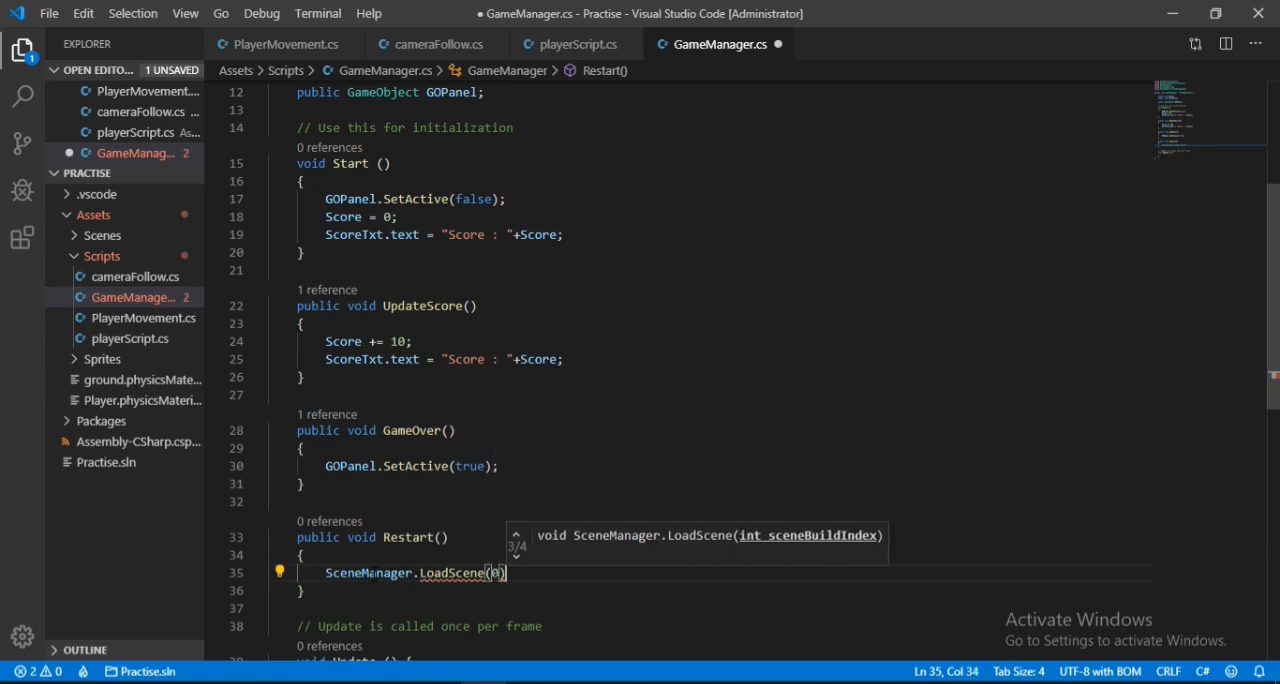
pyautogui.write(';')
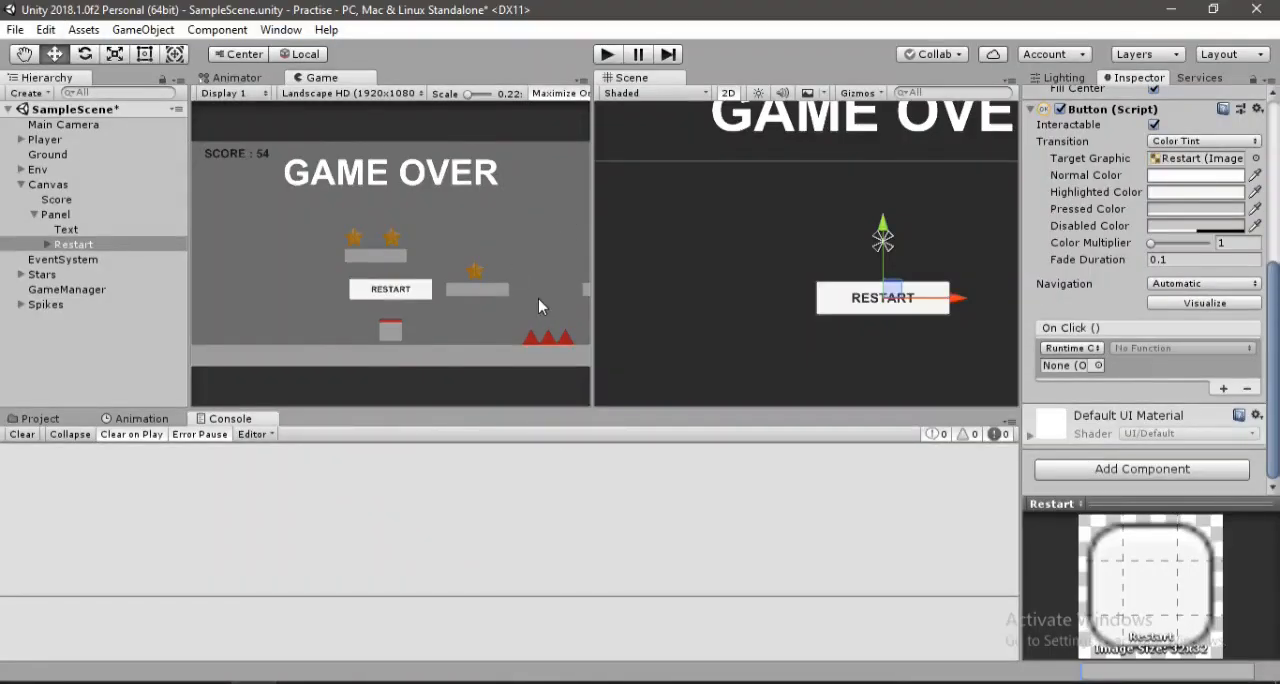
# Save GameManager.cs and set the button's On Click function to GameManager > Restart().
pyautogui.click(15, 29)
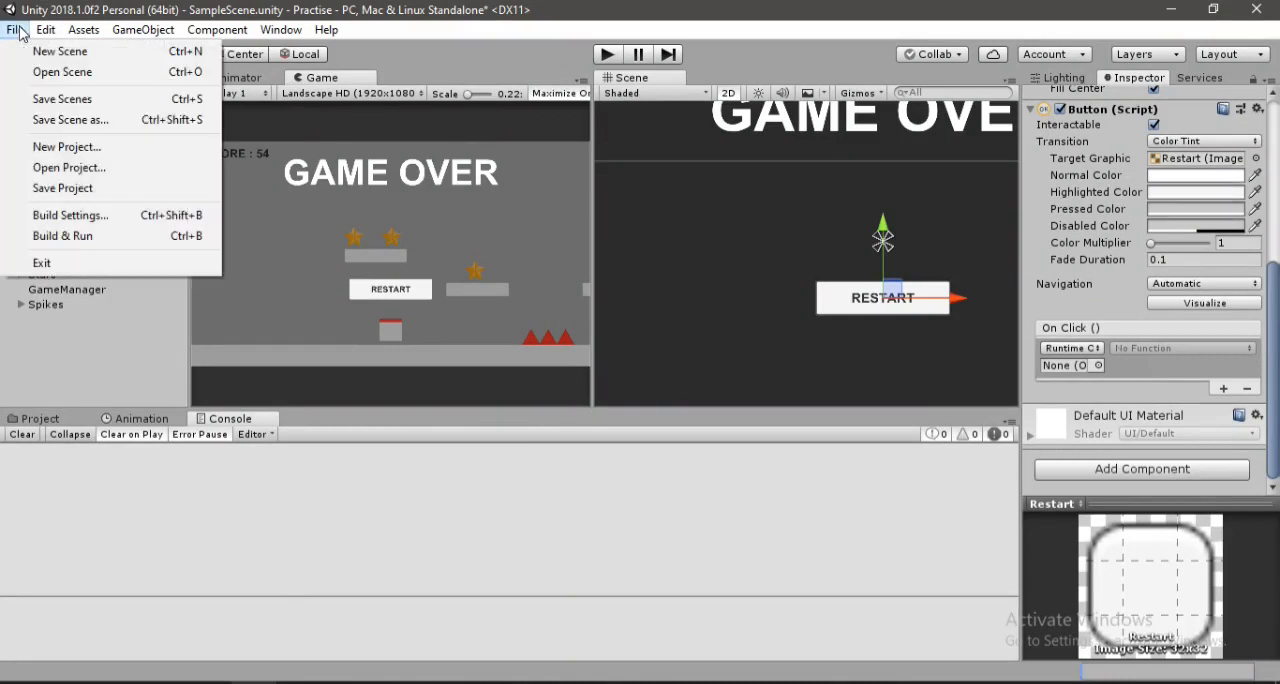
pyautogui.click(70, 215)
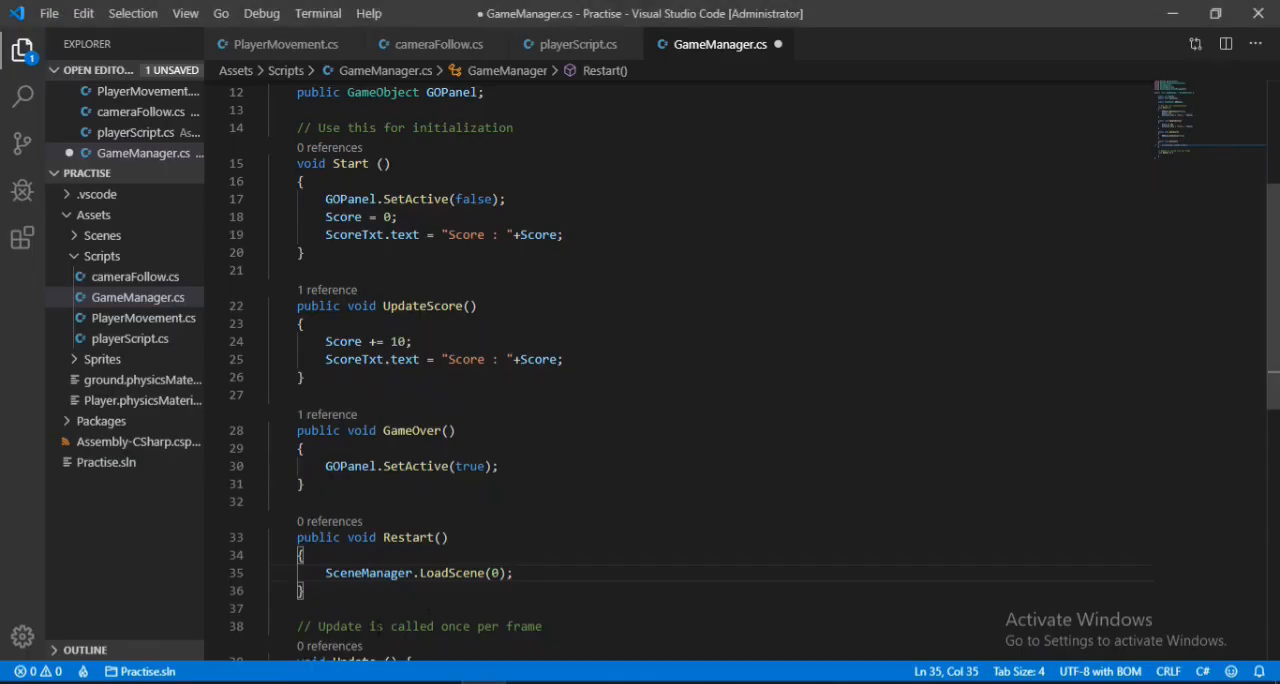
pyautogui.press('ctrl+s')
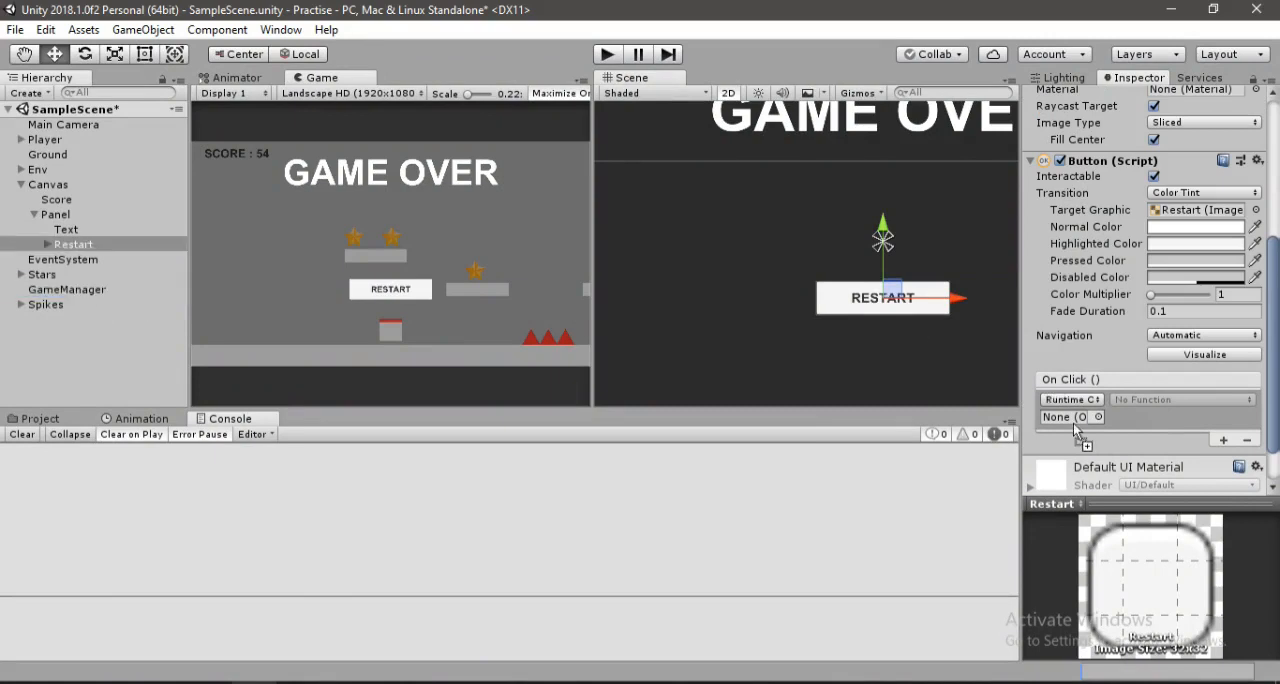
pyautogui.click(1065, 417)
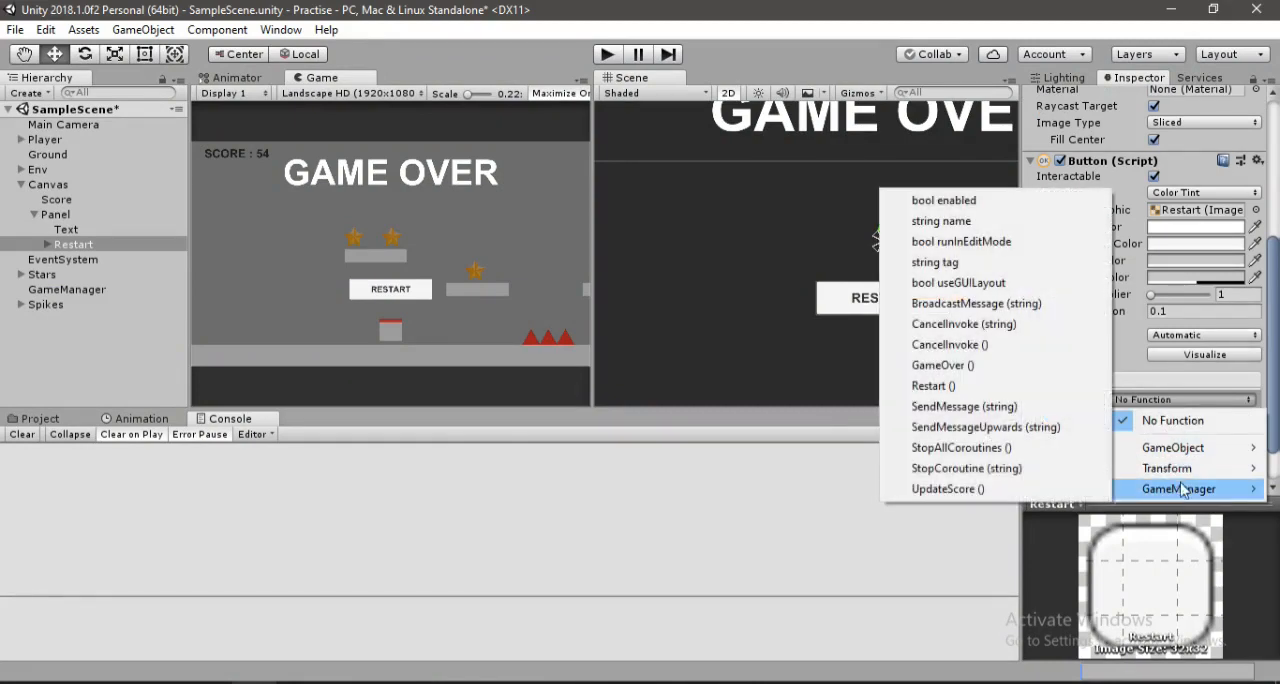
pyautogui.moveTo(963, 386)
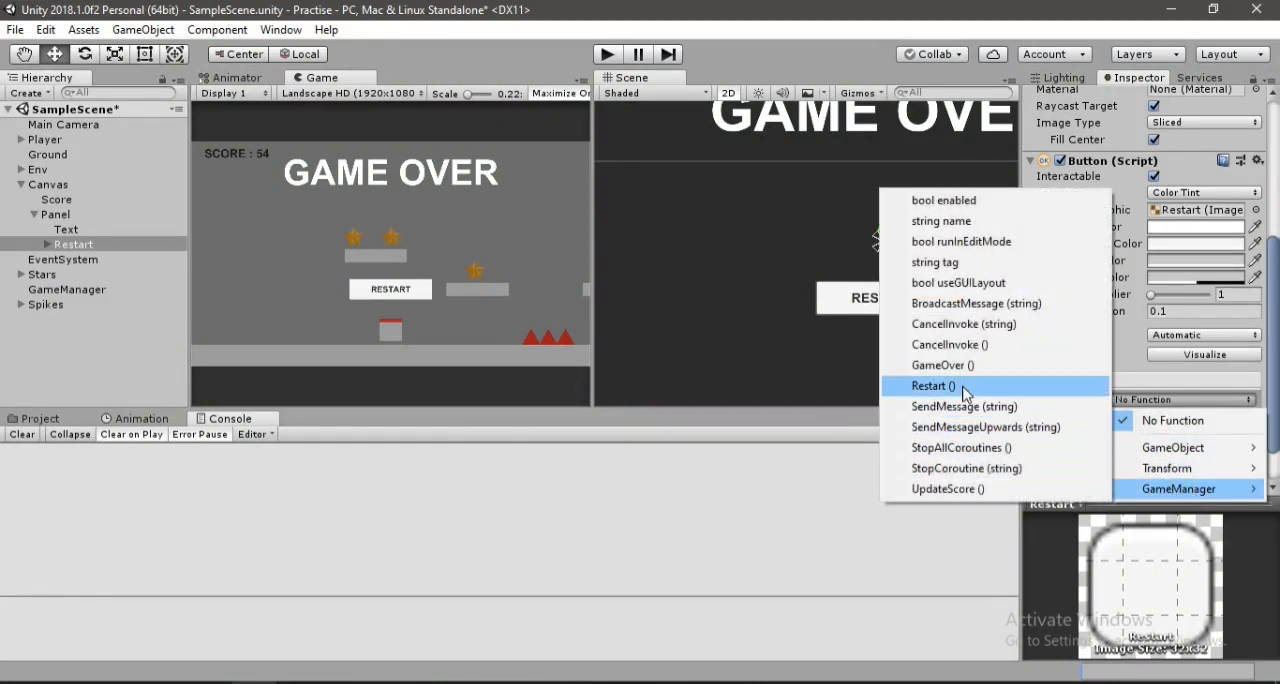
pyautogui.click(931, 386)
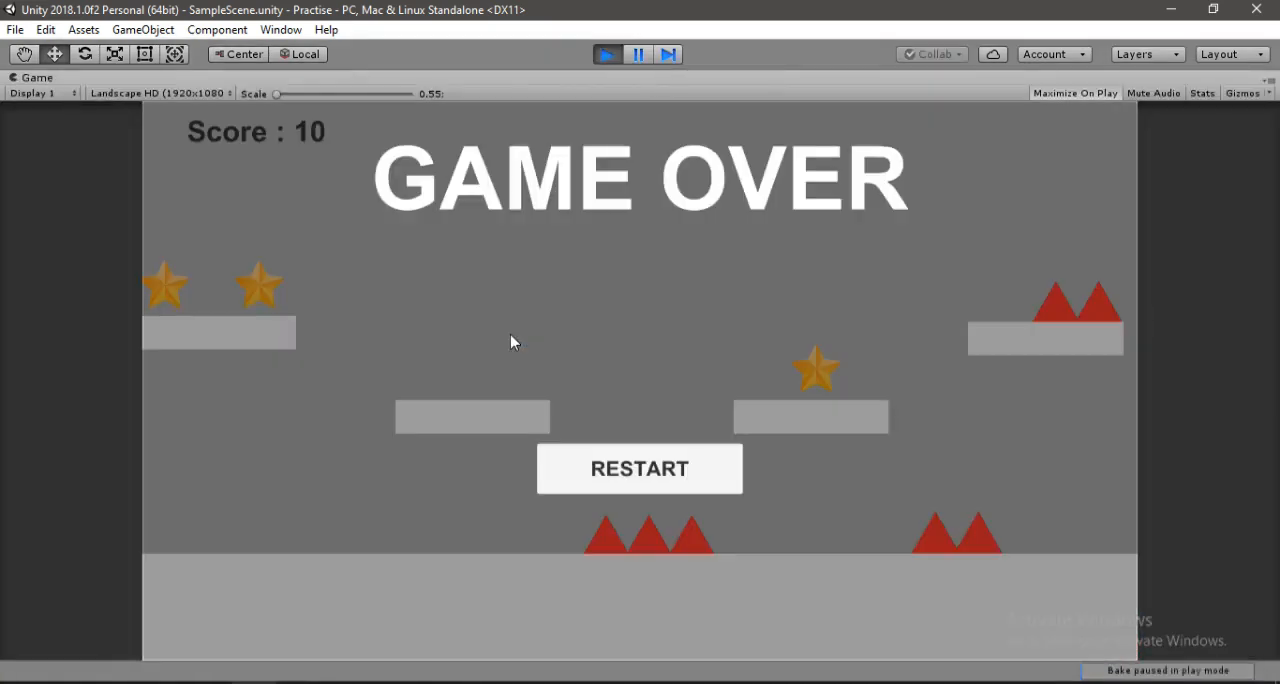
# Click RESTART on the game over screen in Play mode.
pyautogui.click(639, 468)
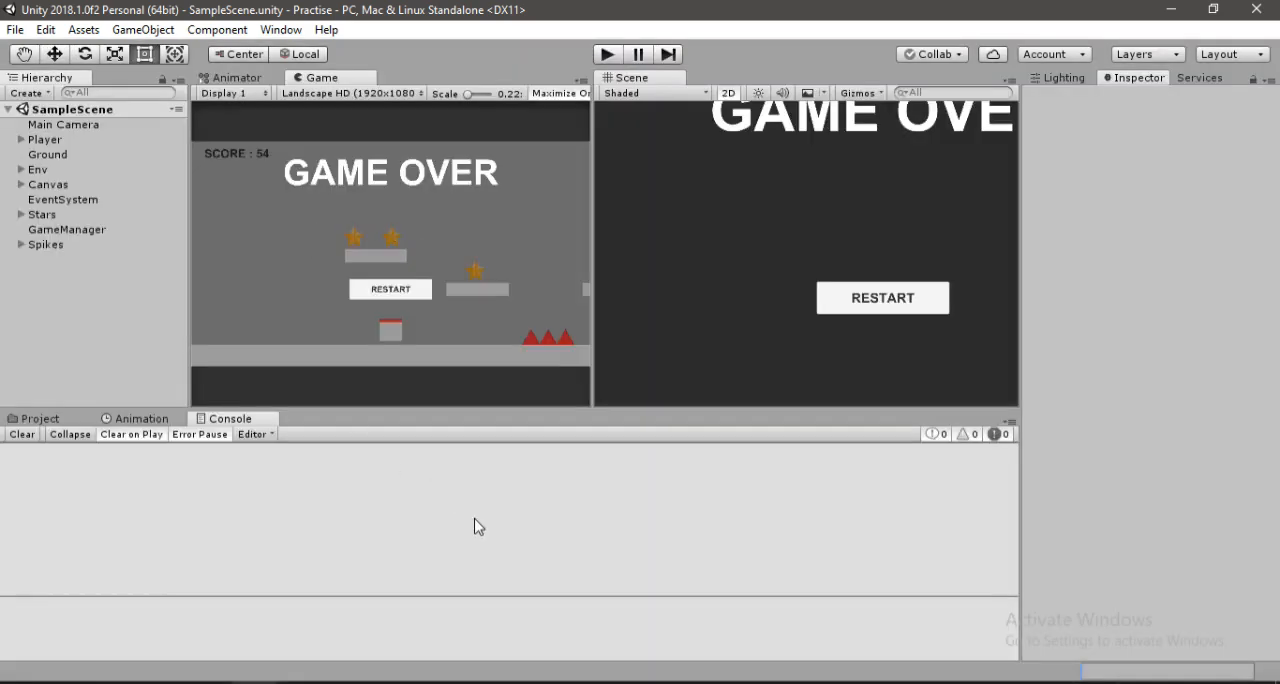
pyautogui.moveTo(388, 680)
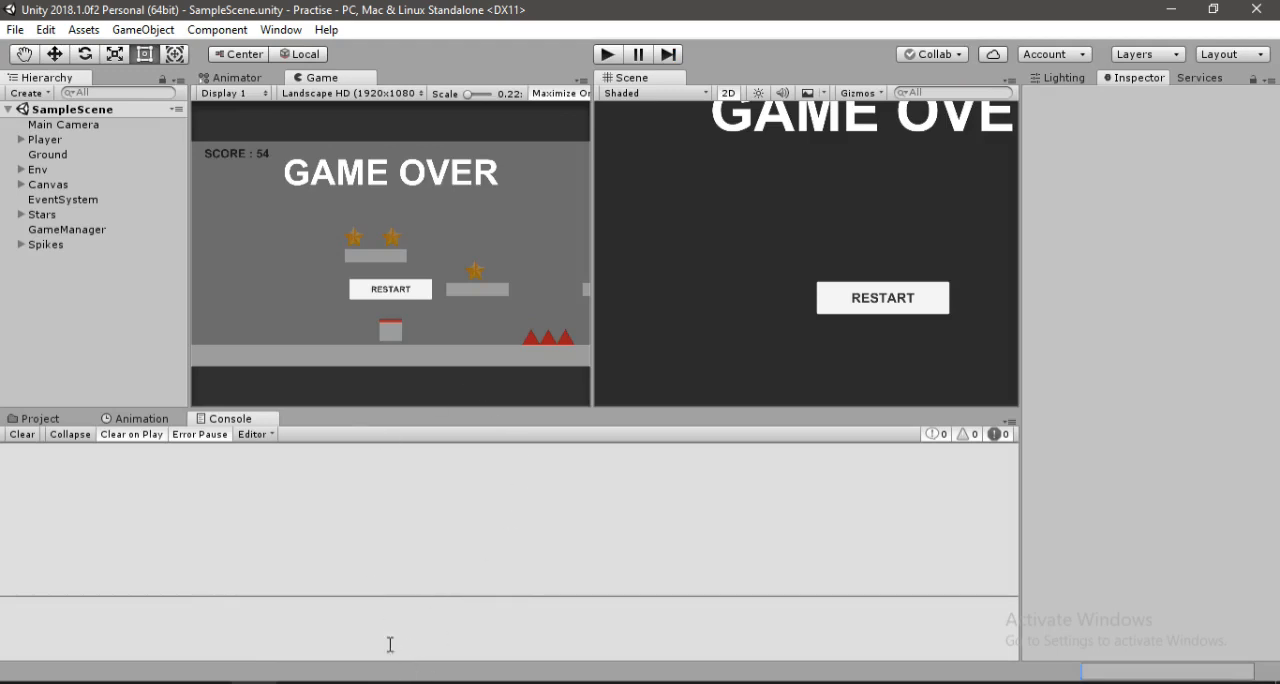
# Select Star (4) under Stars and duplicate it into Star (5).
pyautogui.click(61, 289)
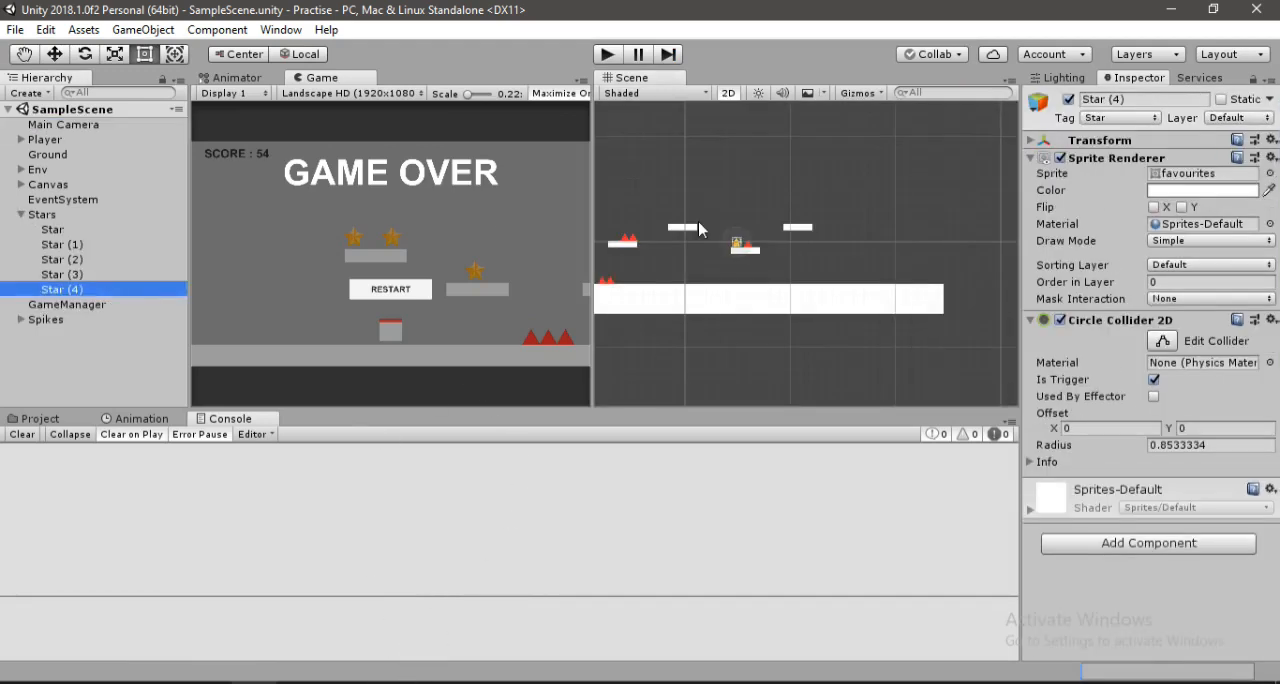
pyautogui.click(66, 394)
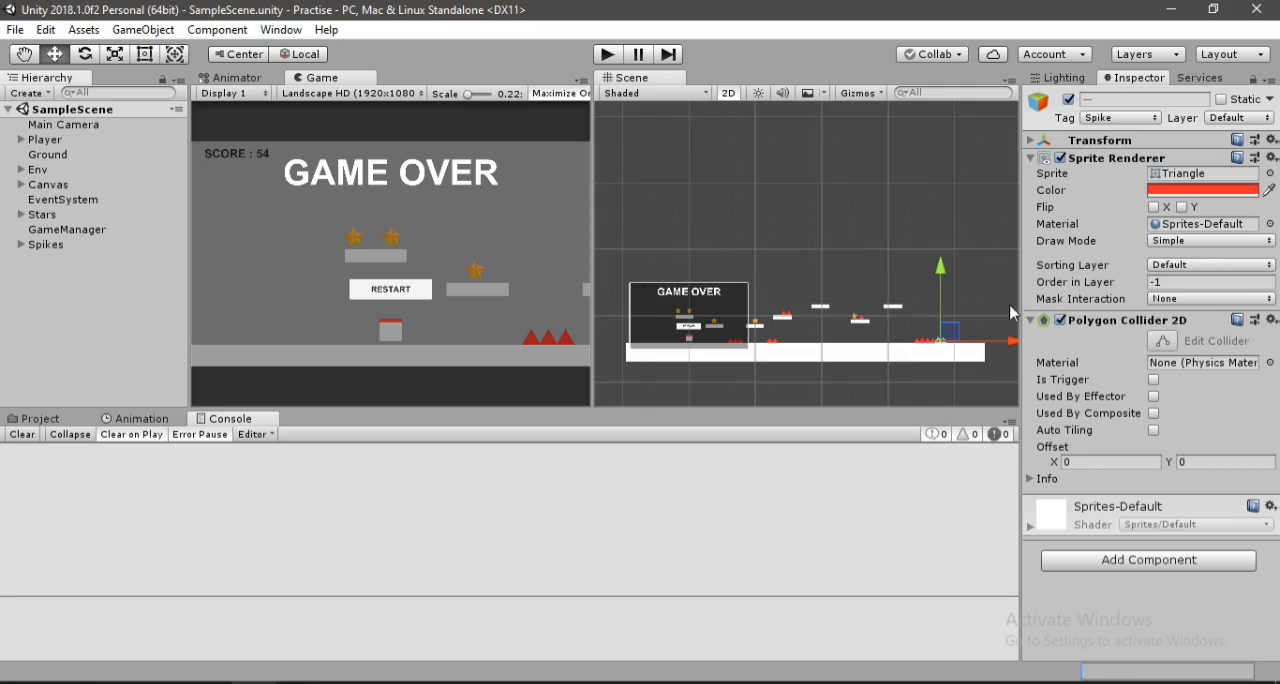
pyautogui.moveTo(890, 305)
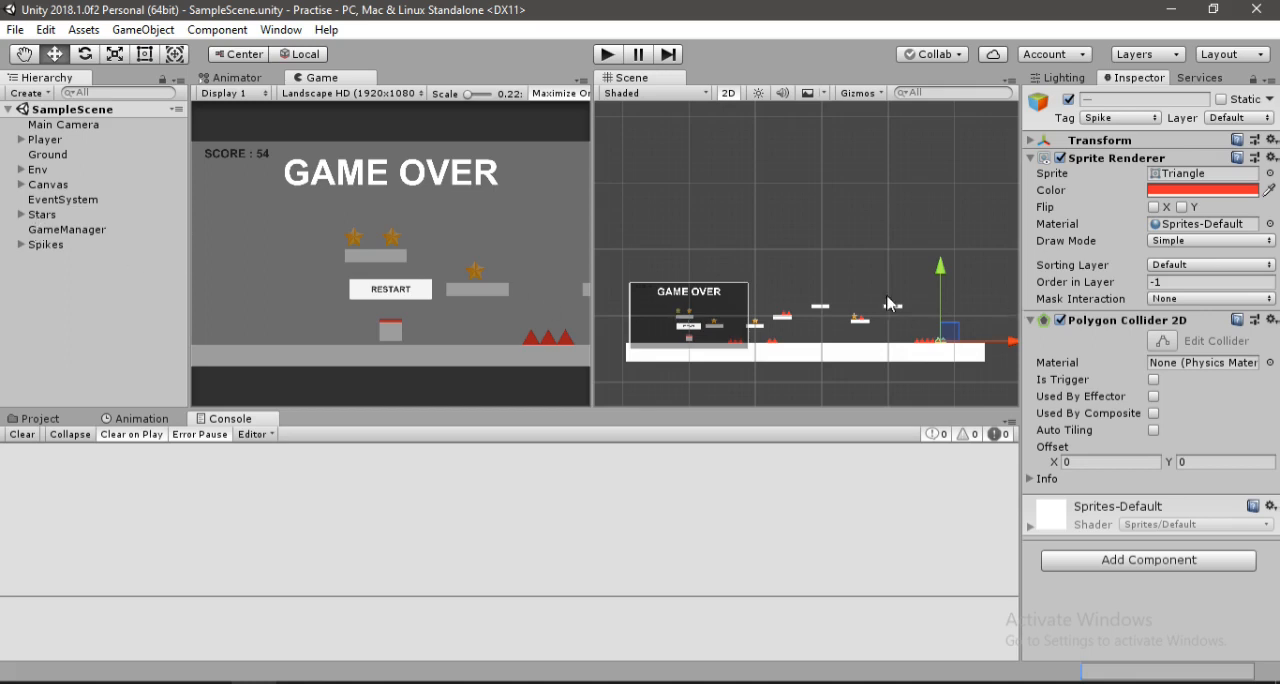
pyautogui.click(66, 289)
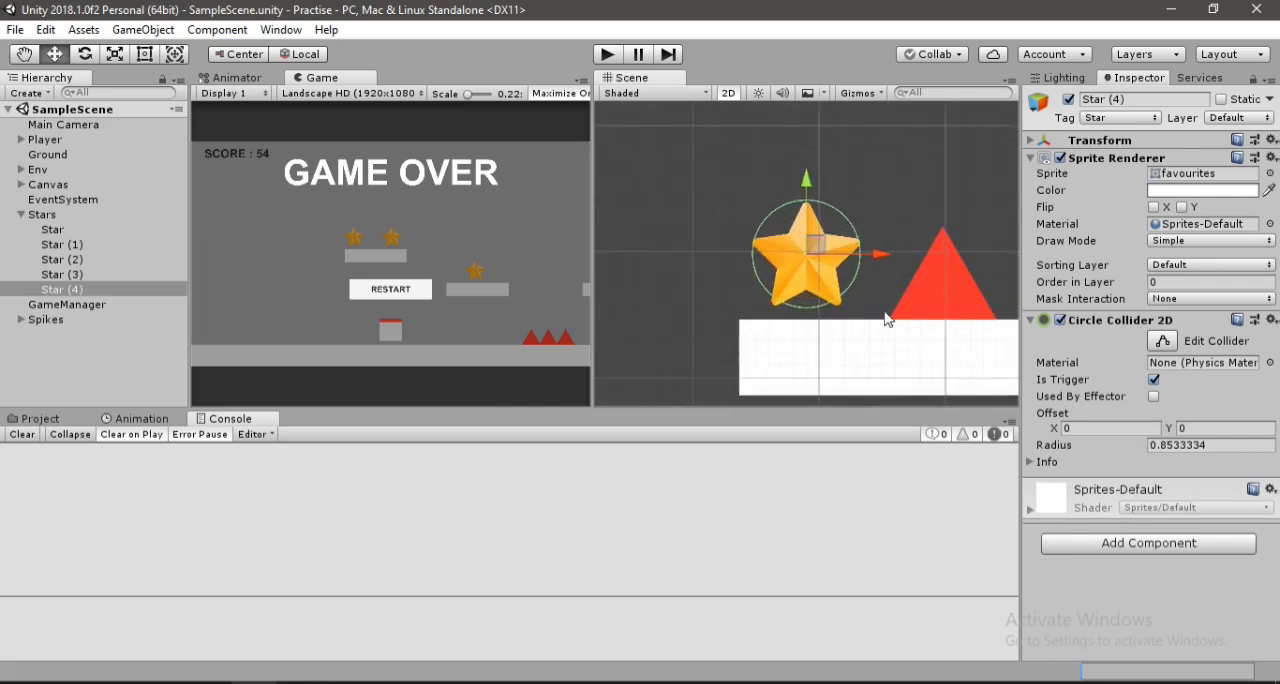
pyautogui.moveTo(453, 288)
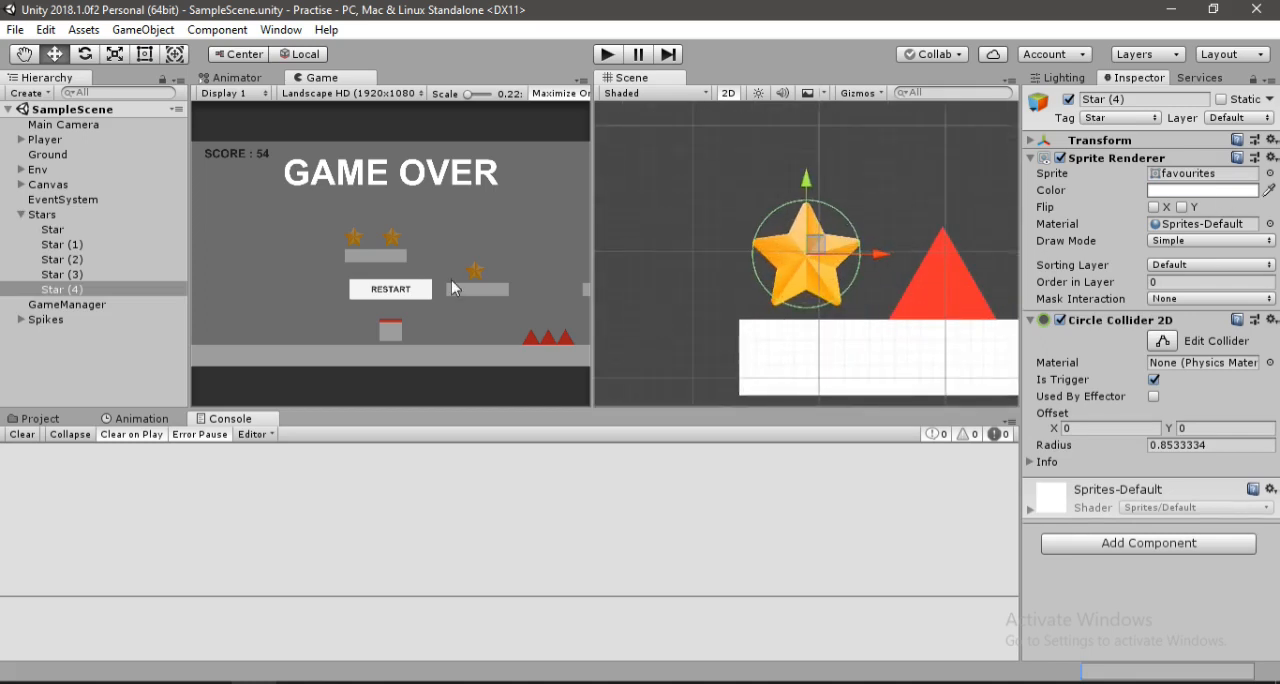
pyautogui.click(62, 304)
pyautogui.write('Finis')
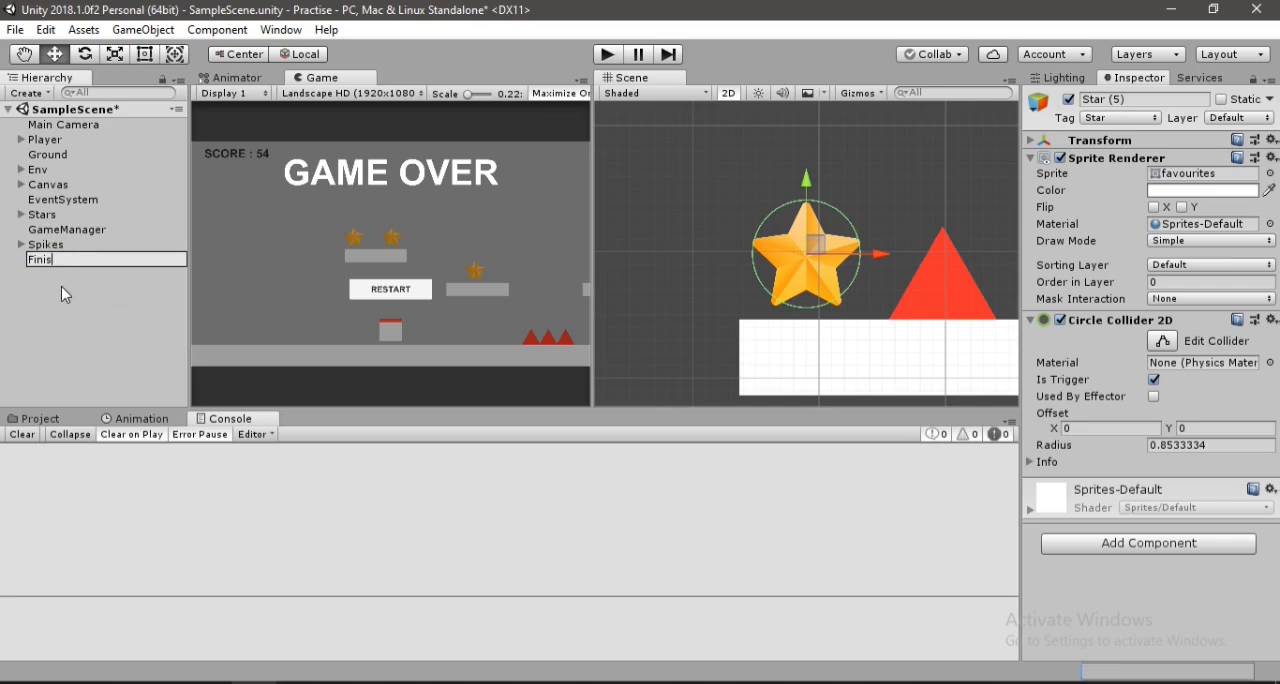
# Rename the copy FinishStar, scale it to 0.7, and move it past the spikes.
pyautogui.write('hSat')
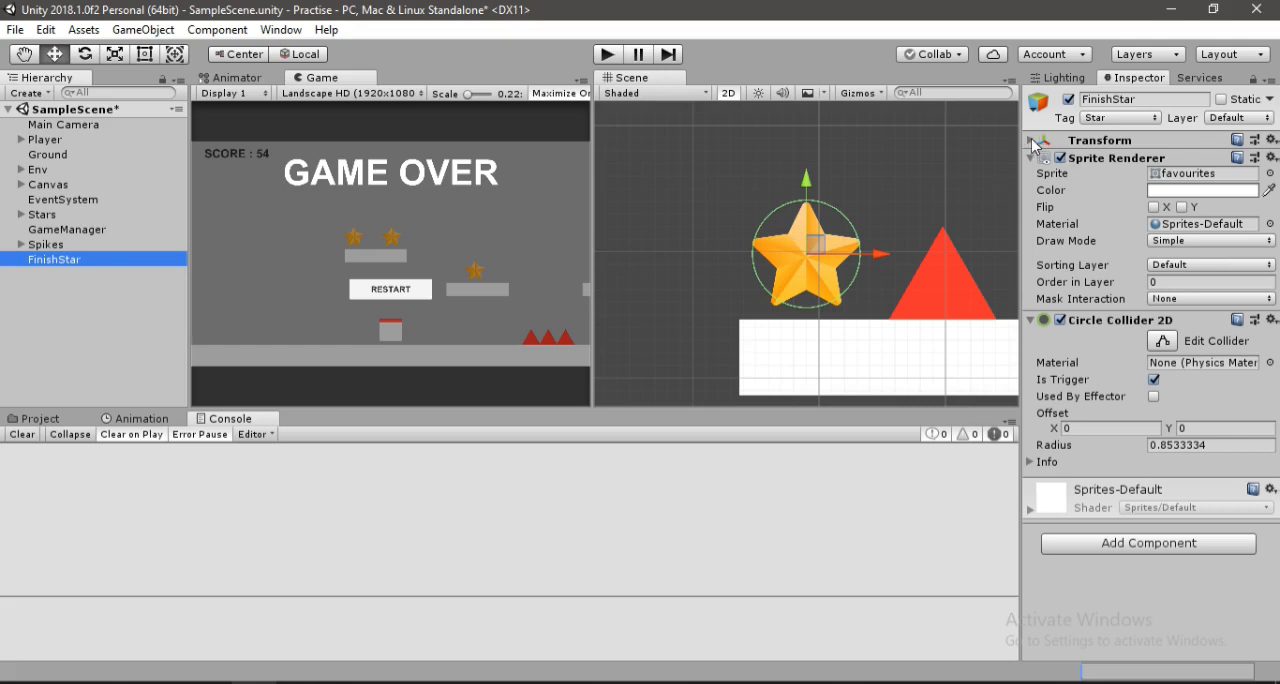
pyautogui.click(1031, 140)
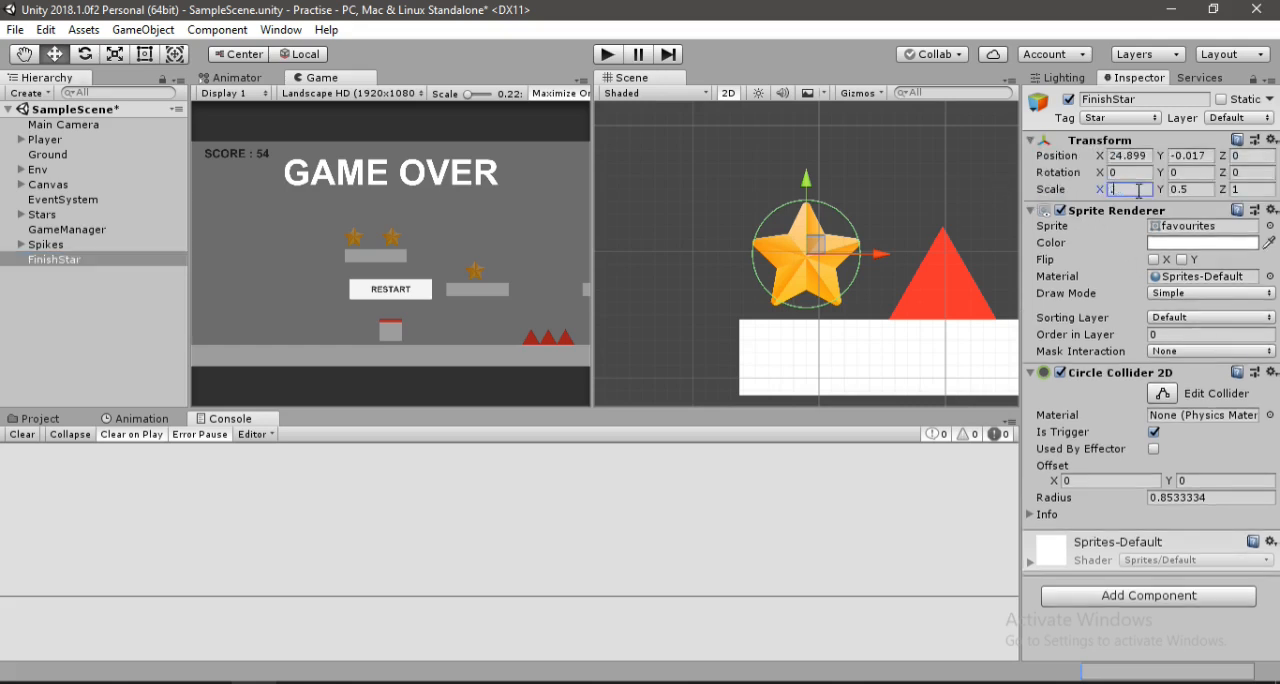
pyautogui.write('0.7')
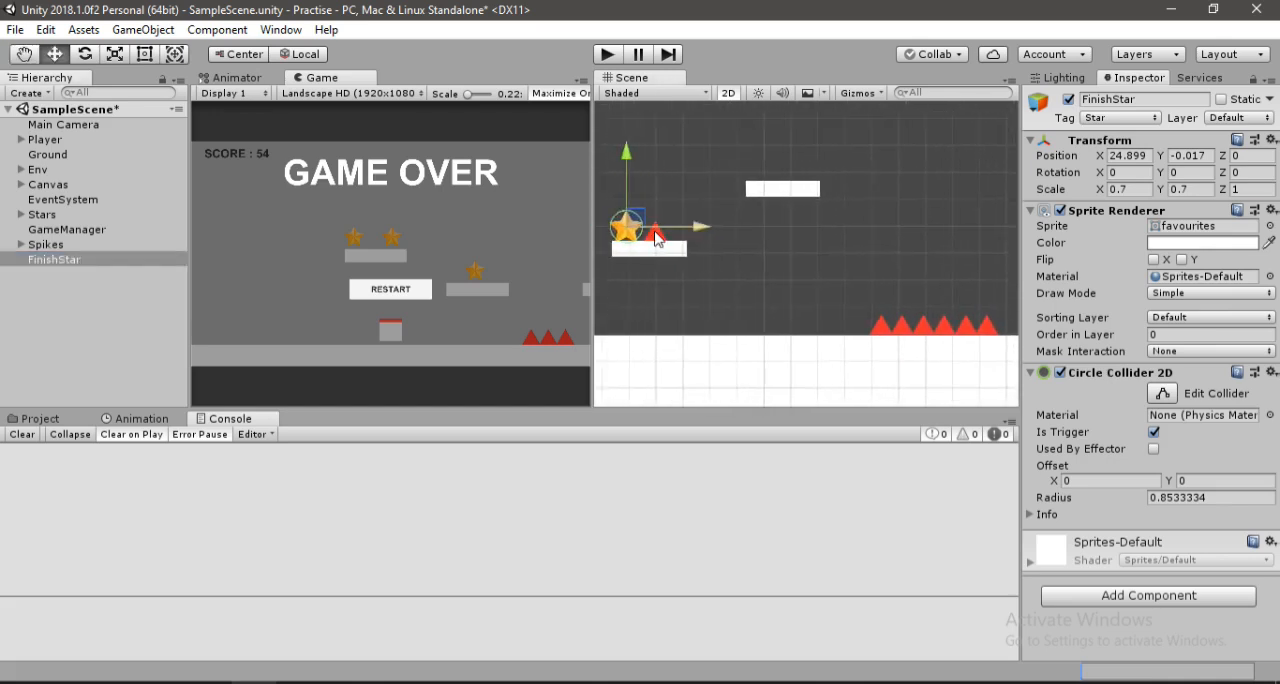
pyautogui.moveTo(655, 235); pyautogui.dragTo(910, 275)
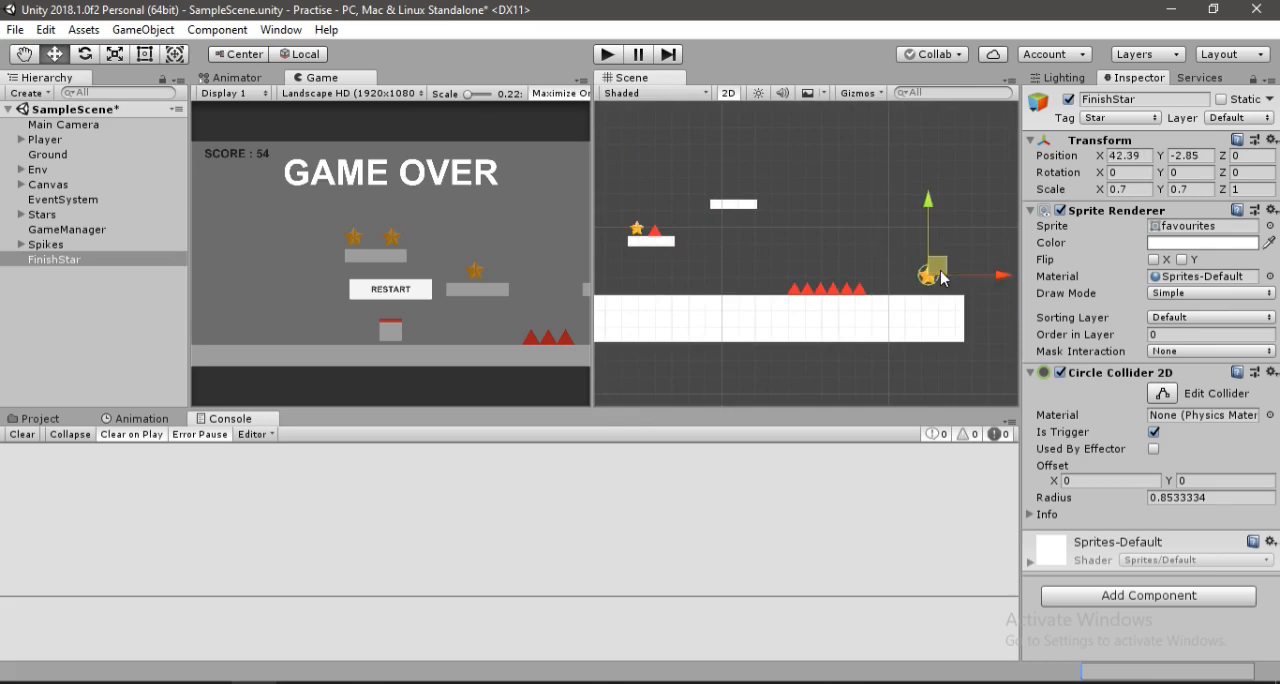
pyautogui.click(1117, 117)
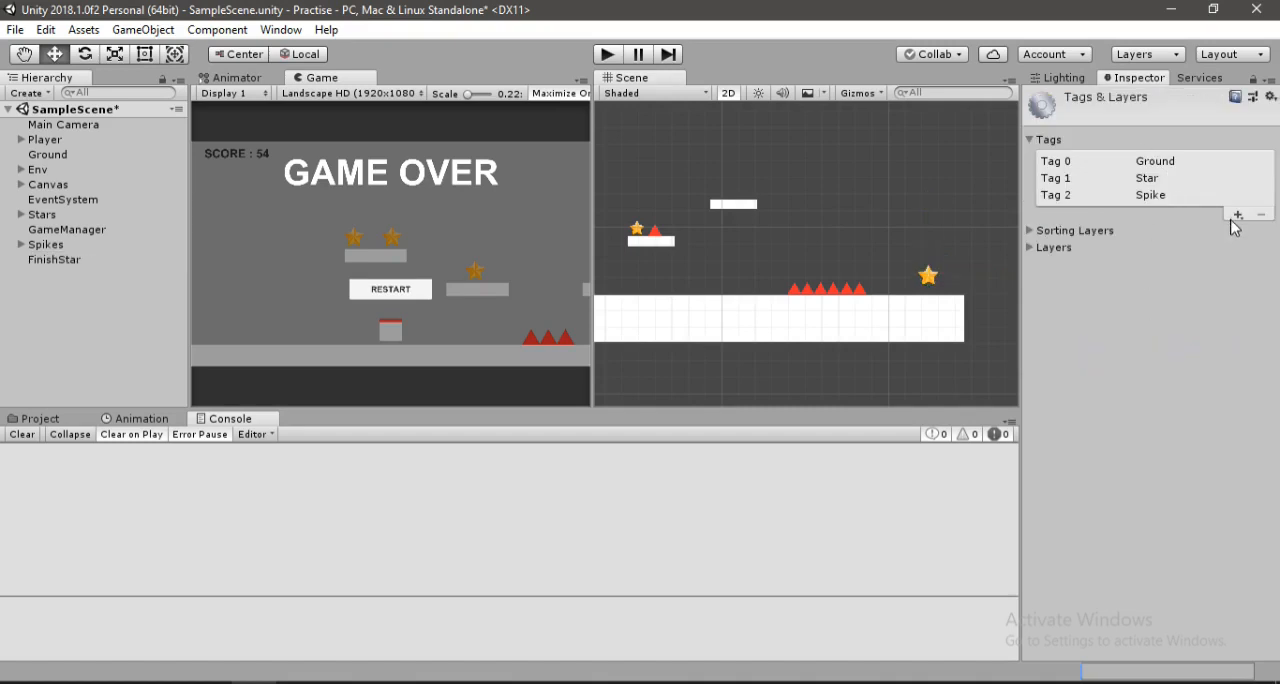
# Create a new FinishStar tag in Tags & Layers and return to FinishStar's Tag setting.
pyautogui.click(1238, 214)
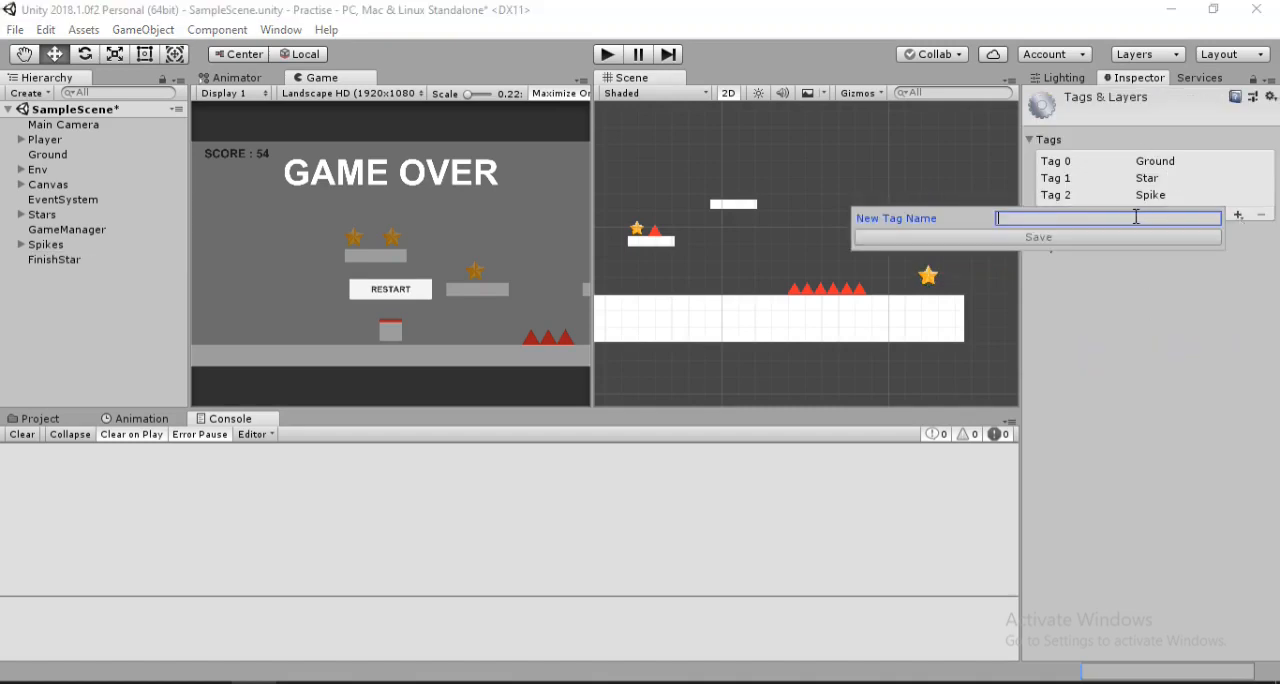
pyautogui.write('FinishSt')
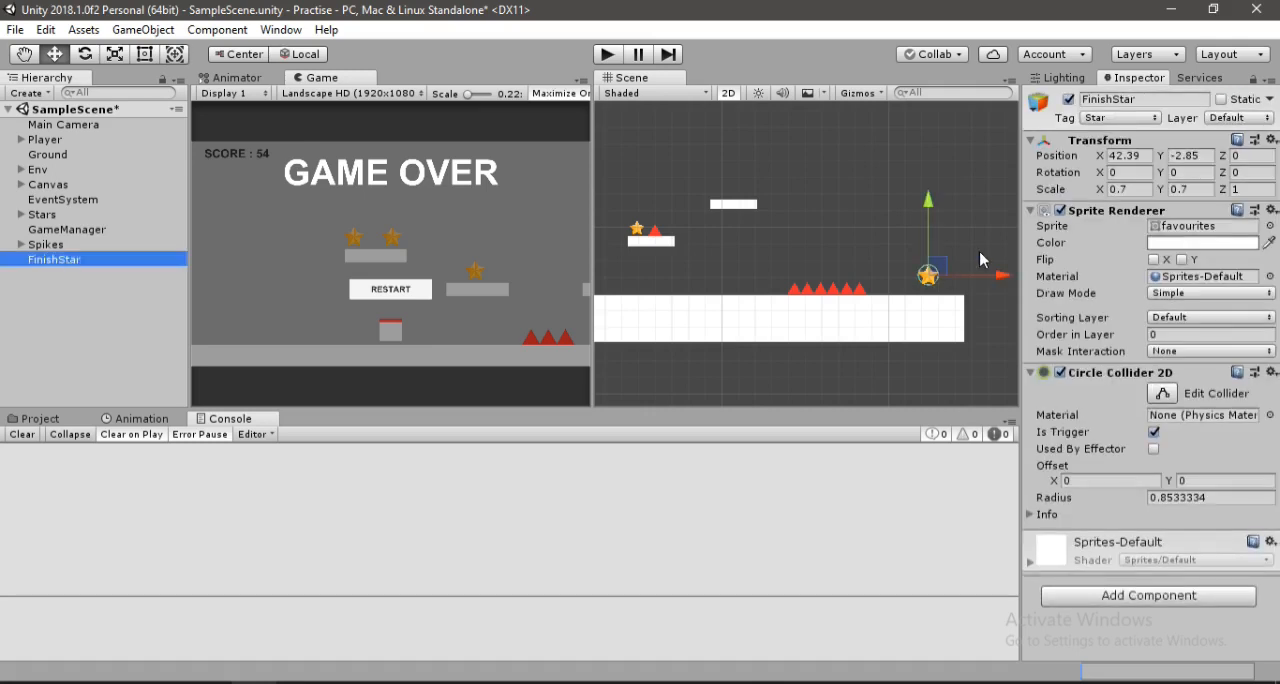
pyautogui.click(1118, 117)
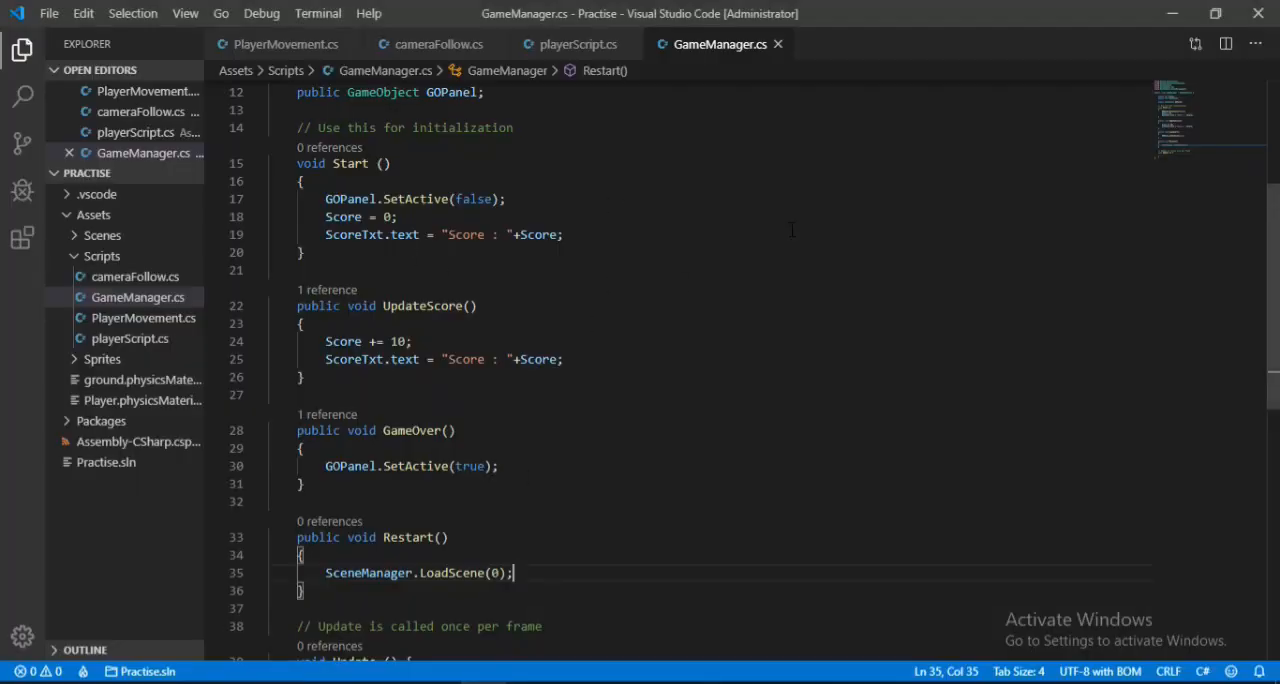
pyautogui.moveTo(527, 54)
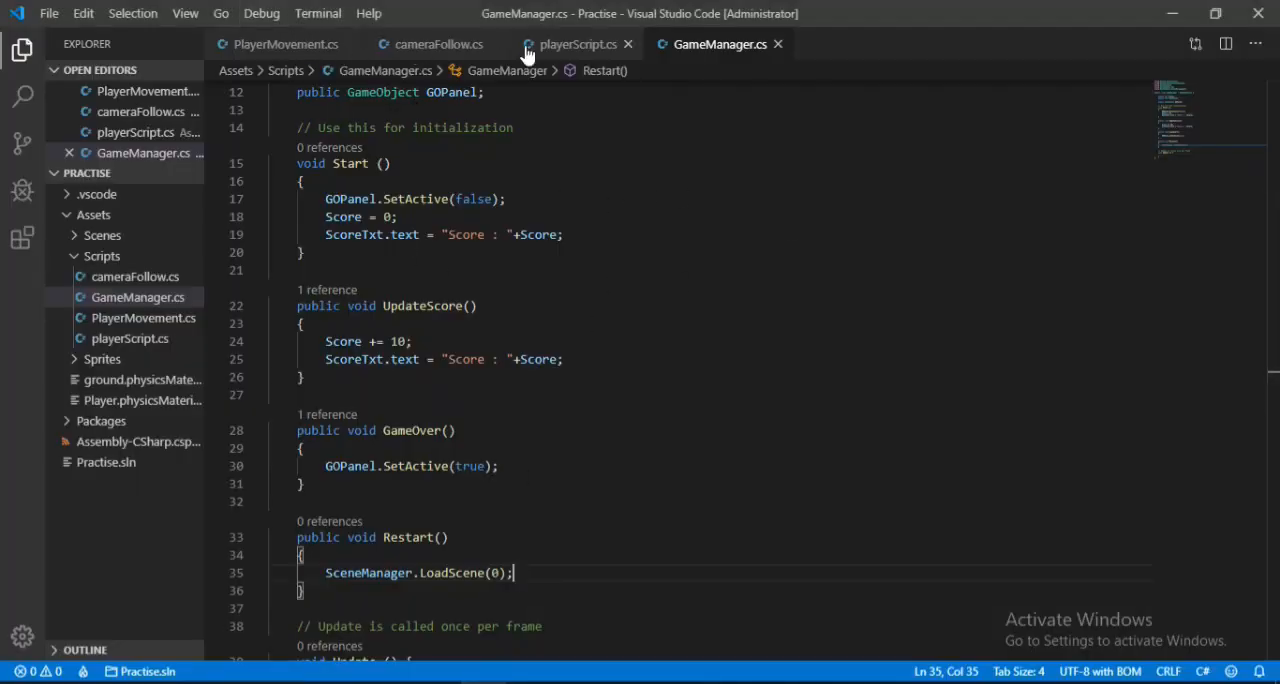
# In playerScript's OnTriggerEnter2D, copy the Star tag check and change its tag to finish.
pyautogui.click(577, 44)
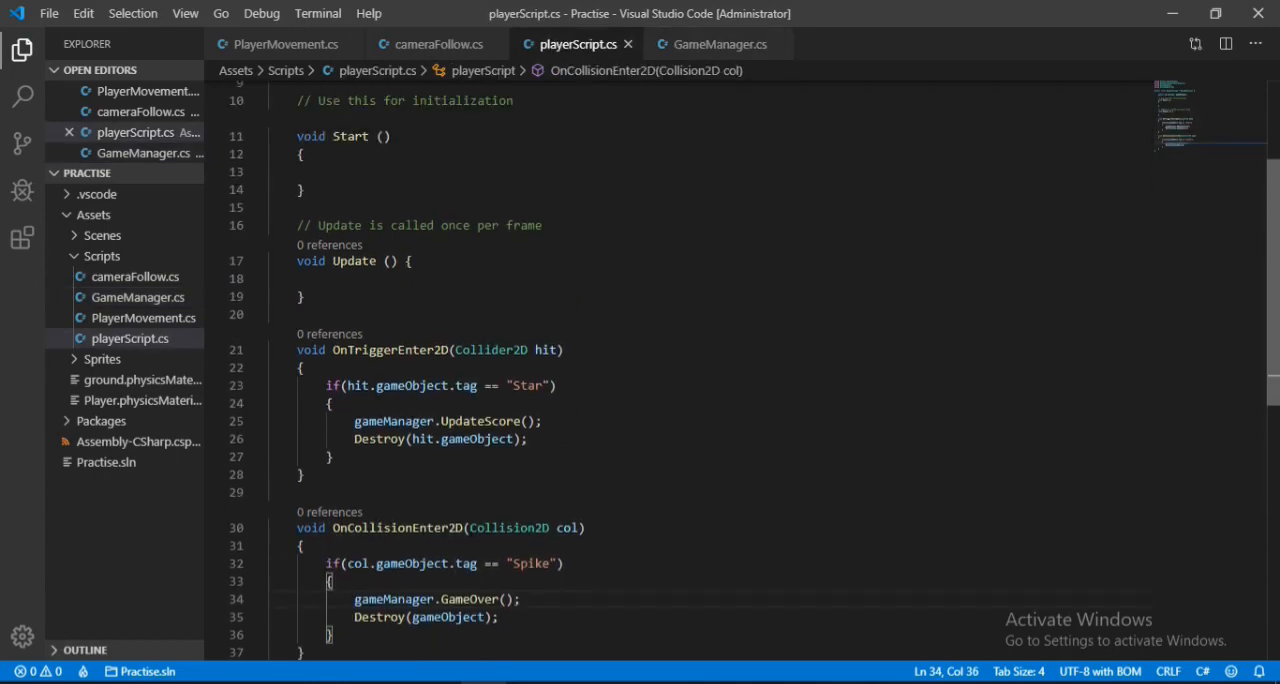
pyautogui.scroll(-3)
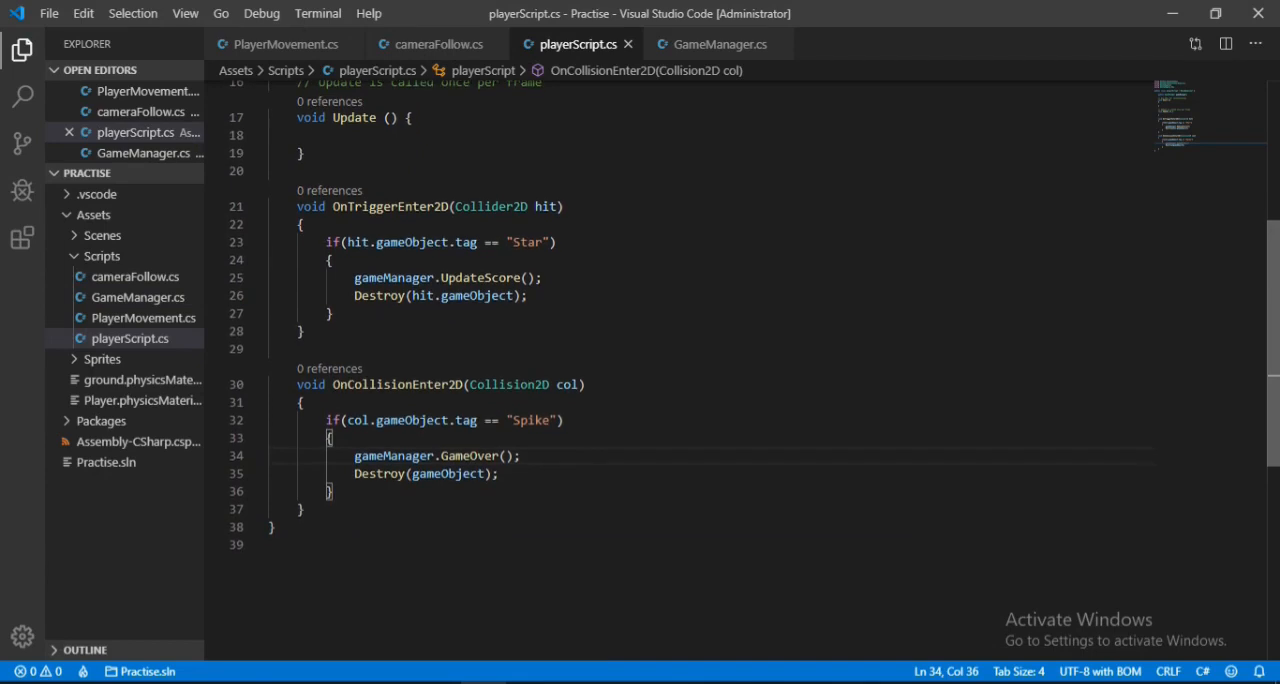
pyautogui.scroll(-3)
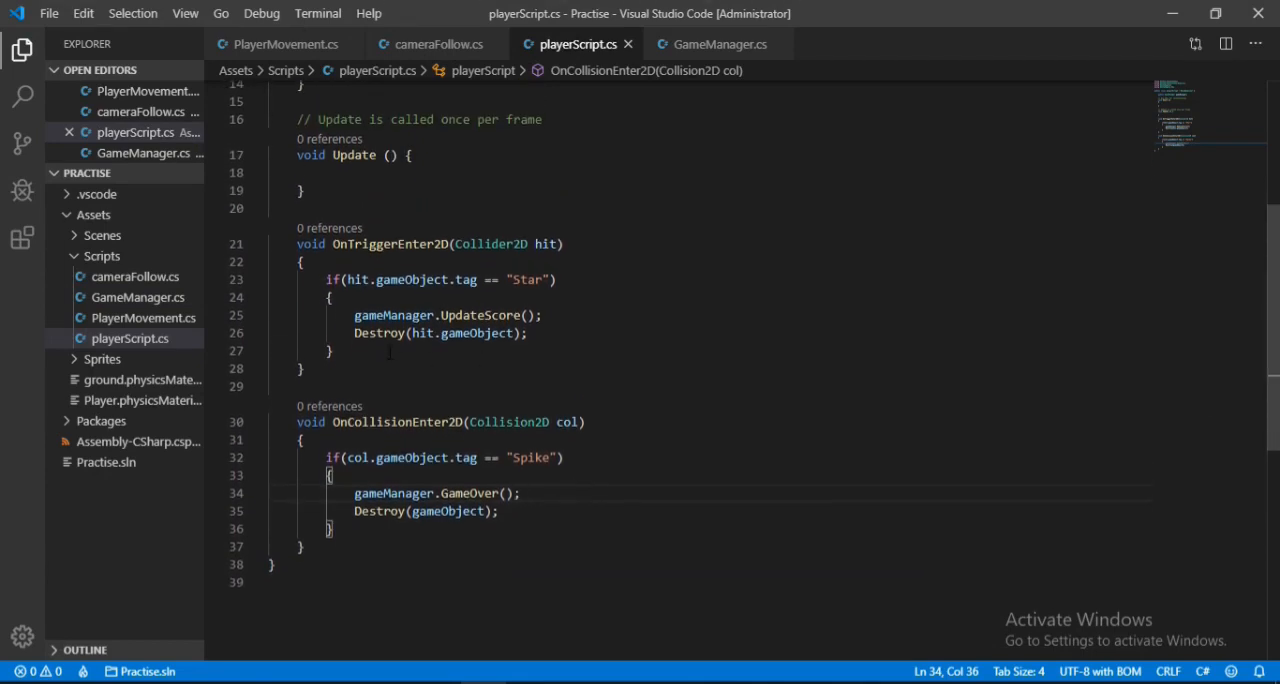
pyautogui.press('Enter')
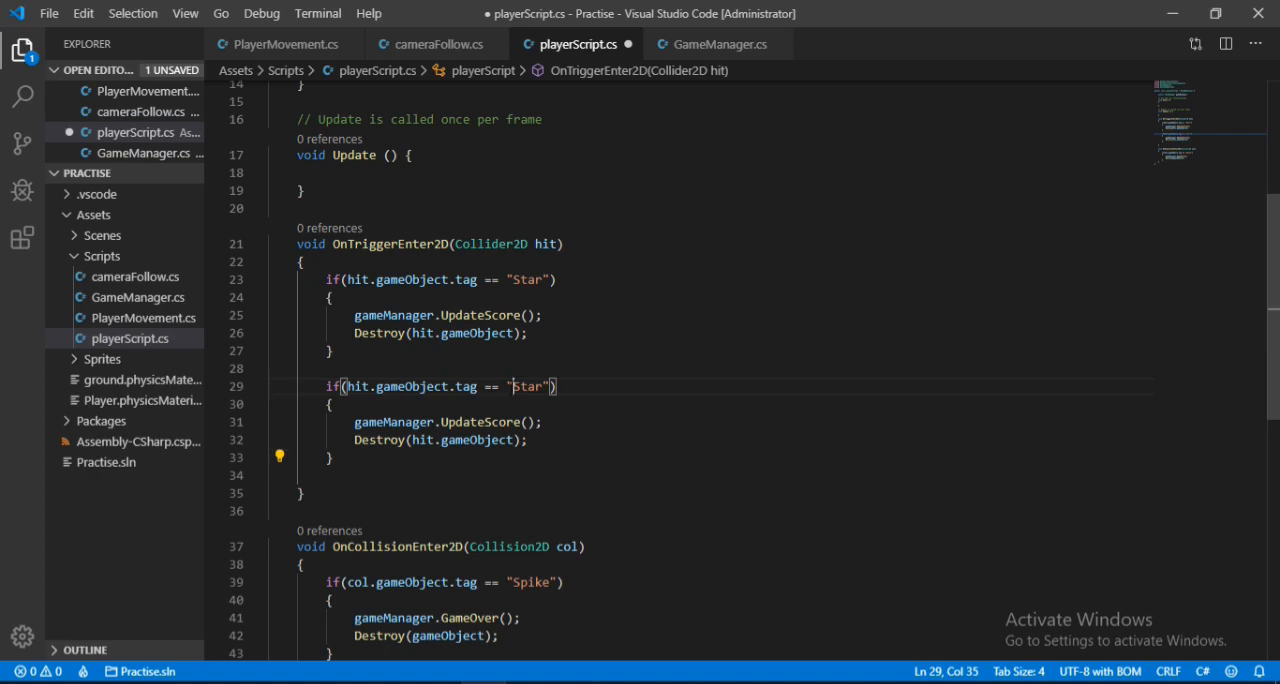
pyautogui.doubleClick(527, 387)
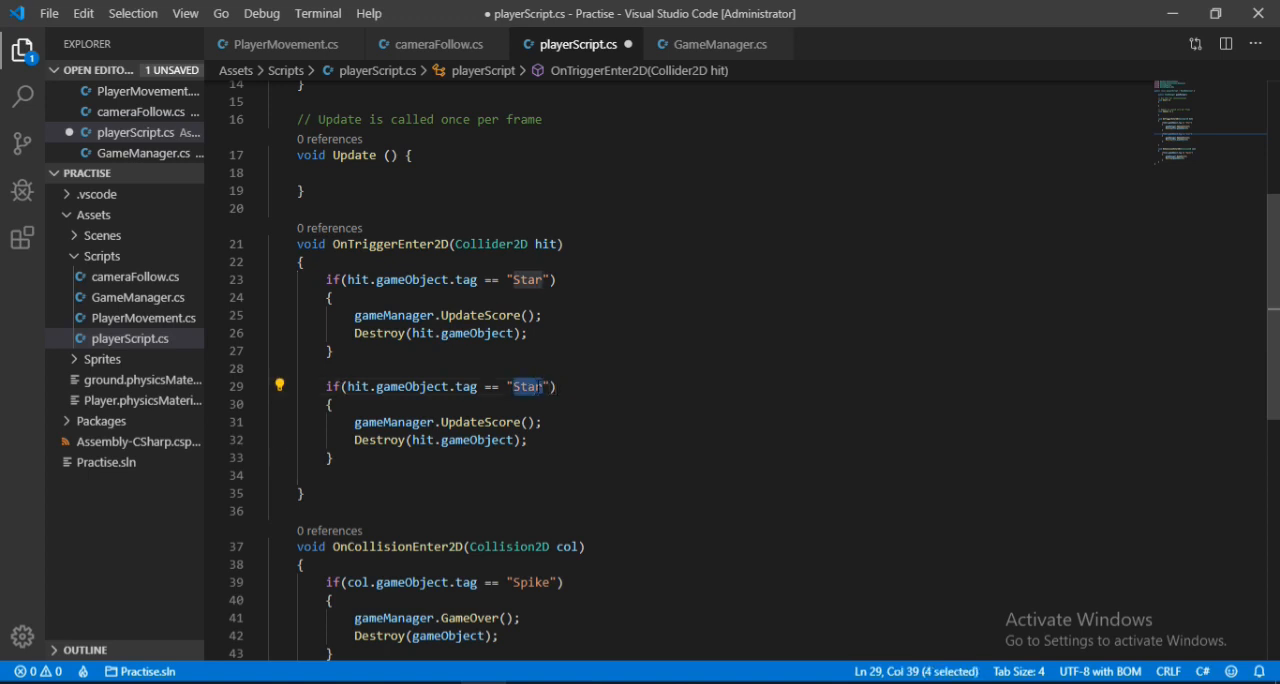
pyautogui.write('finish')
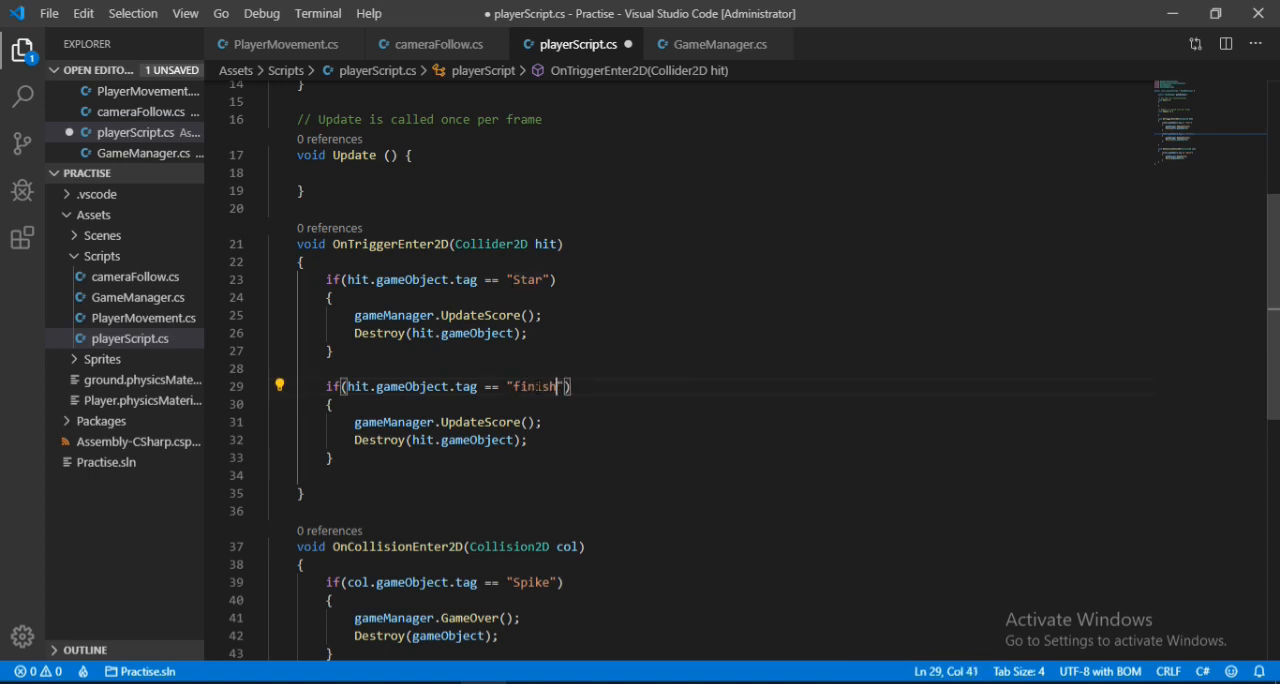
pyautogui.write('Star')
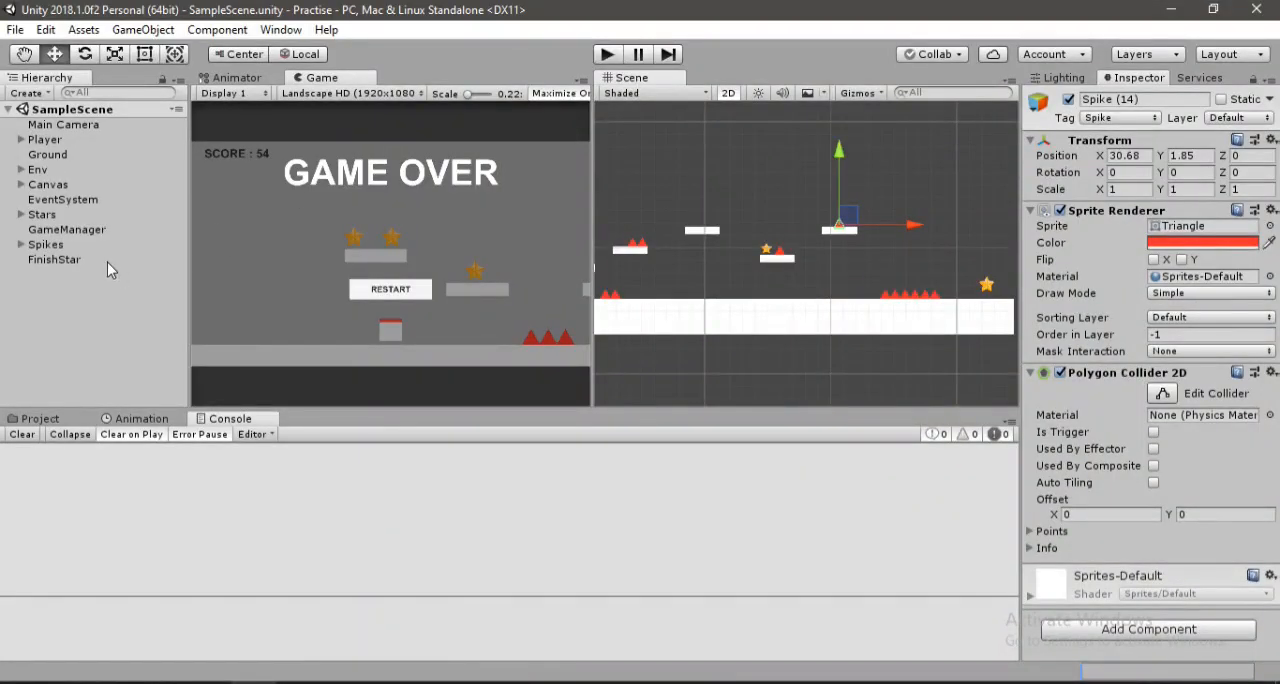
# Delete gameManager.UpdateScore() from the FinishStar block, leaving only the Destroy statement.
pyautogui.click(54, 259)
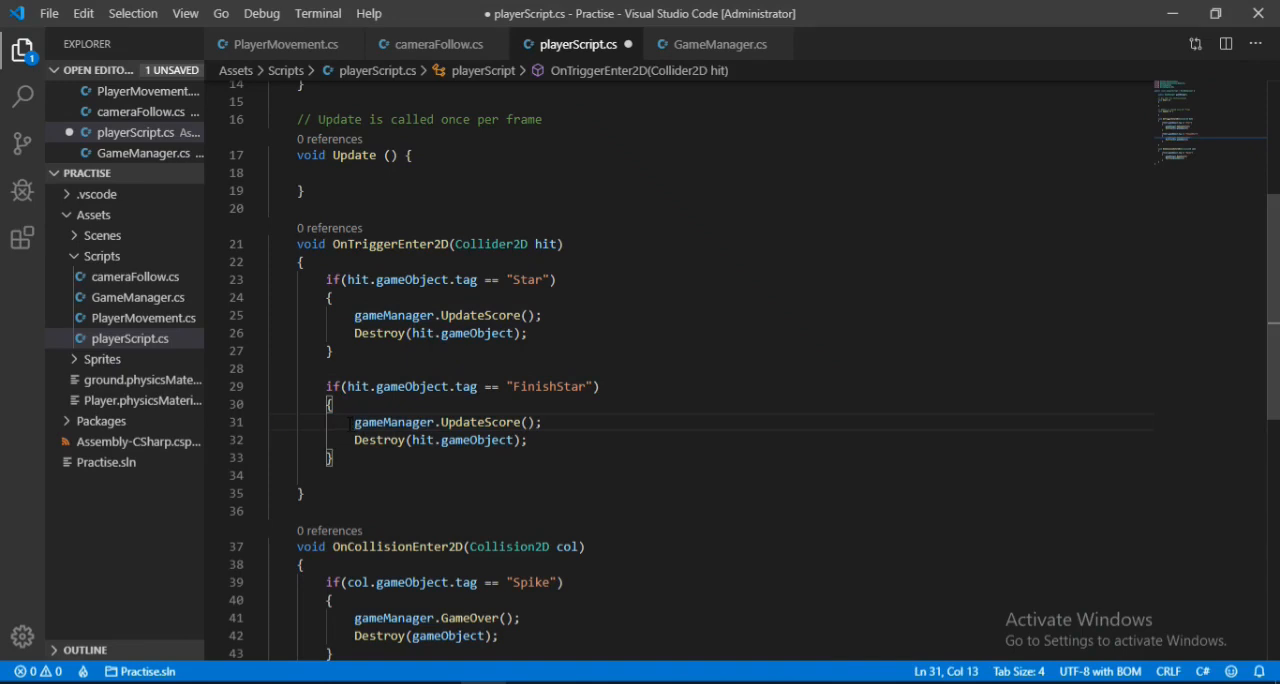
pyautogui.moveTo(353, 421); pyautogui.dragTo(528, 440)
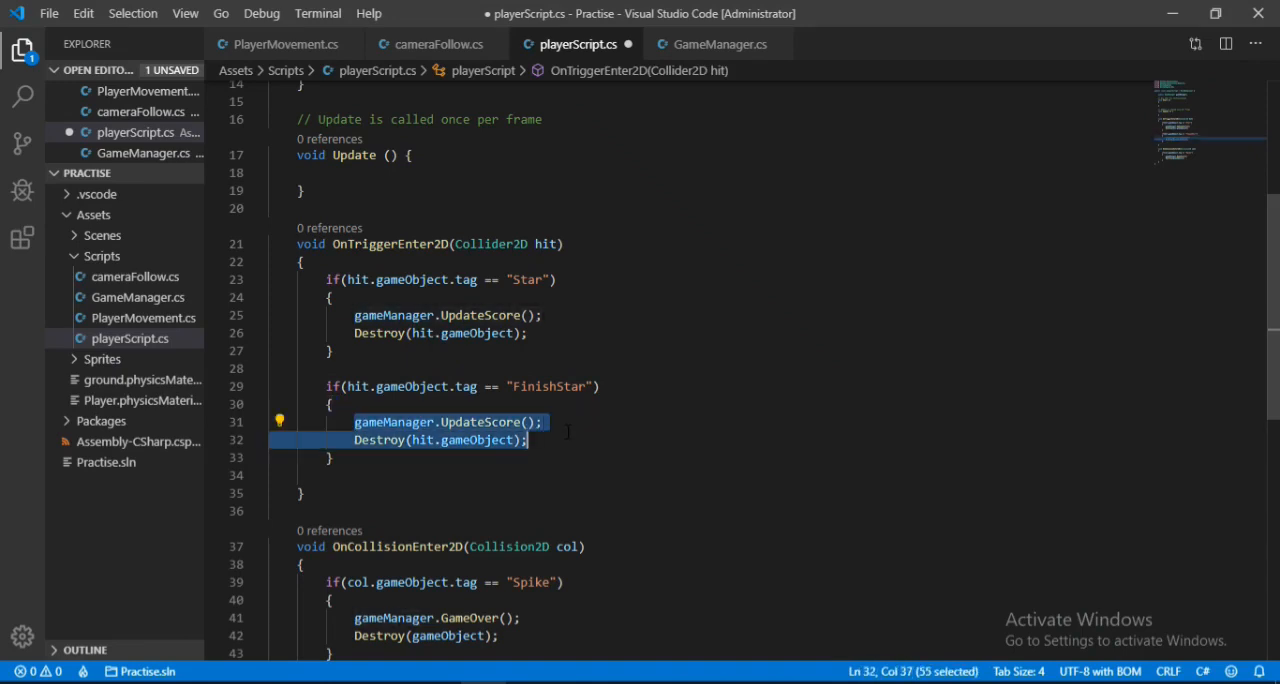
pyautogui.press('Delete')
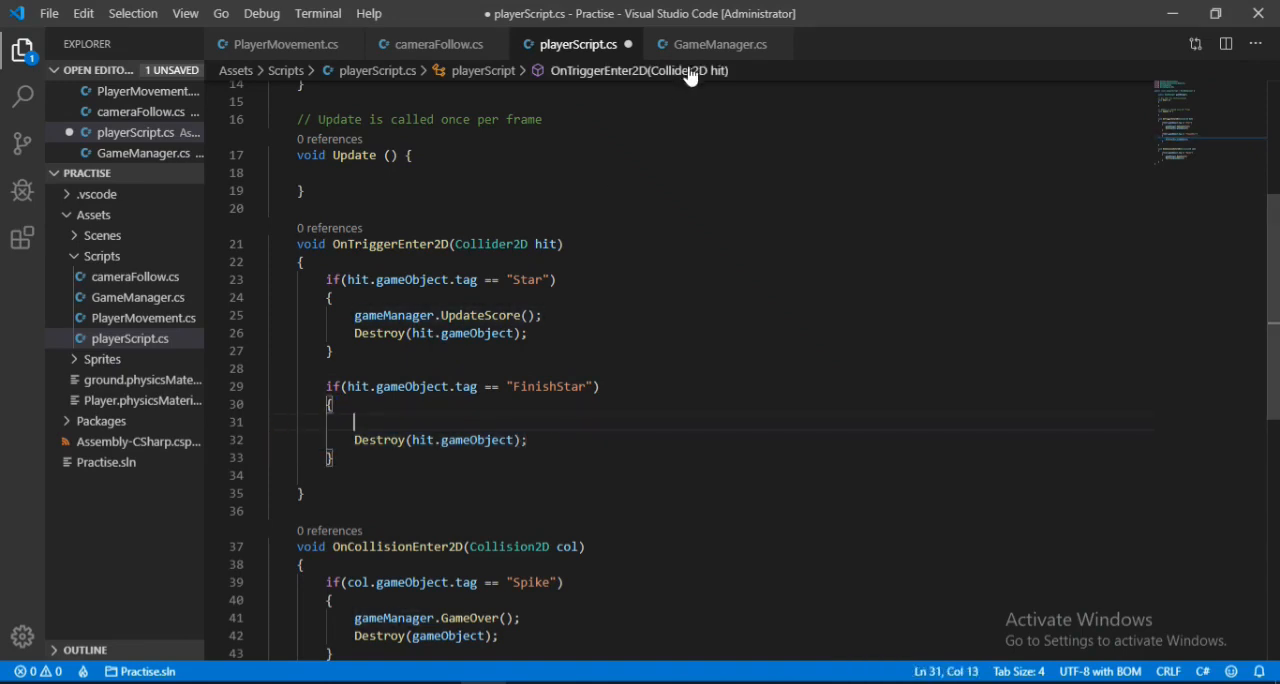
# Add an empty public void GameComplete() method below Restart() in GameManager.cs.
pyautogui.click(717, 44)
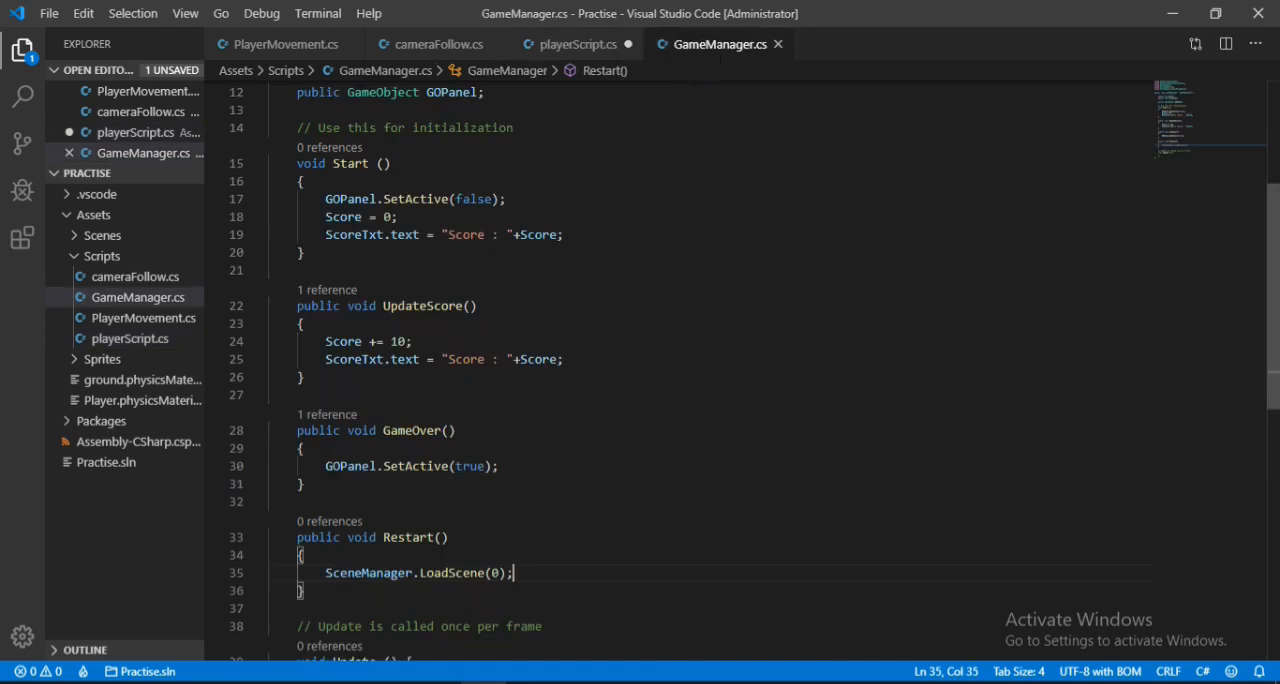
pyautogui.scroll(-3)
pyautogui.write('public void')
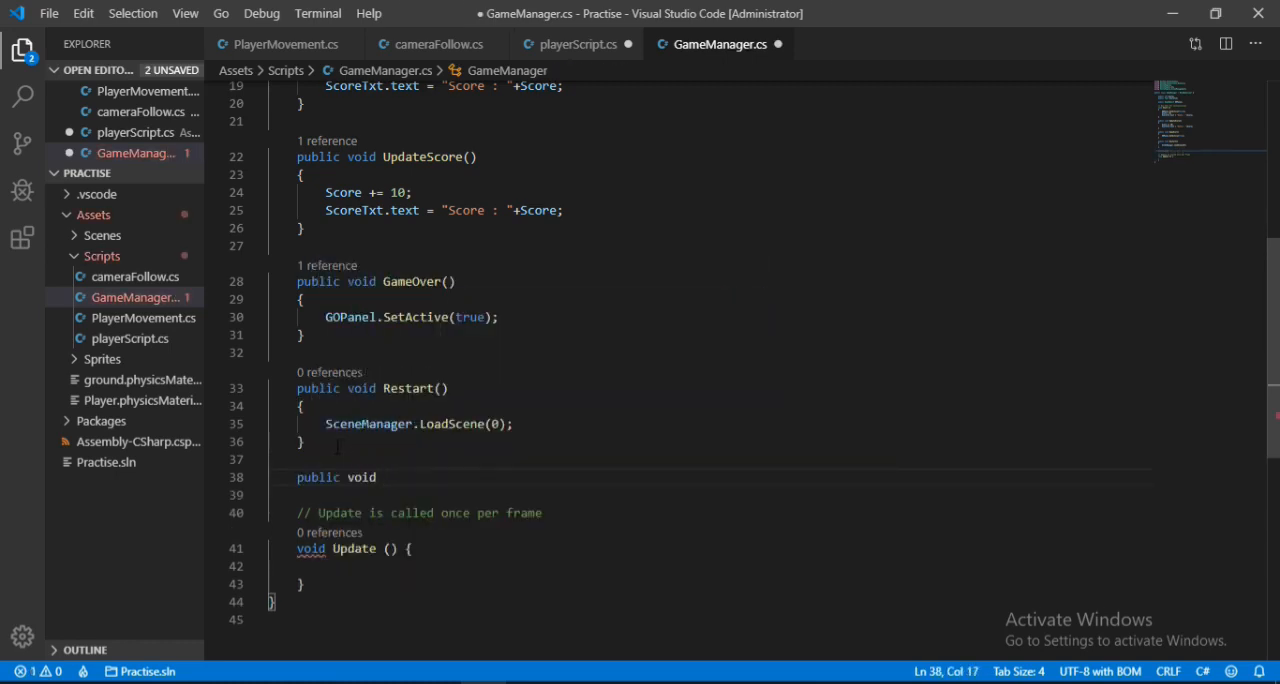
pyautogui.write('Ga')
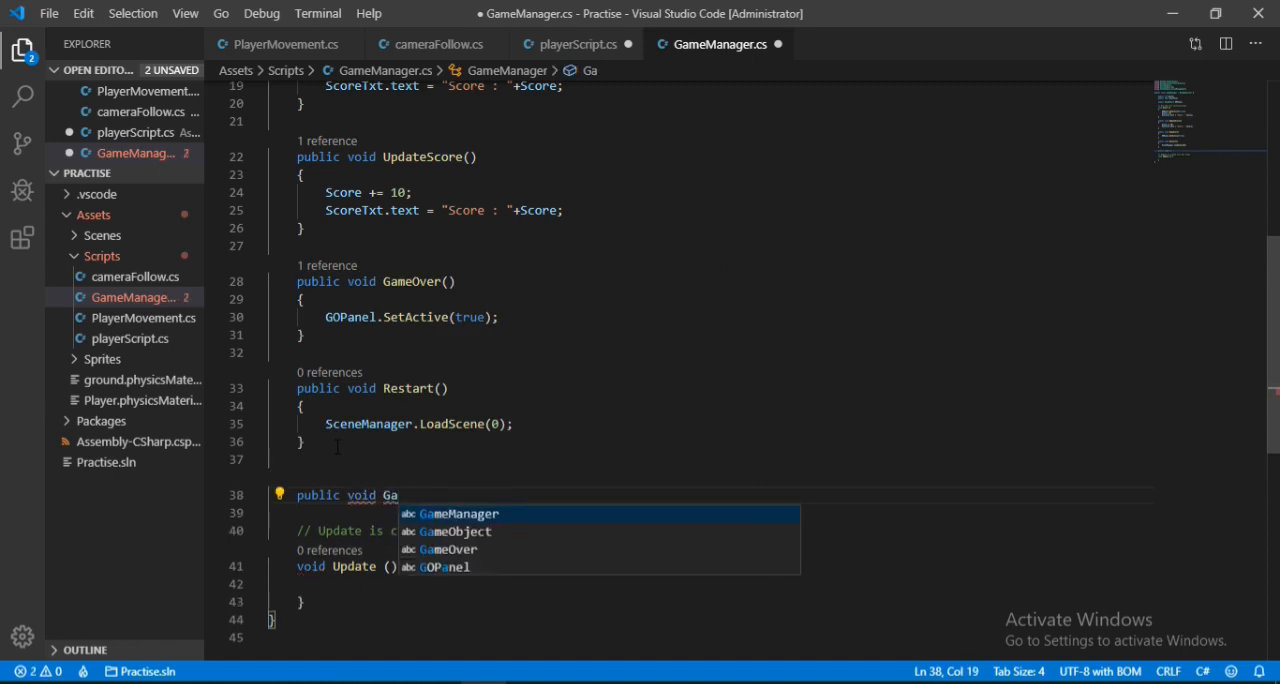
pyautogui.write('me')
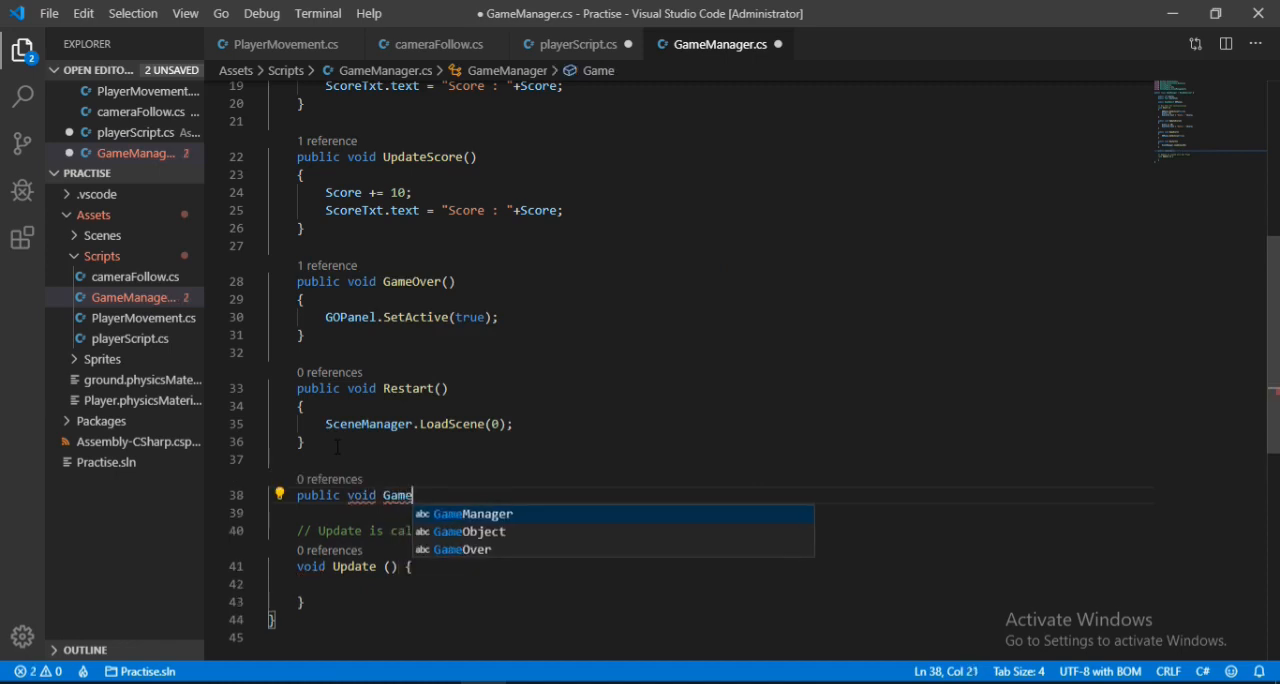
pyautogui.write('Comp')
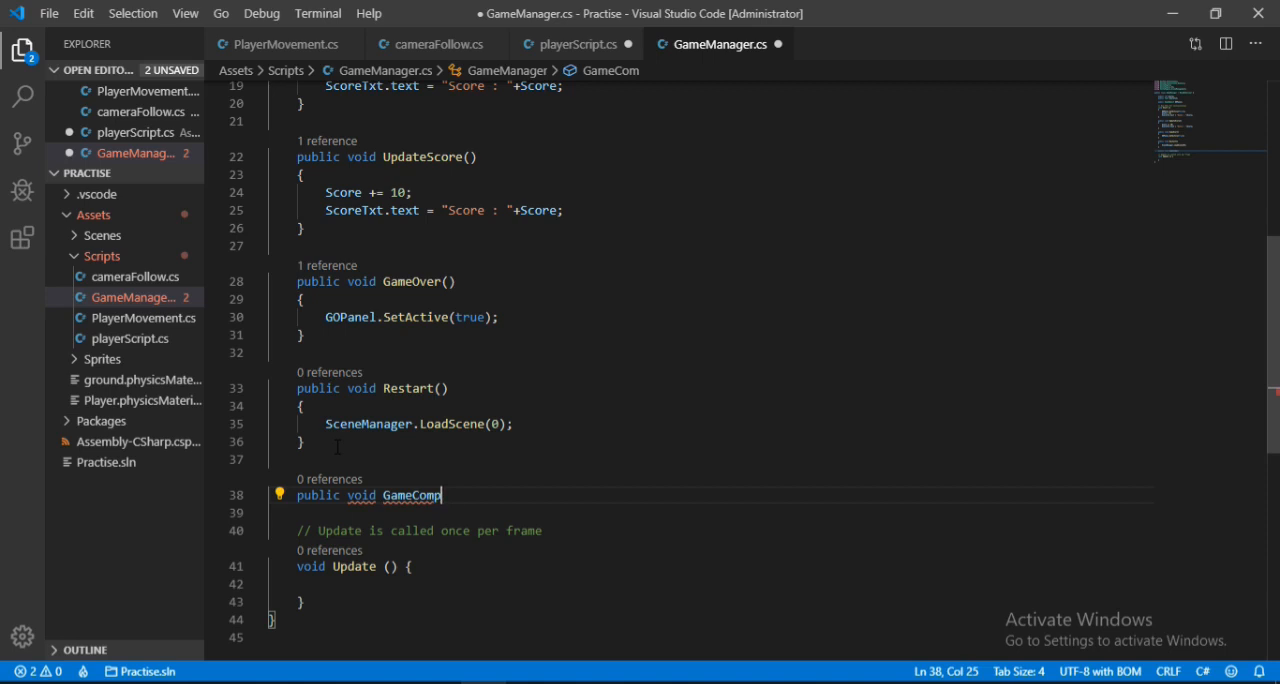
pyautogui.write('lete(')
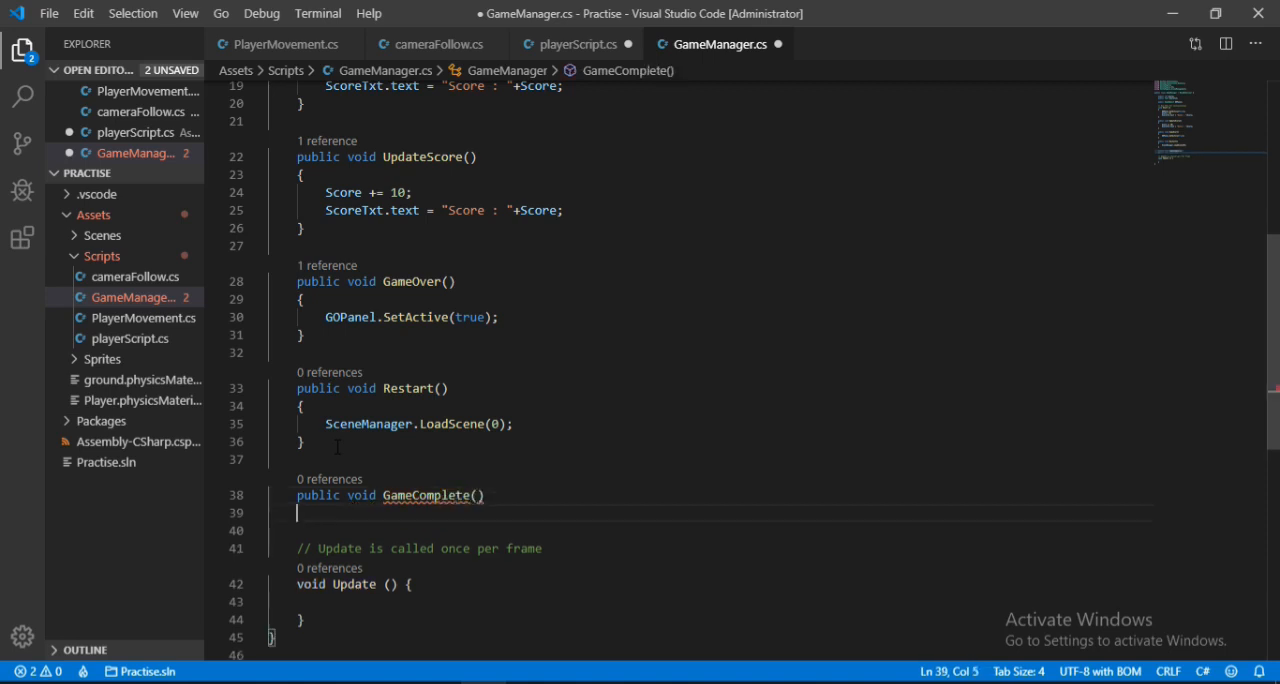
pyautogui.write('{')
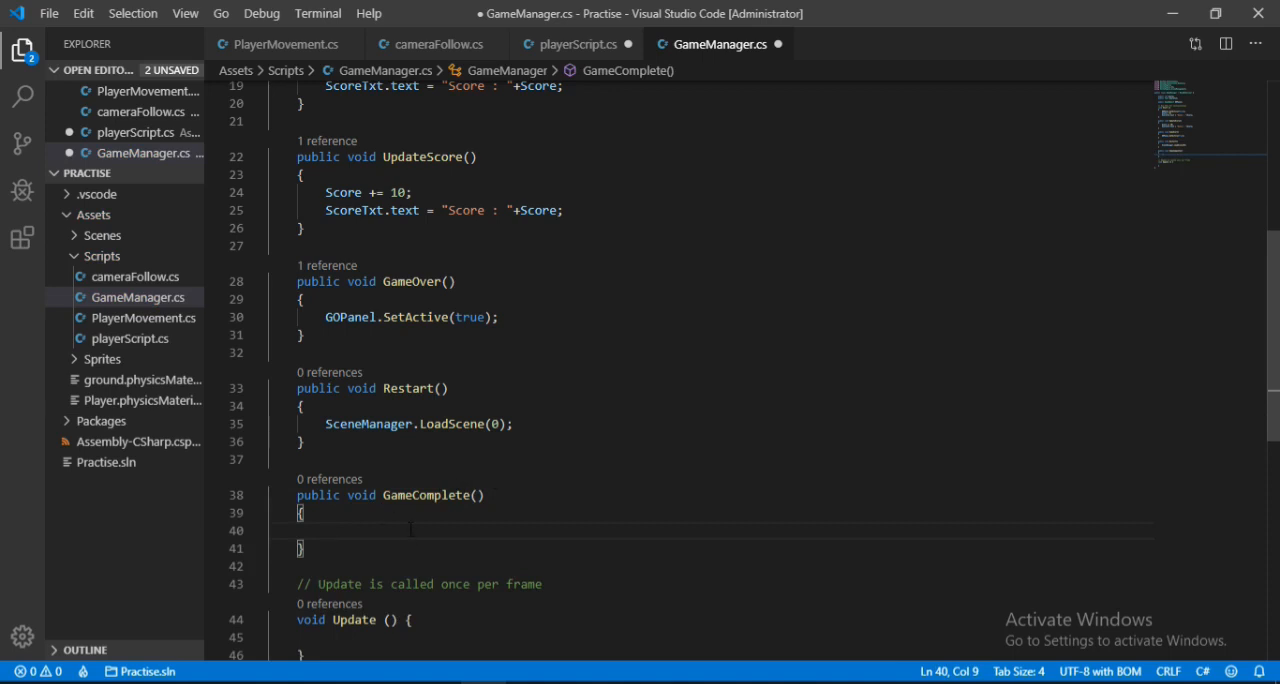
pyautogui.doubleClick(427, 495)
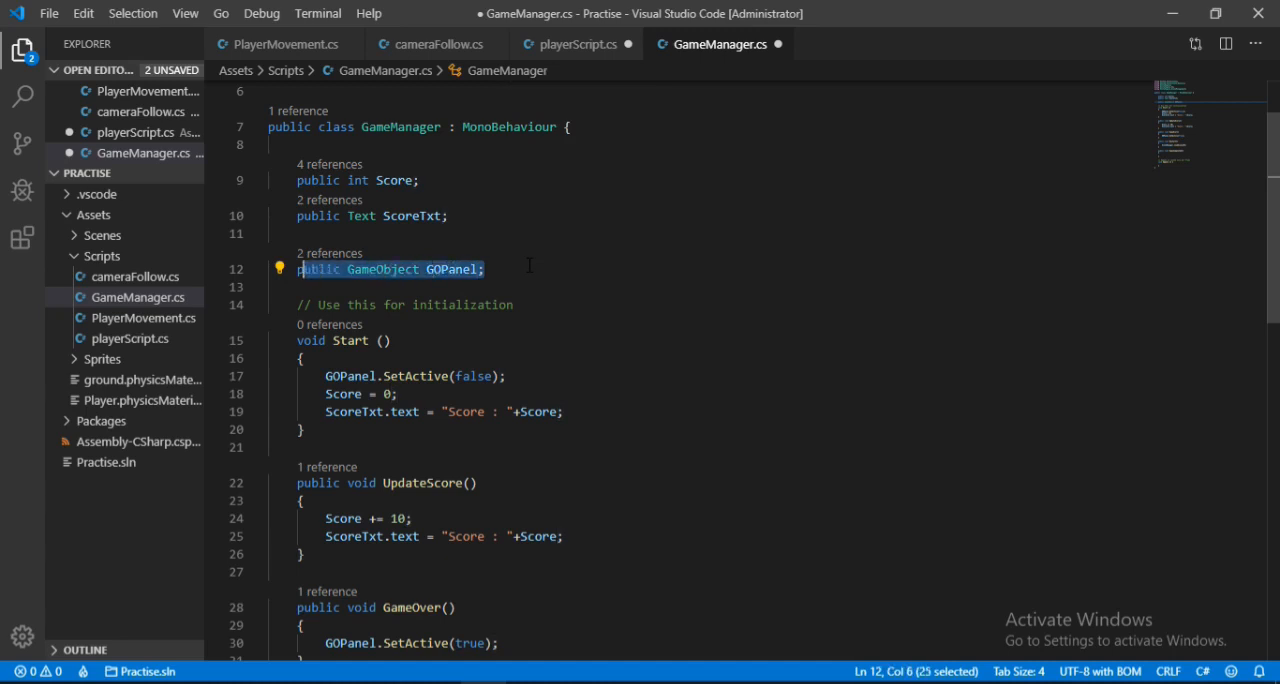
# Declare public GameObject WinPanel and hide it with SetActive(false) in Start.
pyautogui.click(485, 269)
pyautogui.write('public GameObject Panel;')
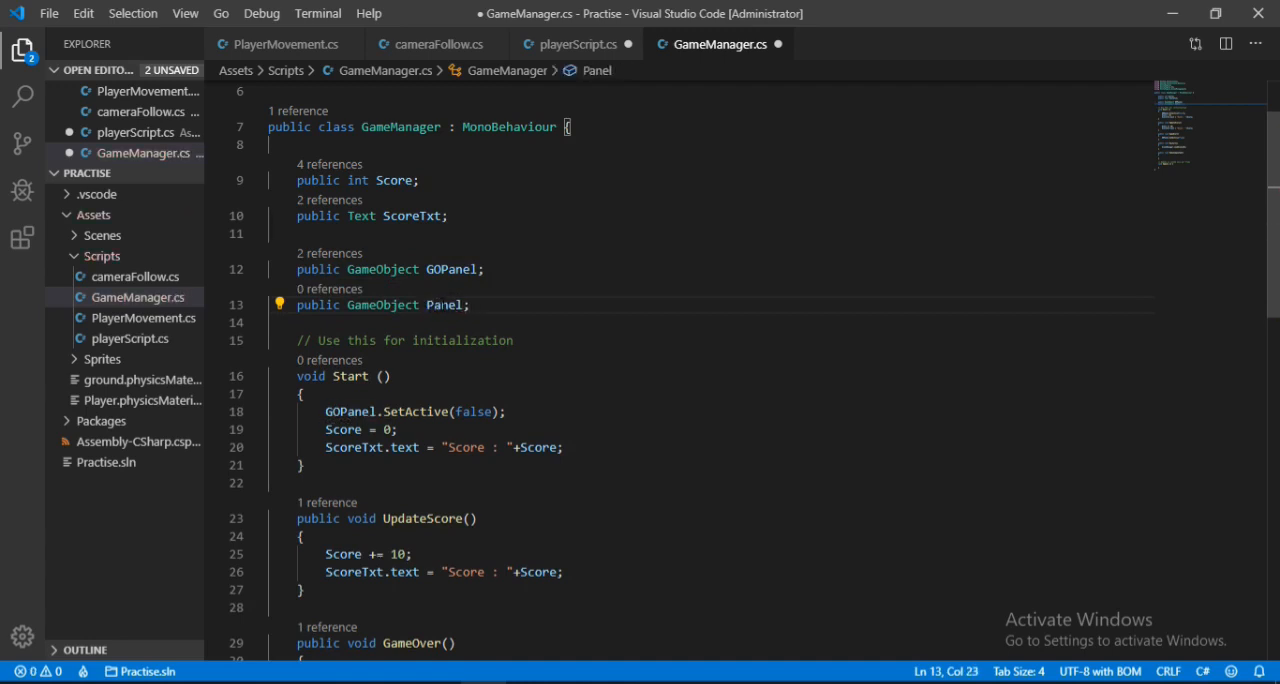
pyautogui.write('GAm')
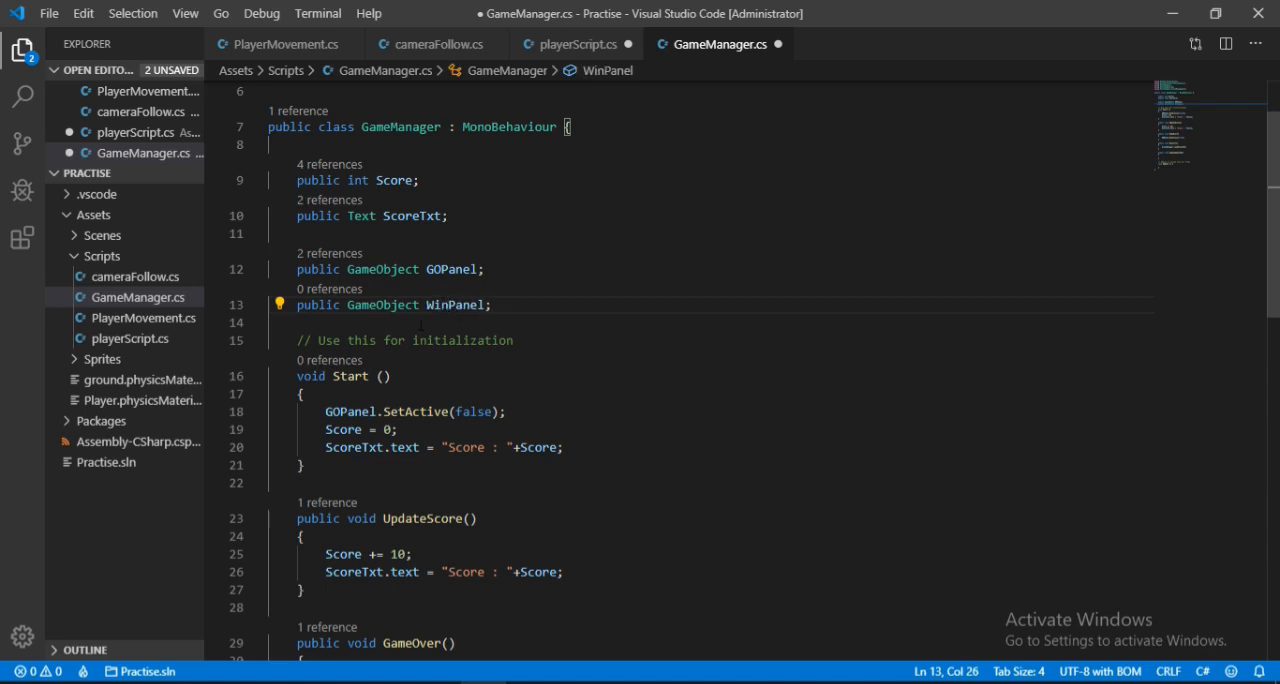
pyautogui.press('ctrl+s')
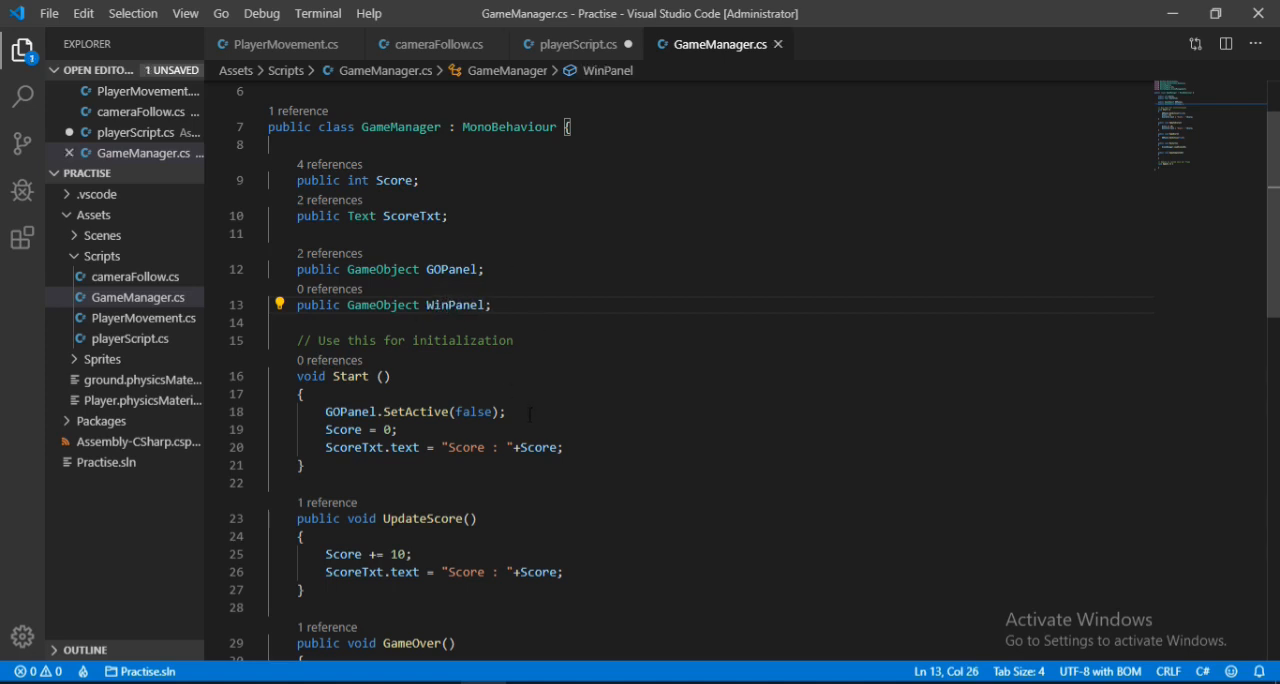
pyautogui.write('wi')
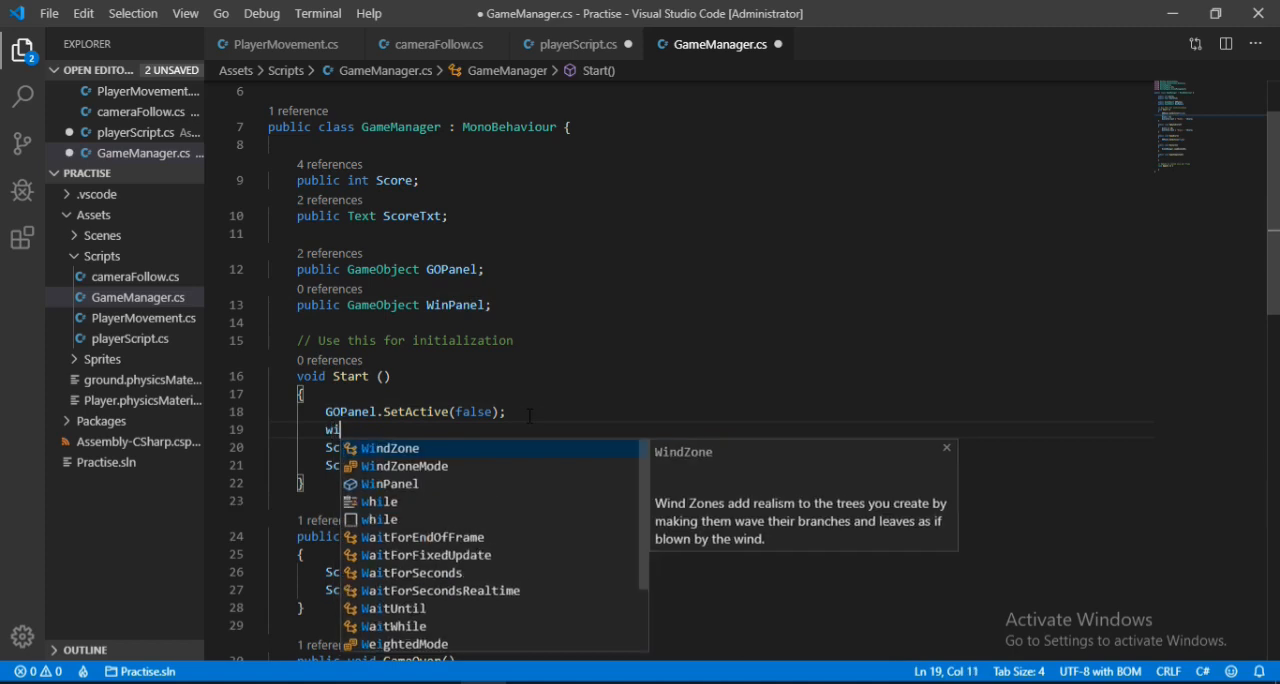
pyautogui.write('WinPanel.SetActive(false);')
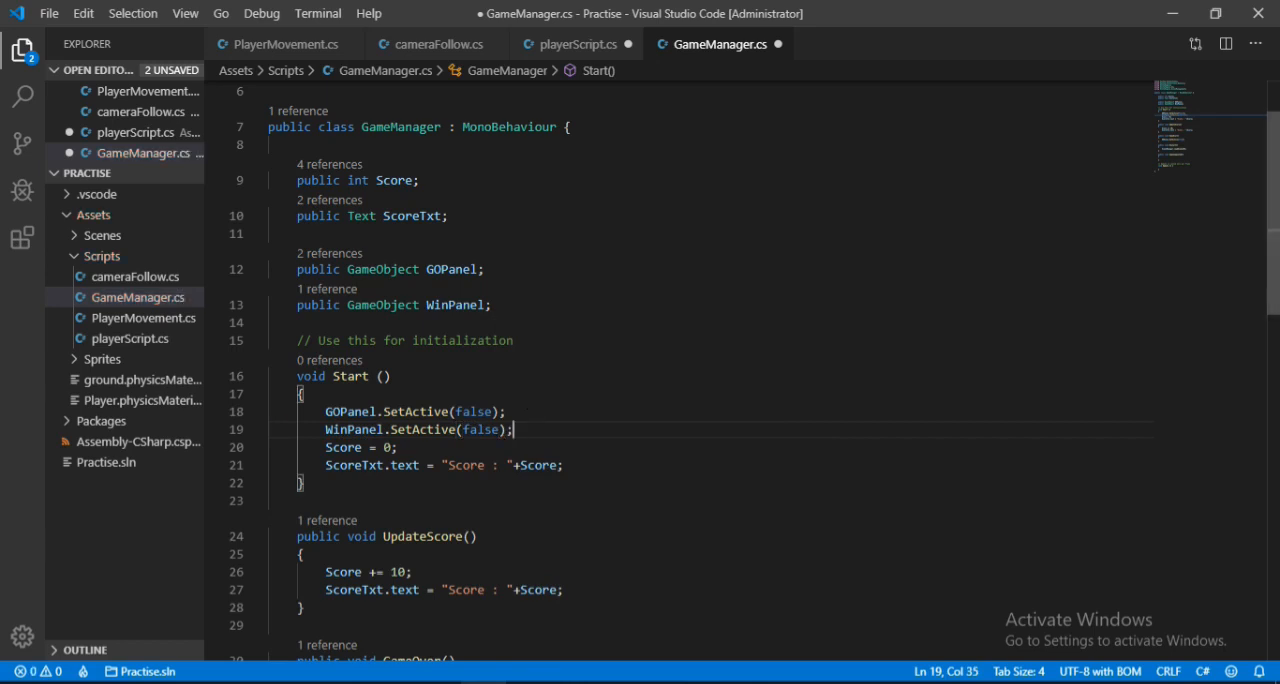
# Rename the method to GameCompleted() and have it call WinPanel.SetActive(true).
pyautogui.scroll(-3)
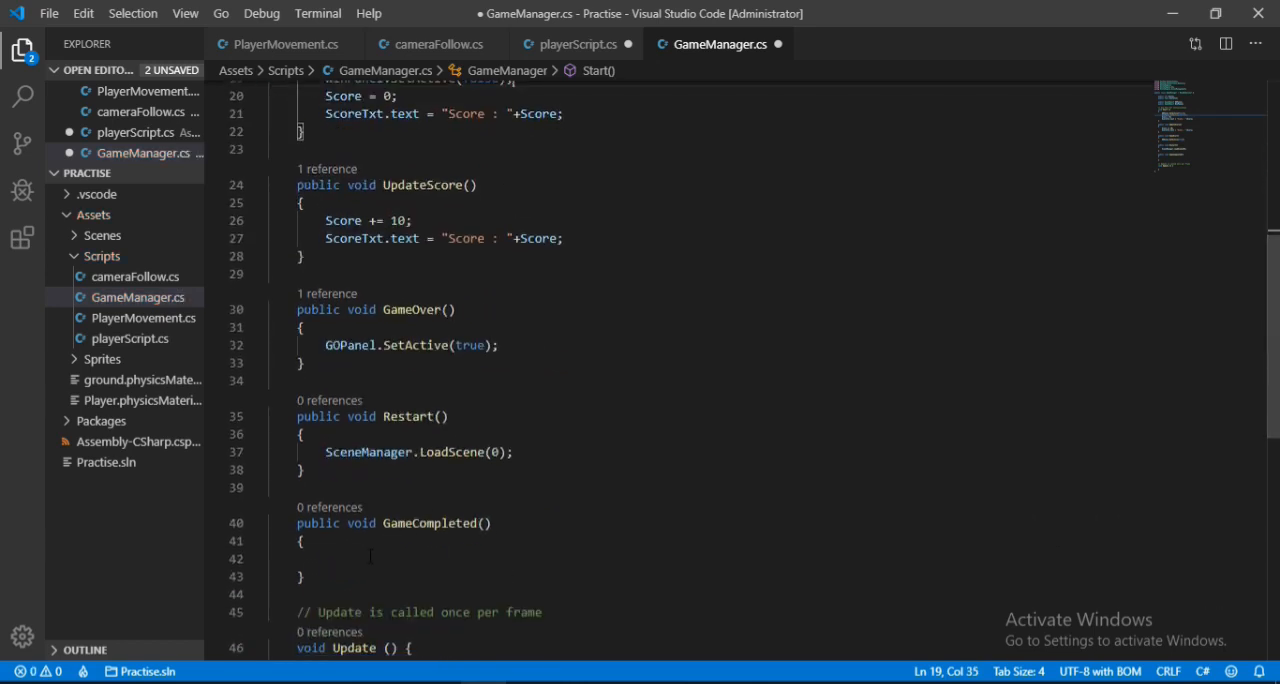
pyautogui.write('ga')
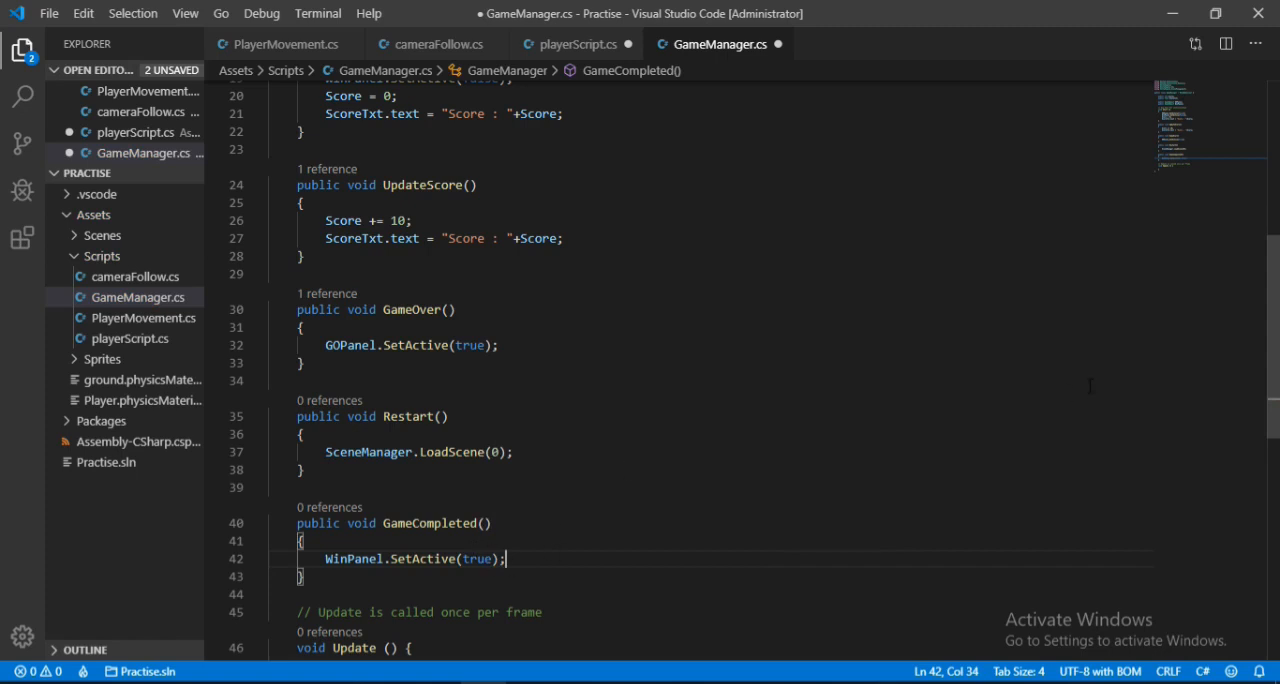
pyautogui.scroll(-3)
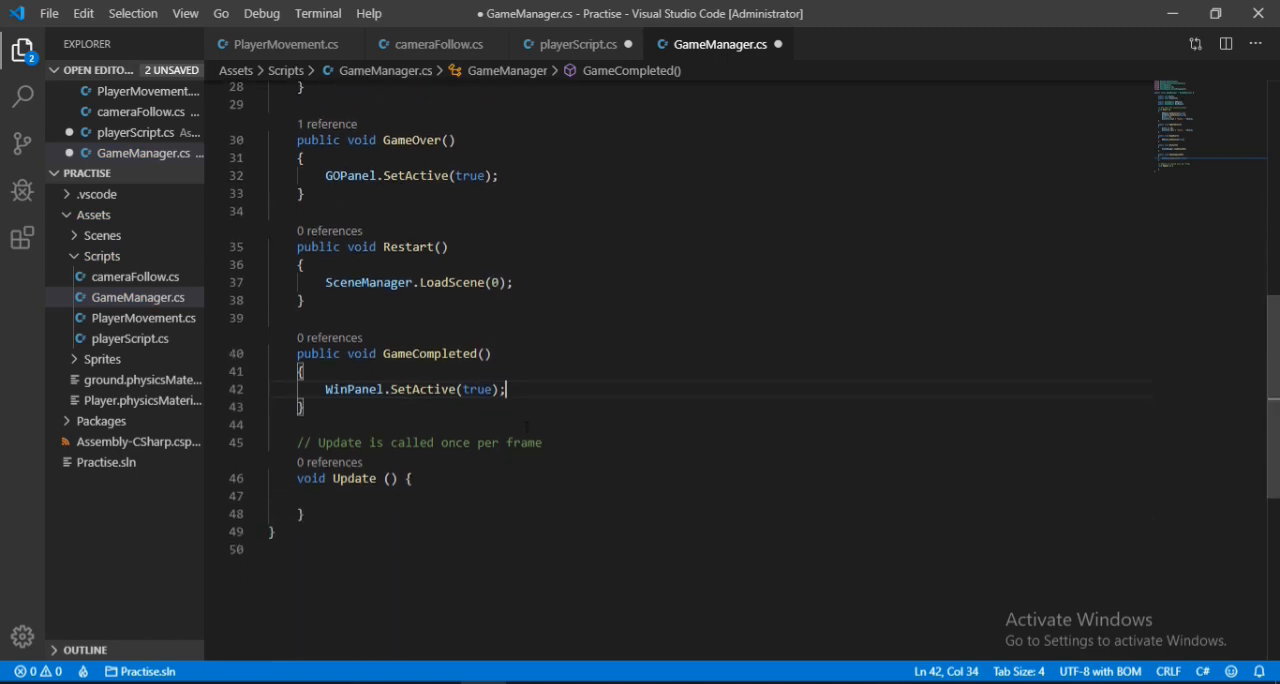
pyautogui.scroll(-3)
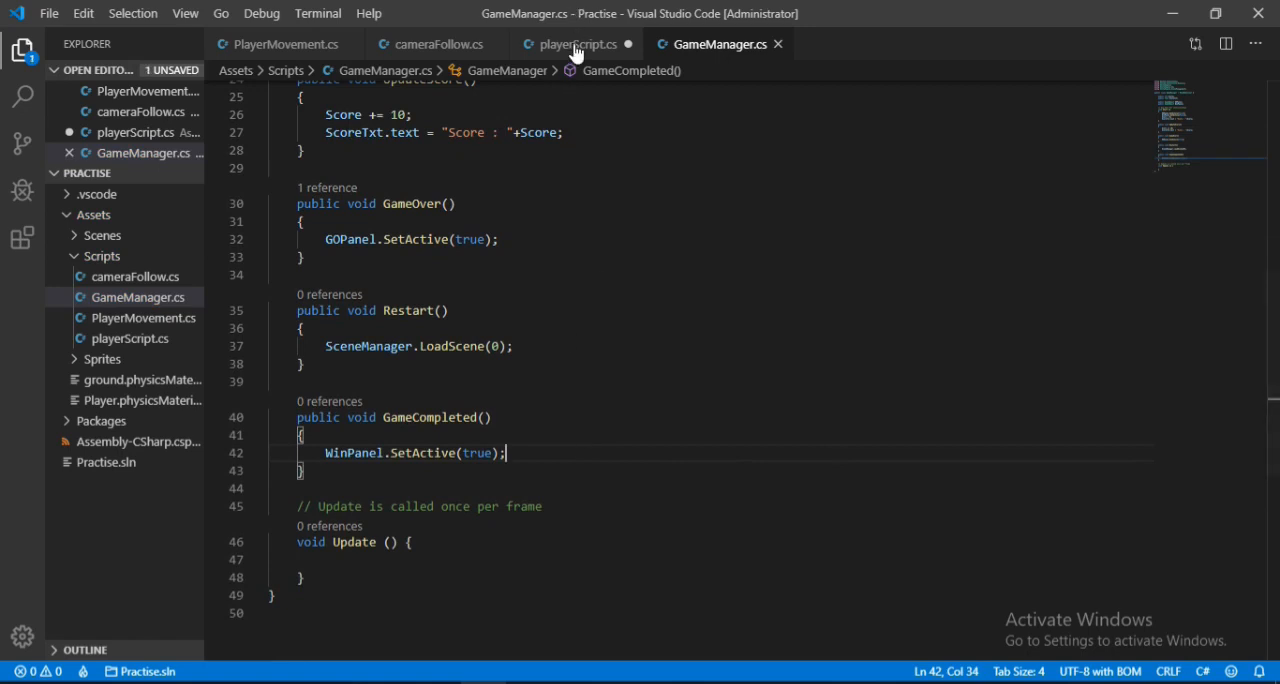
# Call gameManager.GameCompleted(); in playerScript's FinishStar block.
pyautogui.click(575, 44)
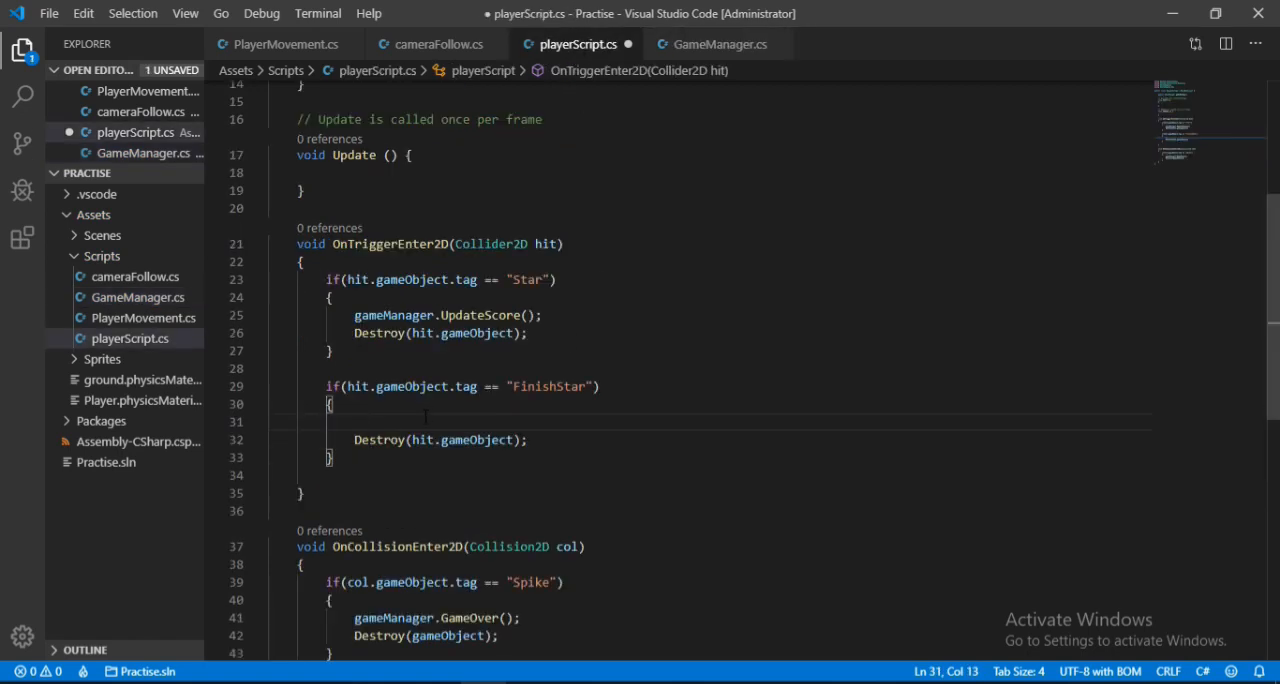
pyautogui.write('gameManager')
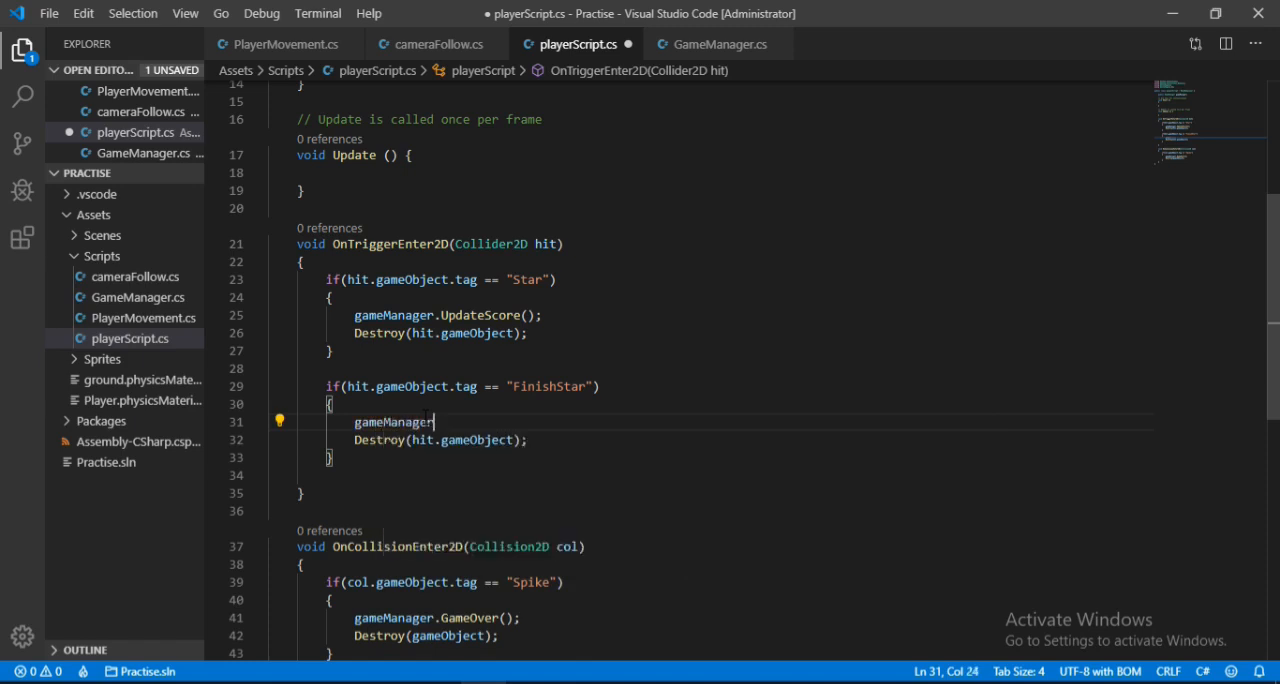
pyautogui.write('p')
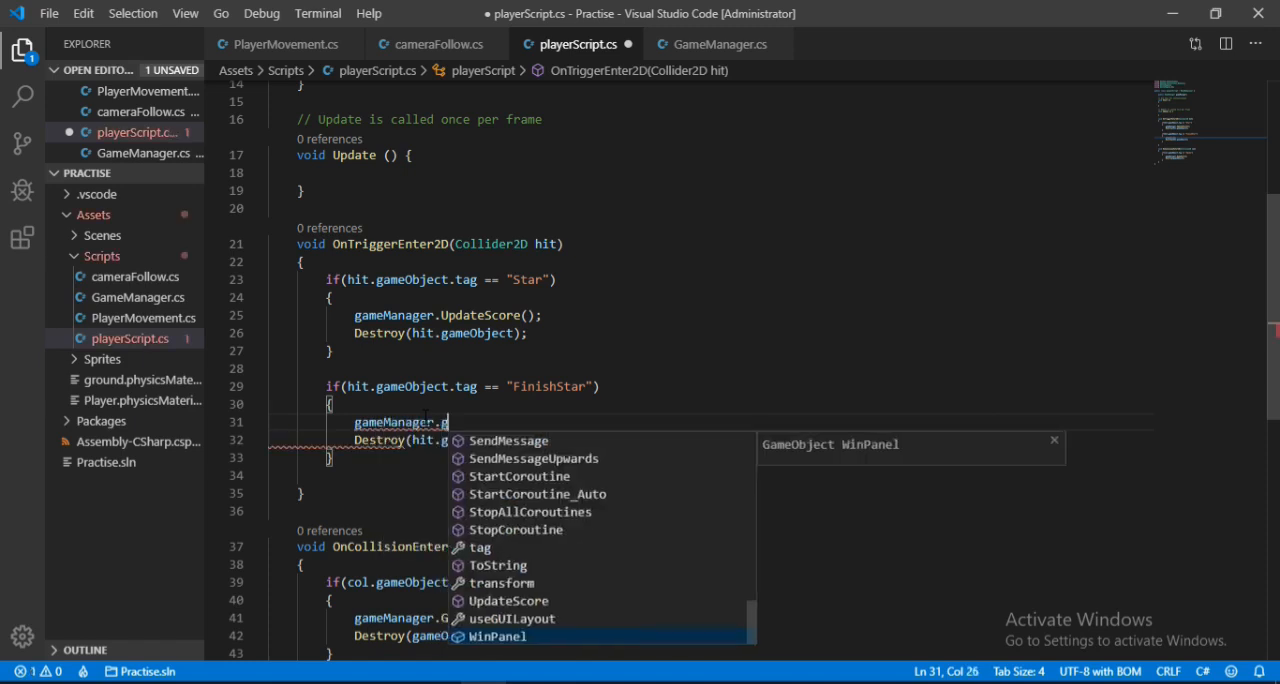
pyautogui.write('GameCompleted')
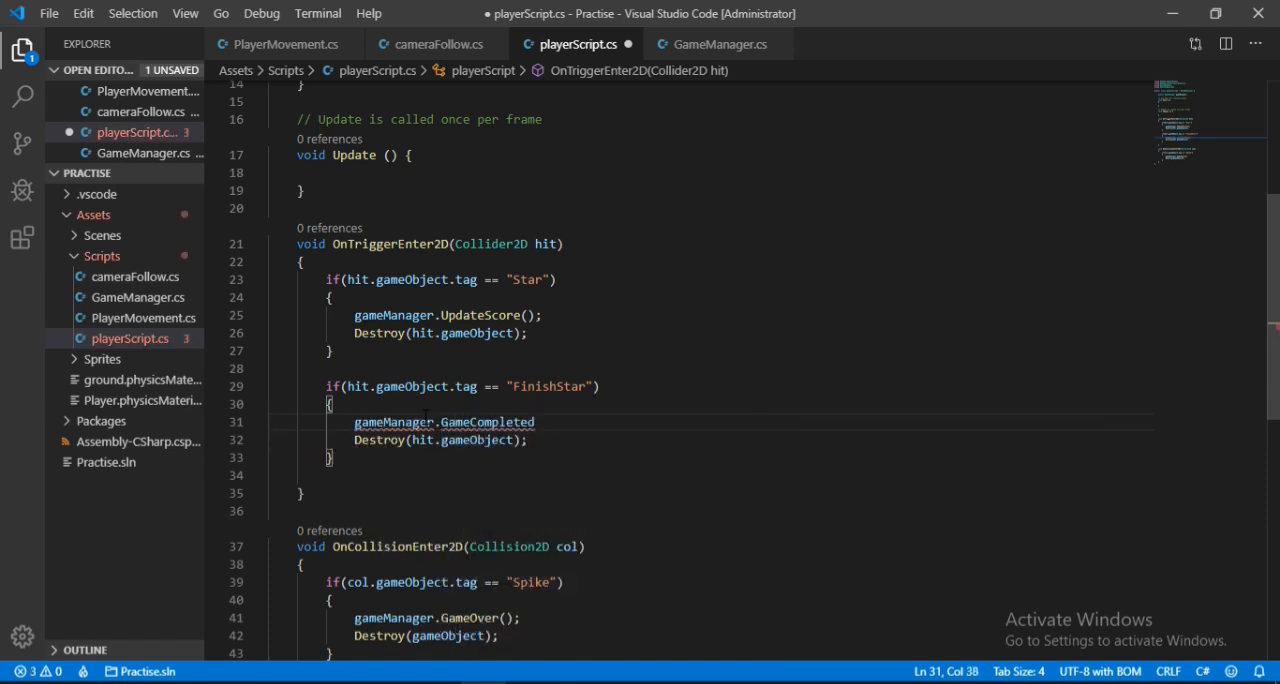
pyautogui.write('();')
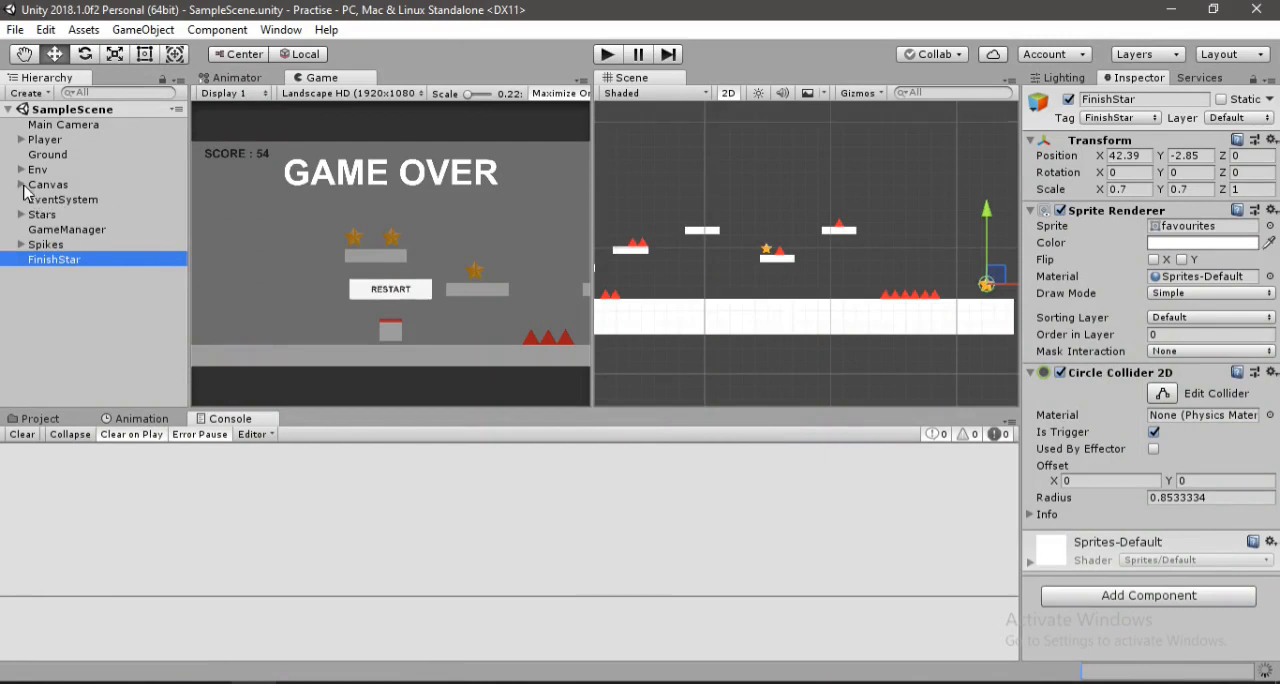
# Change the WinPanel Text to GAME COMPLETED, then inspect the Restart and GameManager objects.
pyautogui.click(21, 184)
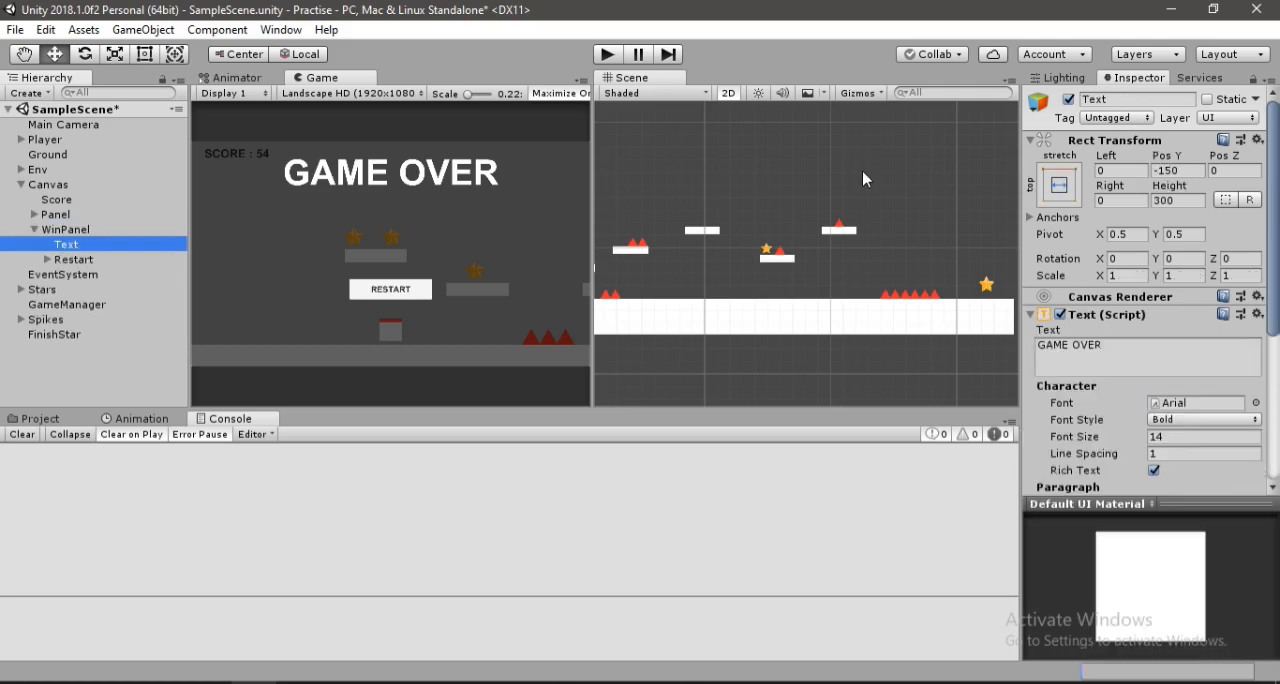
pyautogui.click(56, 214)
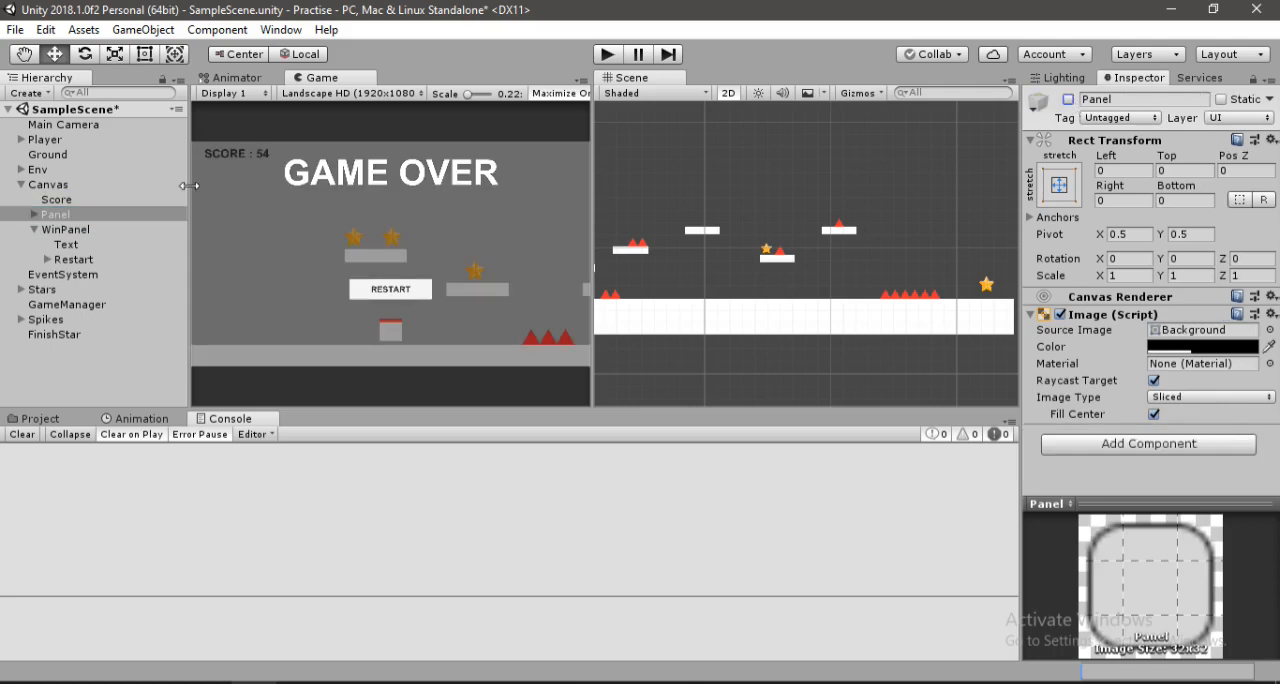
pyautogui.click(65, 229)
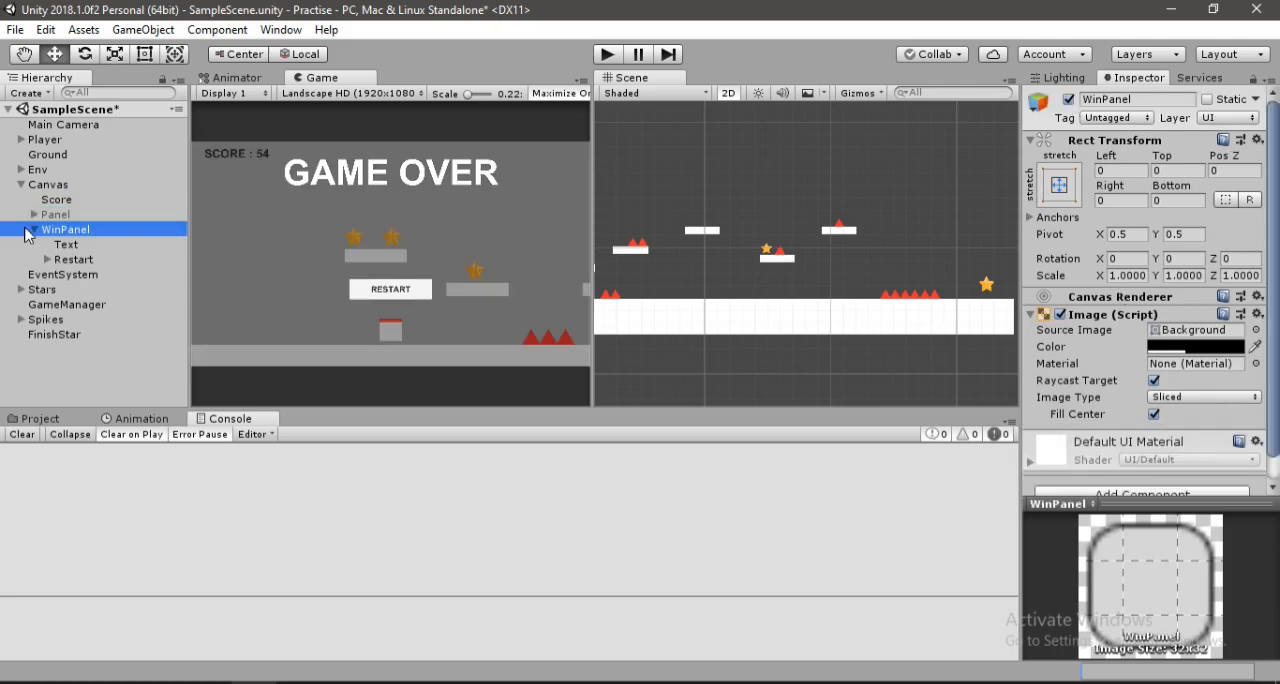
pyautogui.click(66, 244)
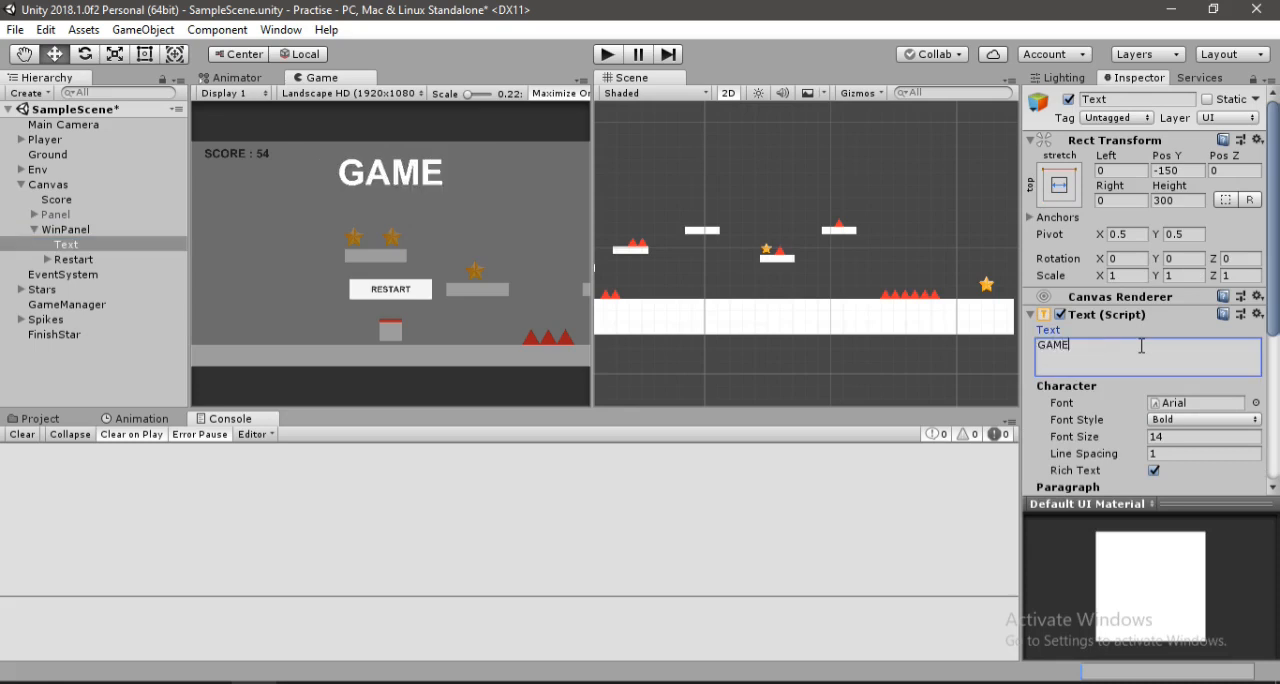
pyautogui.write('COMP')
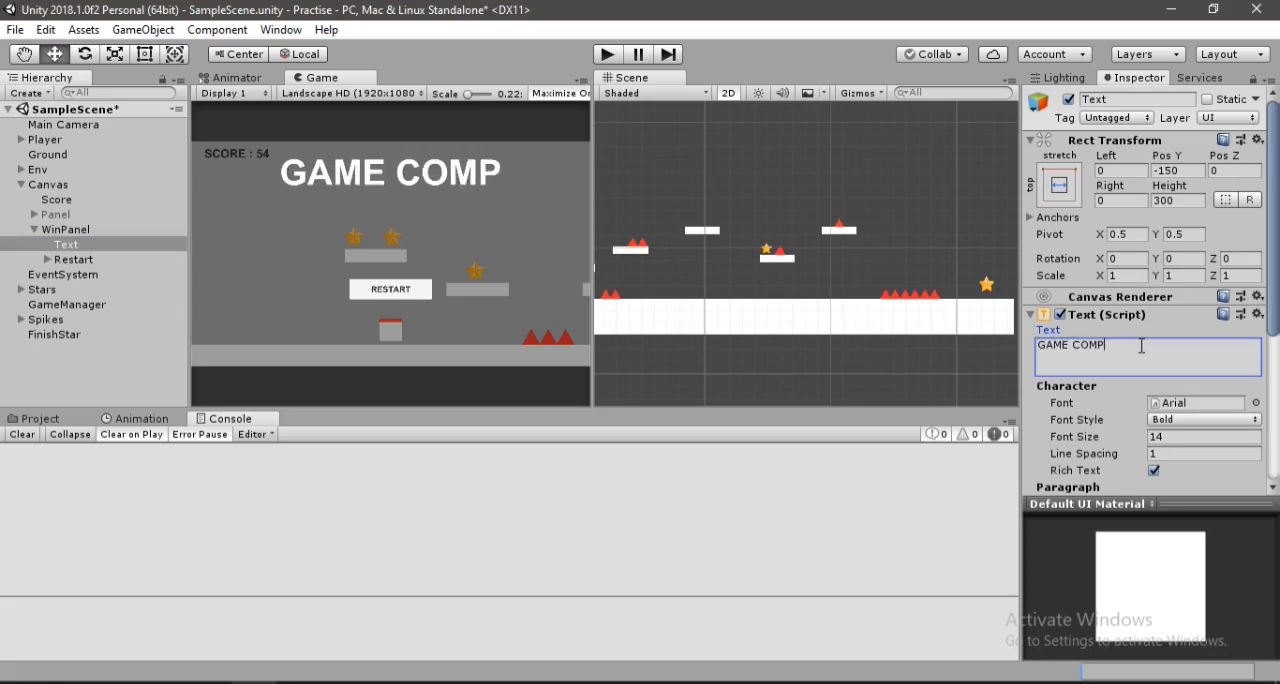
pyautogui.write('LETED')
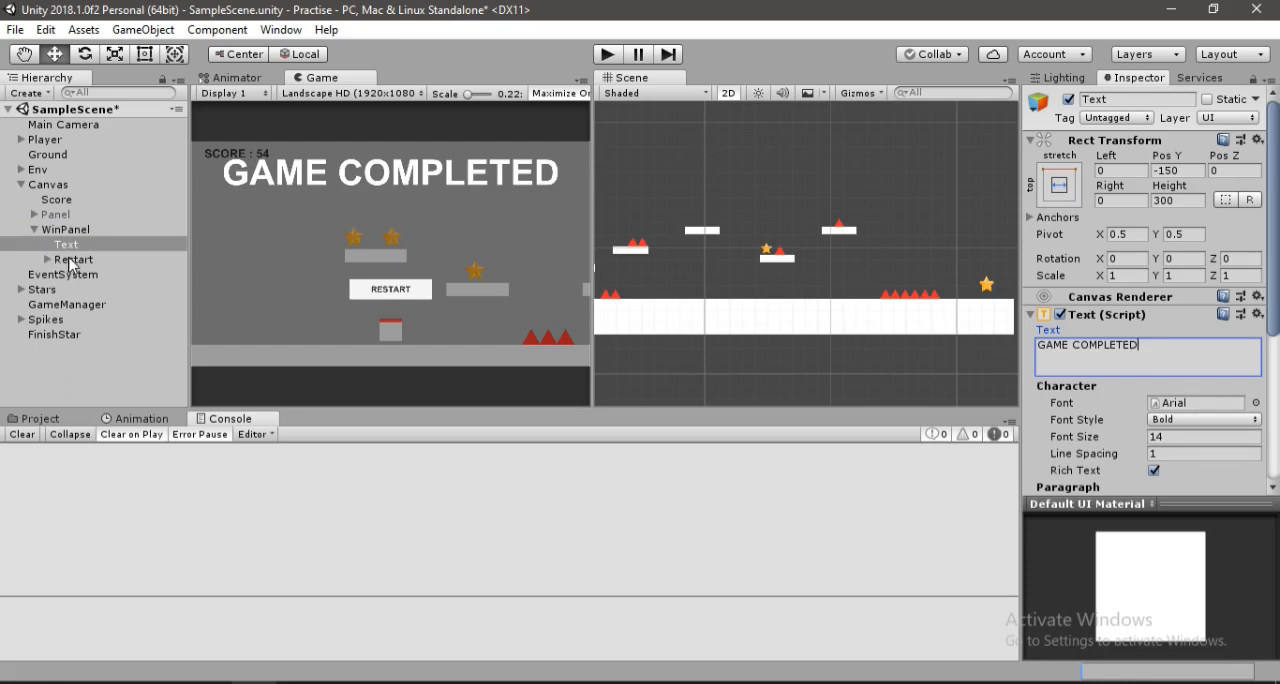
pyautogui.click(73, 259)
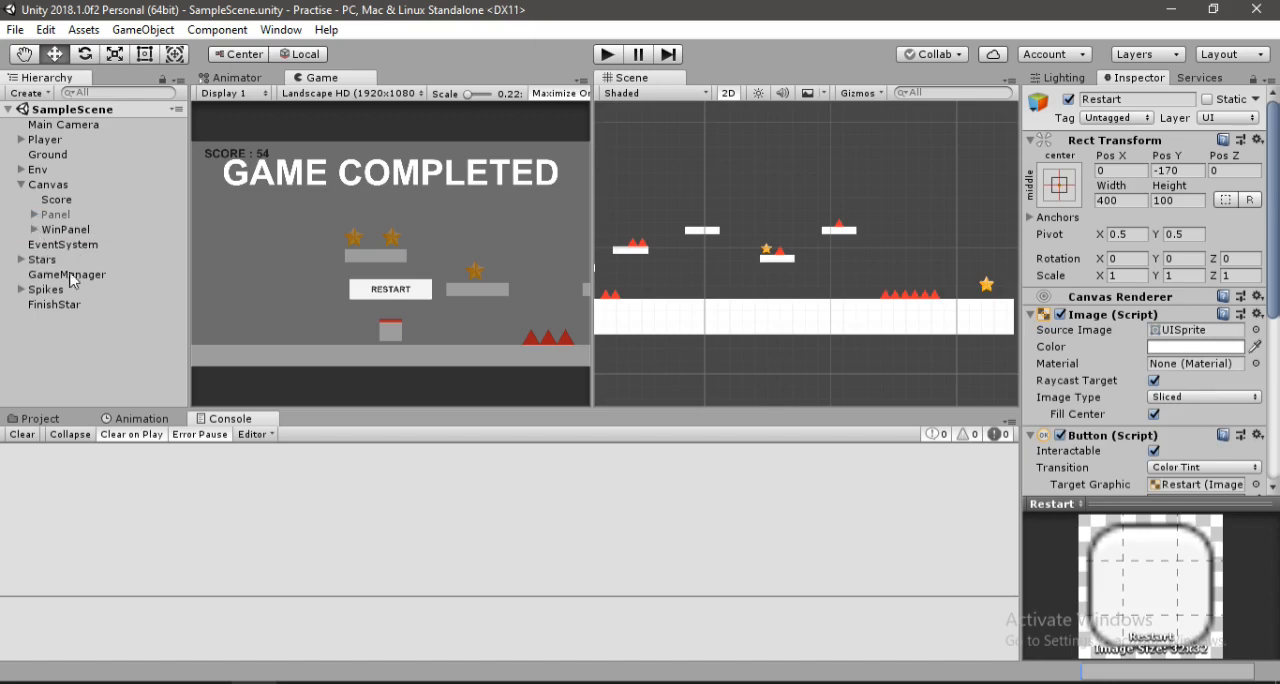
pyautogui.moveTo(80, 278)
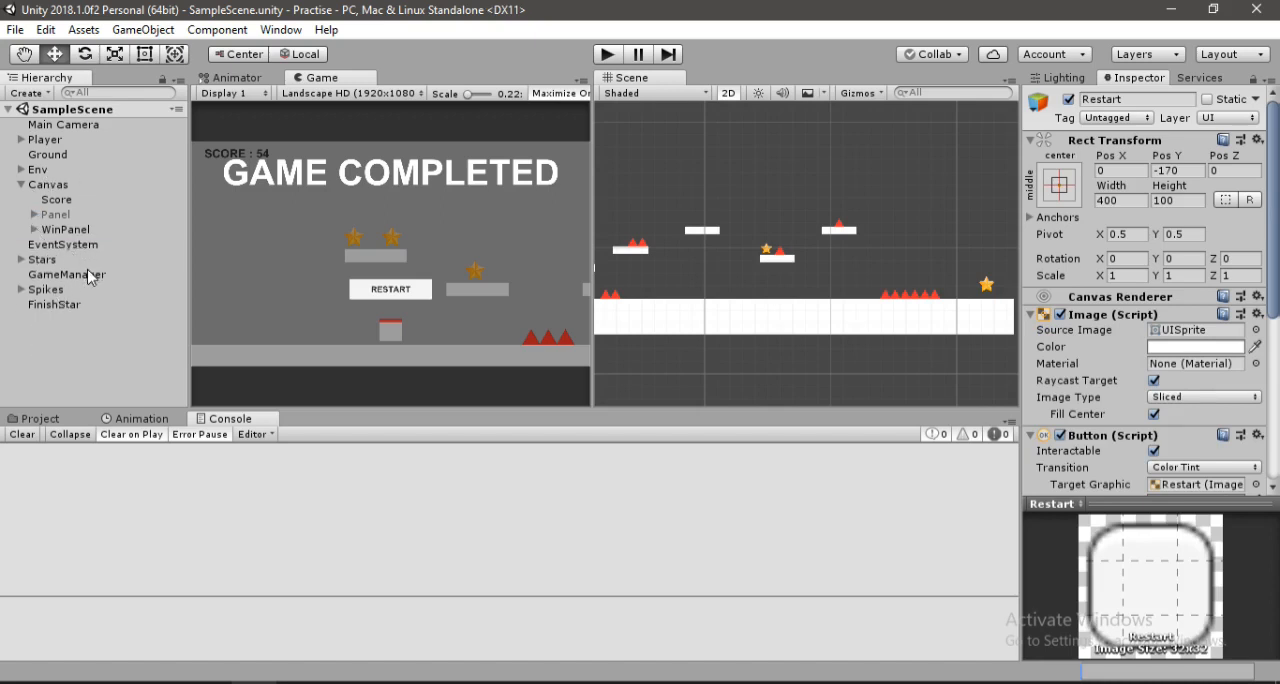
pyautogui.click(67, 274)
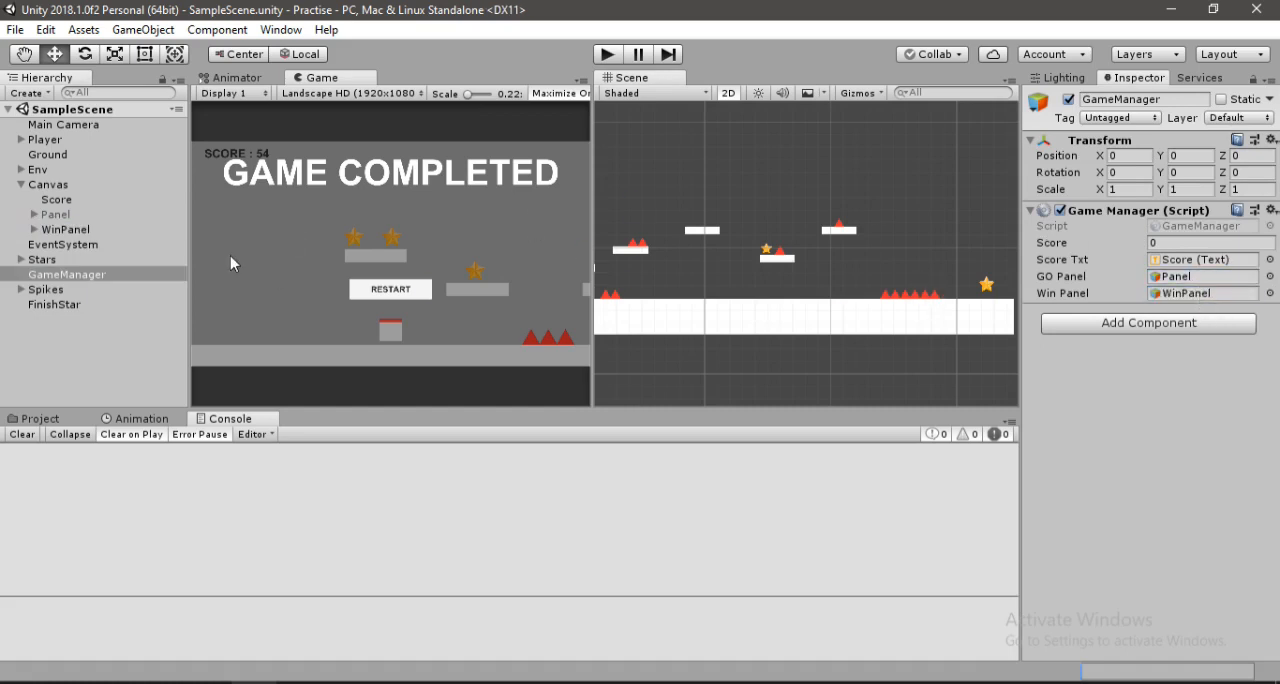
pyautogui.moveTo(105, 270)
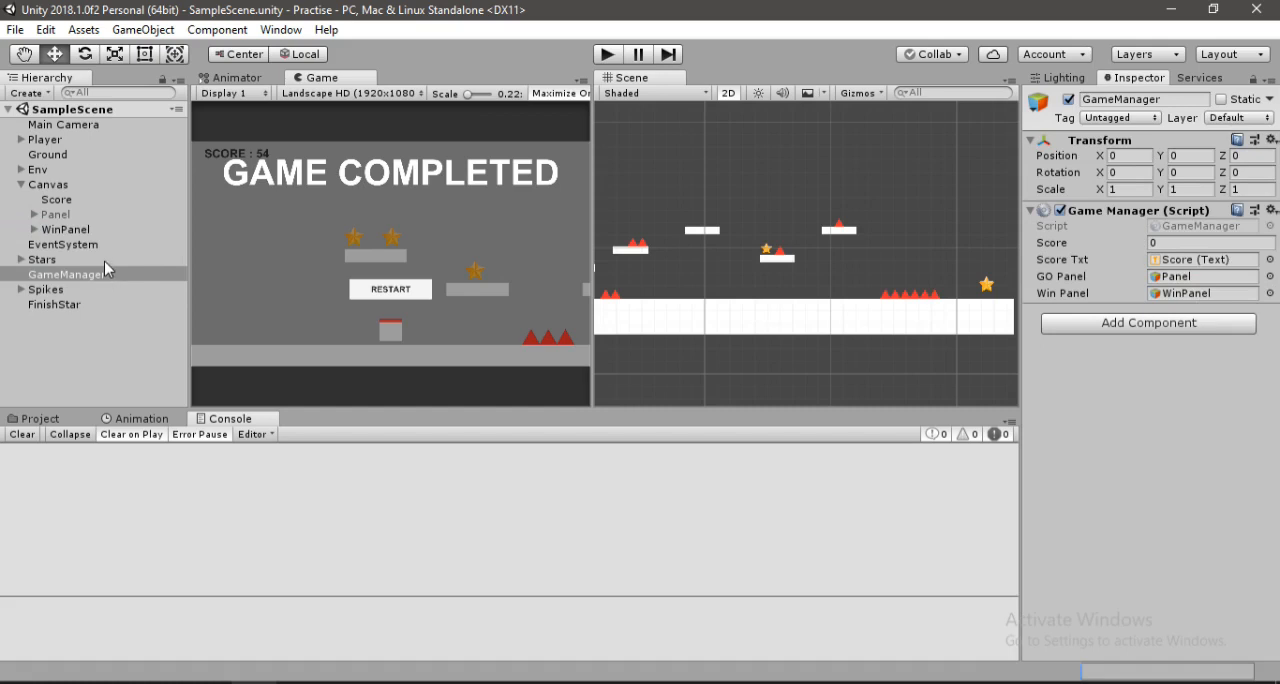
pyautogui.moveTo(23, 186)
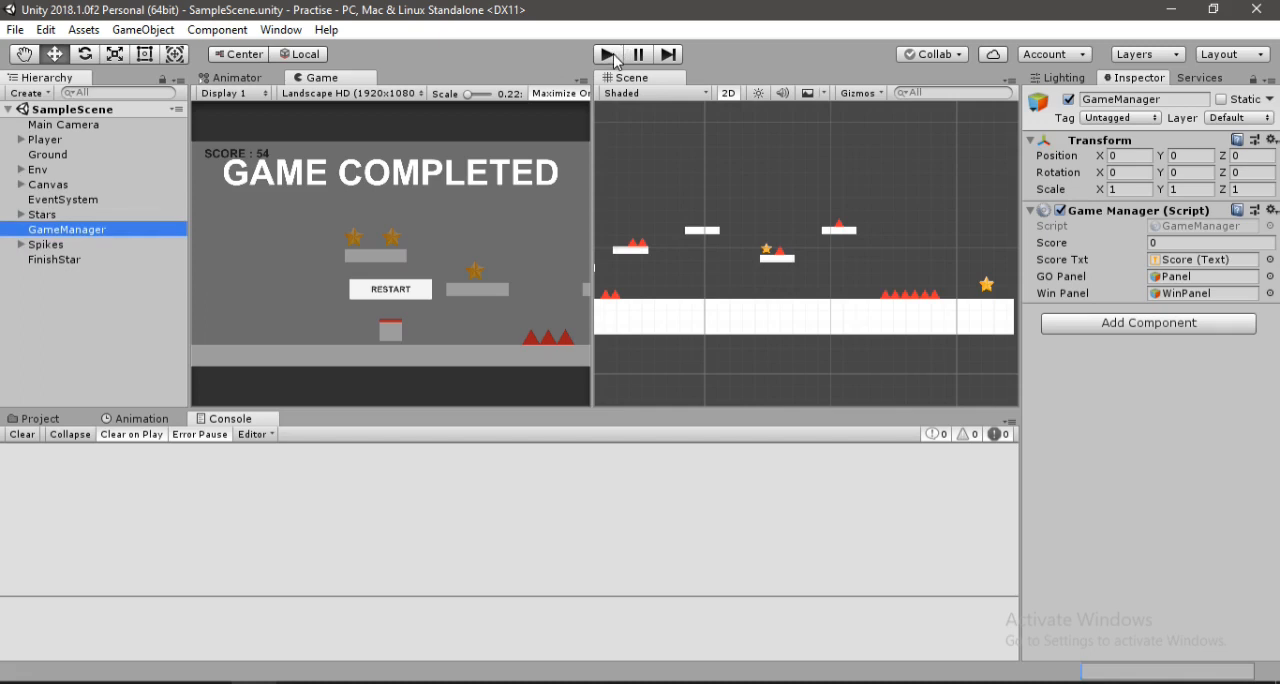
pyautogui.moveTo(158, 222)
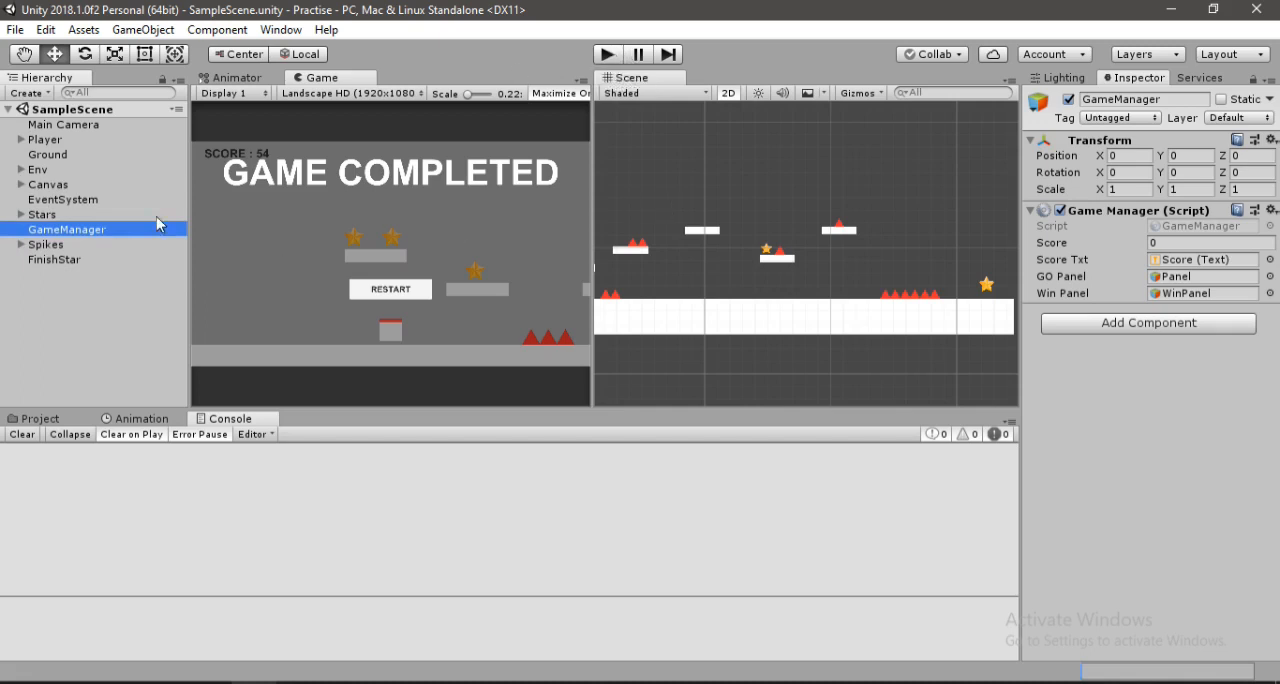
# Duplicate WinPanel's Text as ScoreTxt at Pos Y -397, reading SCORE : 54.
pyautogui.click(48, 184)
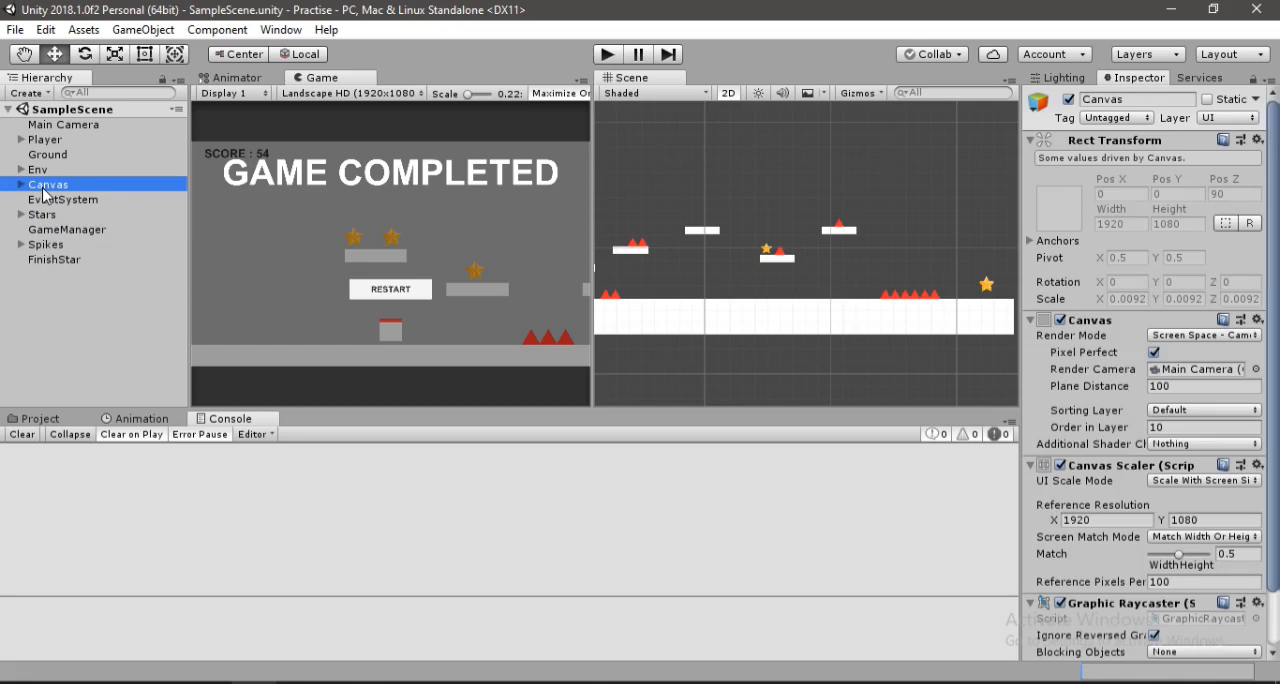
pyautogui.click(21, 184)
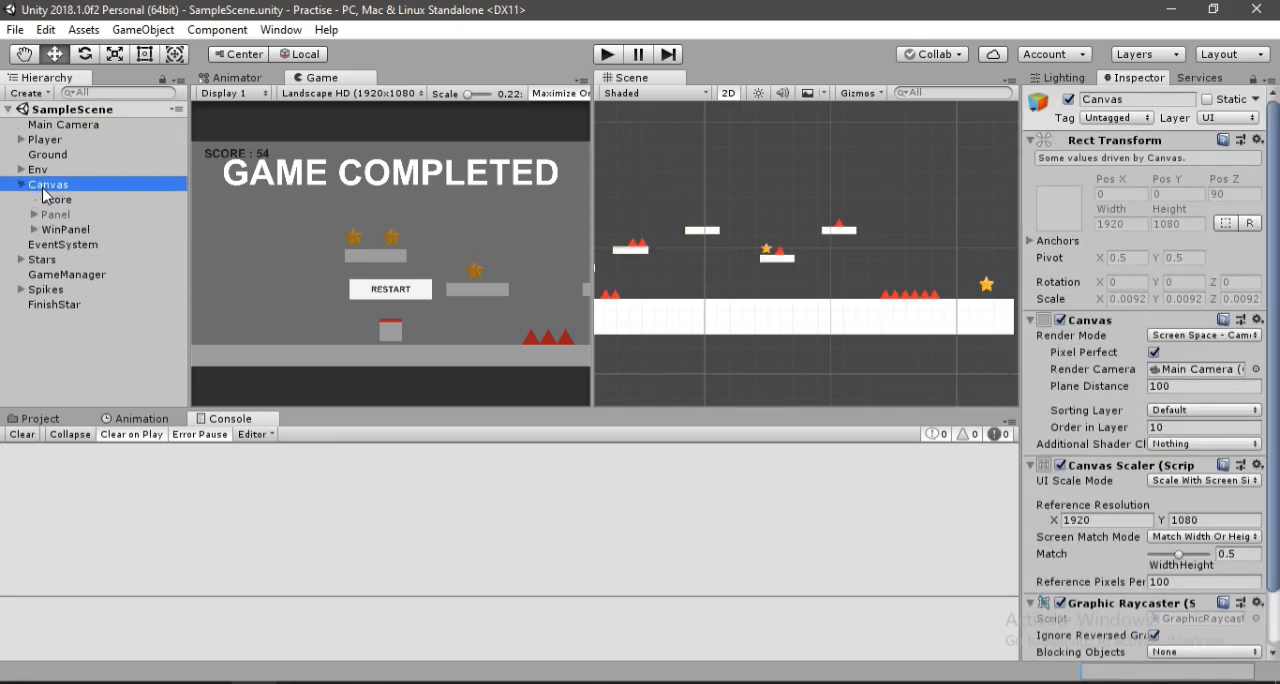
pyautogui.click(66, 244)
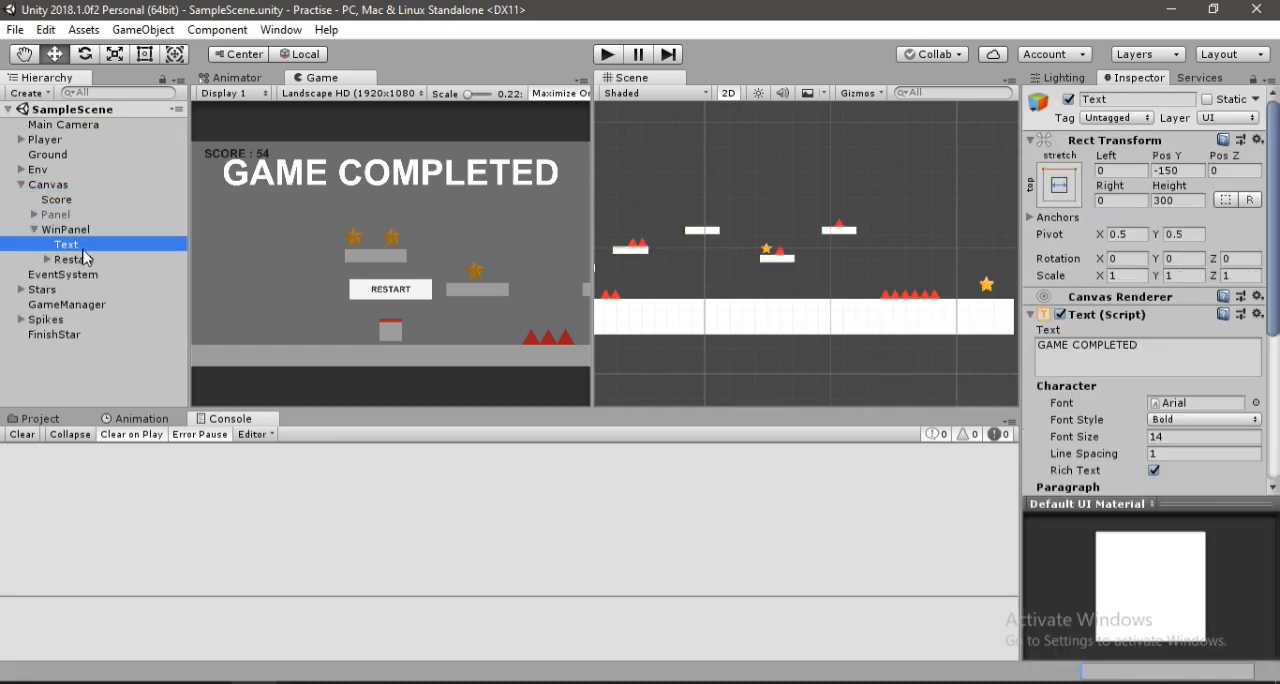
pyautogui.moveTo(118, 245)
pyautogui.write('ScoreTxt')
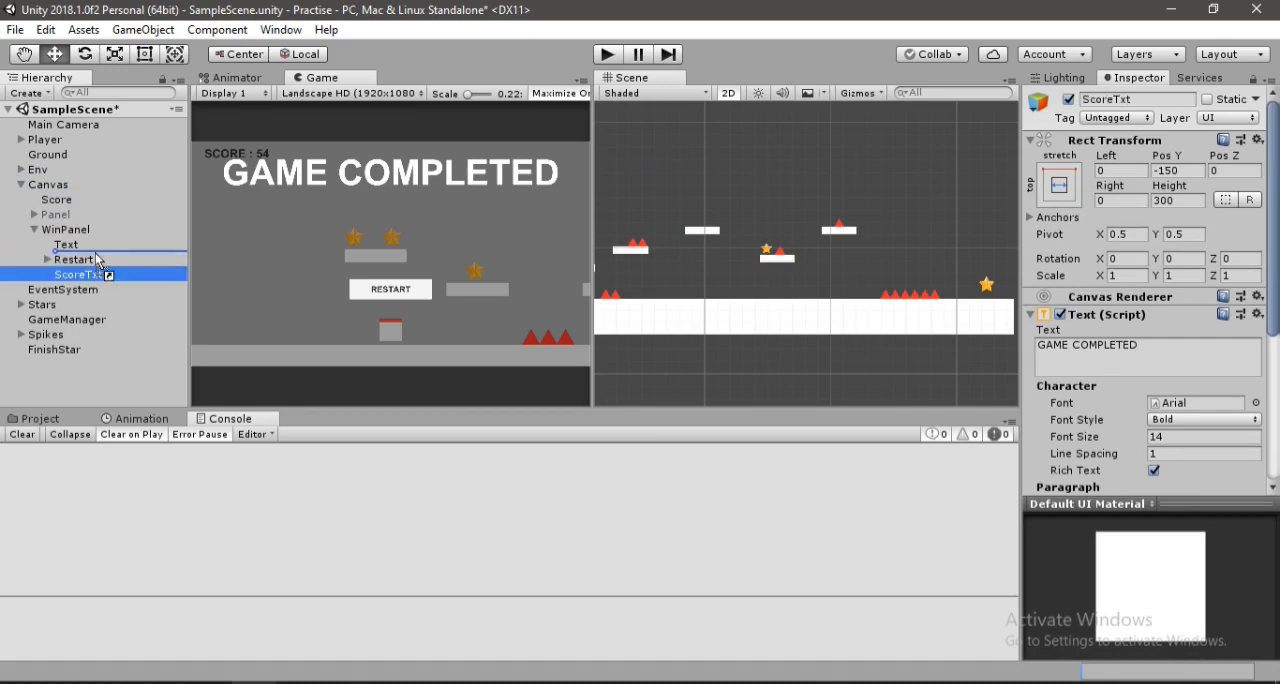
pyautogui.click(72, 274)
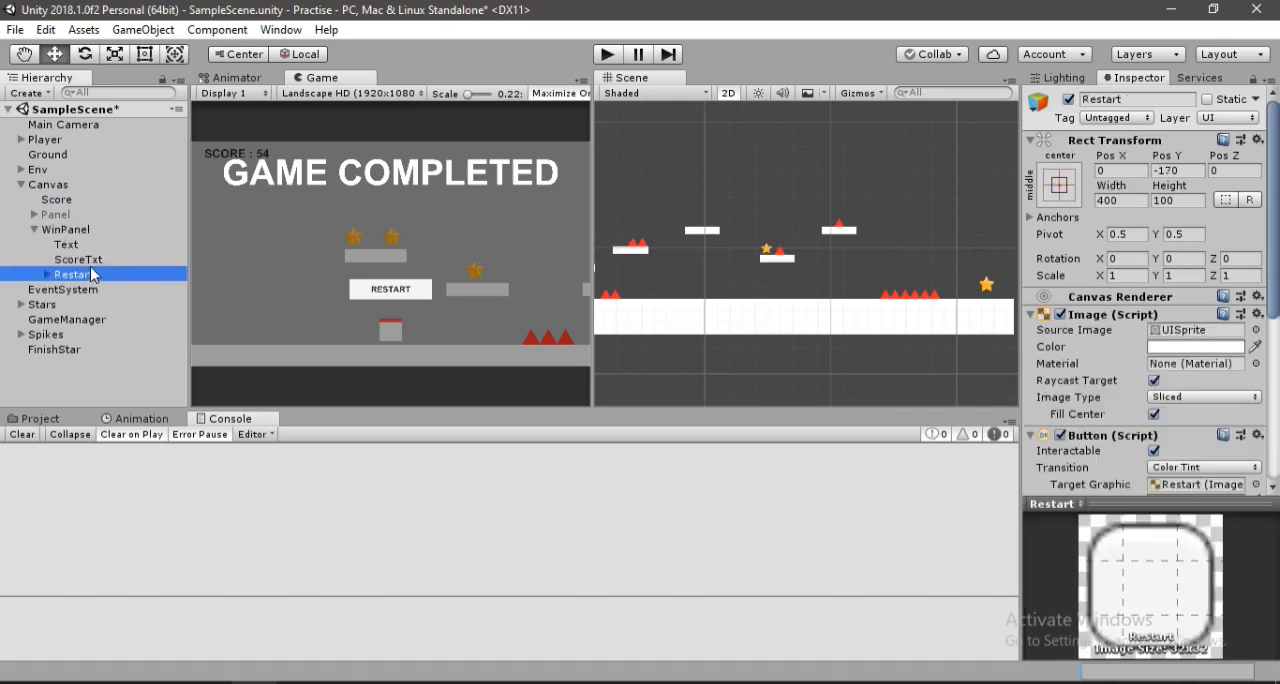
pyautogui.click(78, 259)
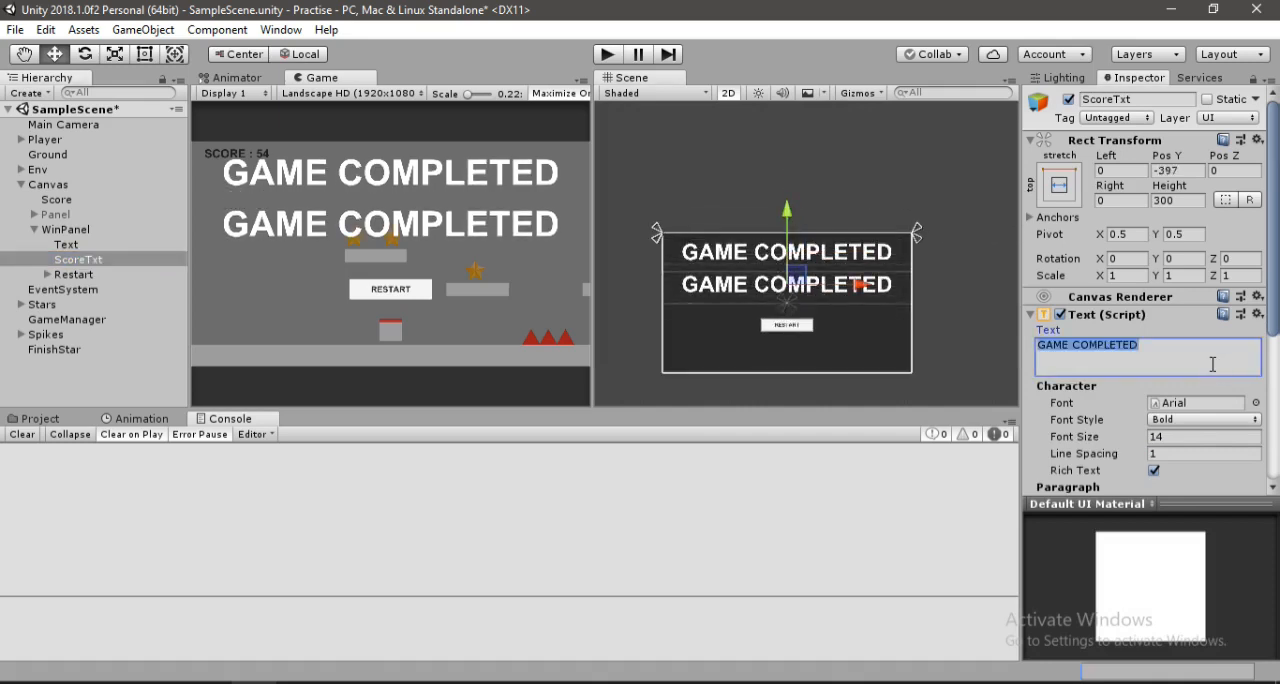
pyautogui.write('SCORE :')
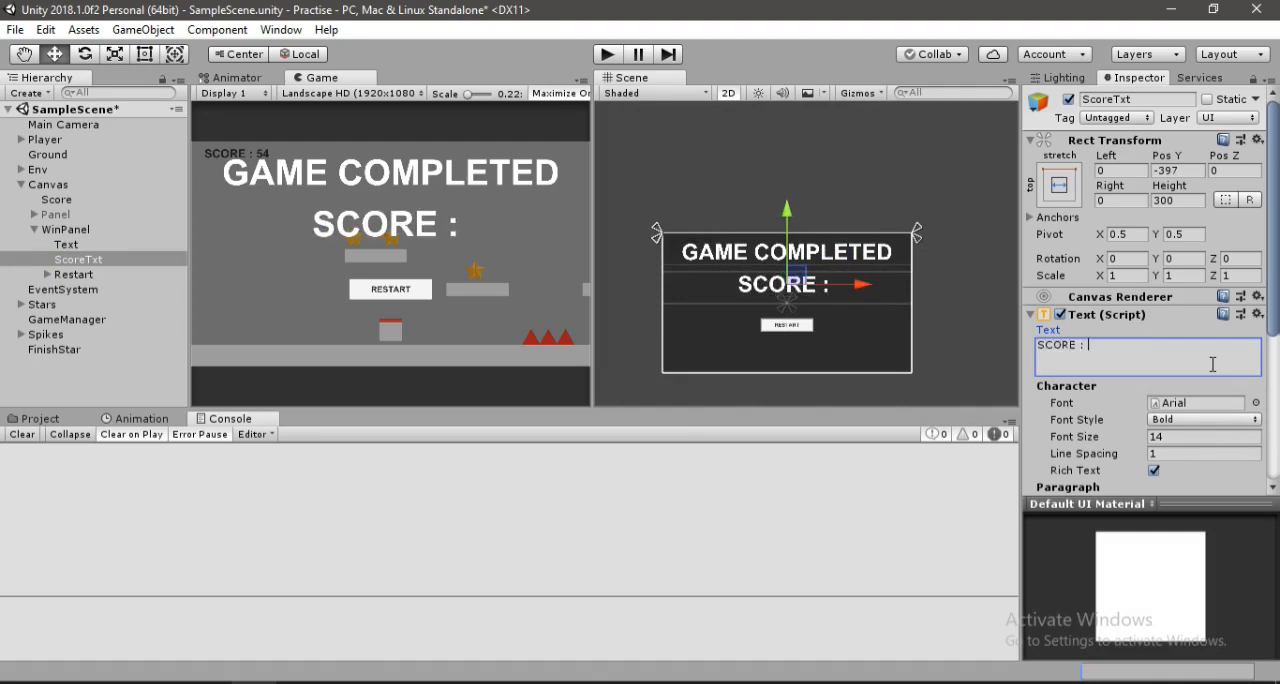
pyautogui.write('54')
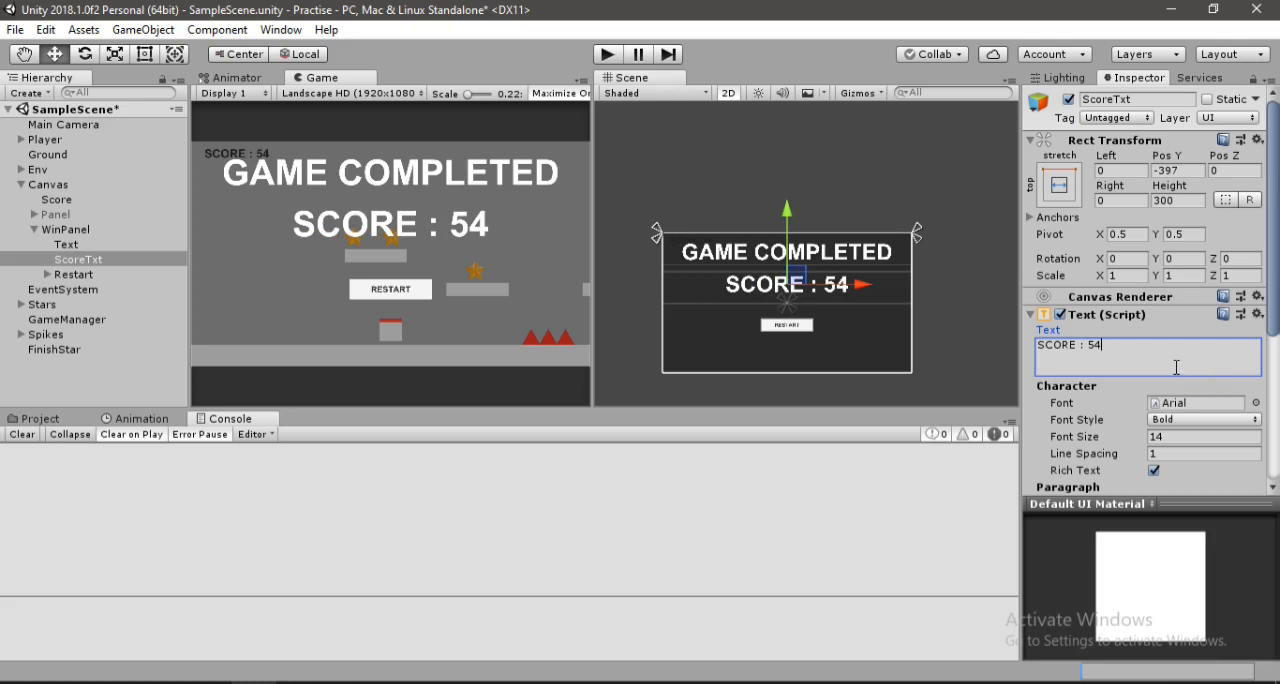
pyautogui.scroll(-3)
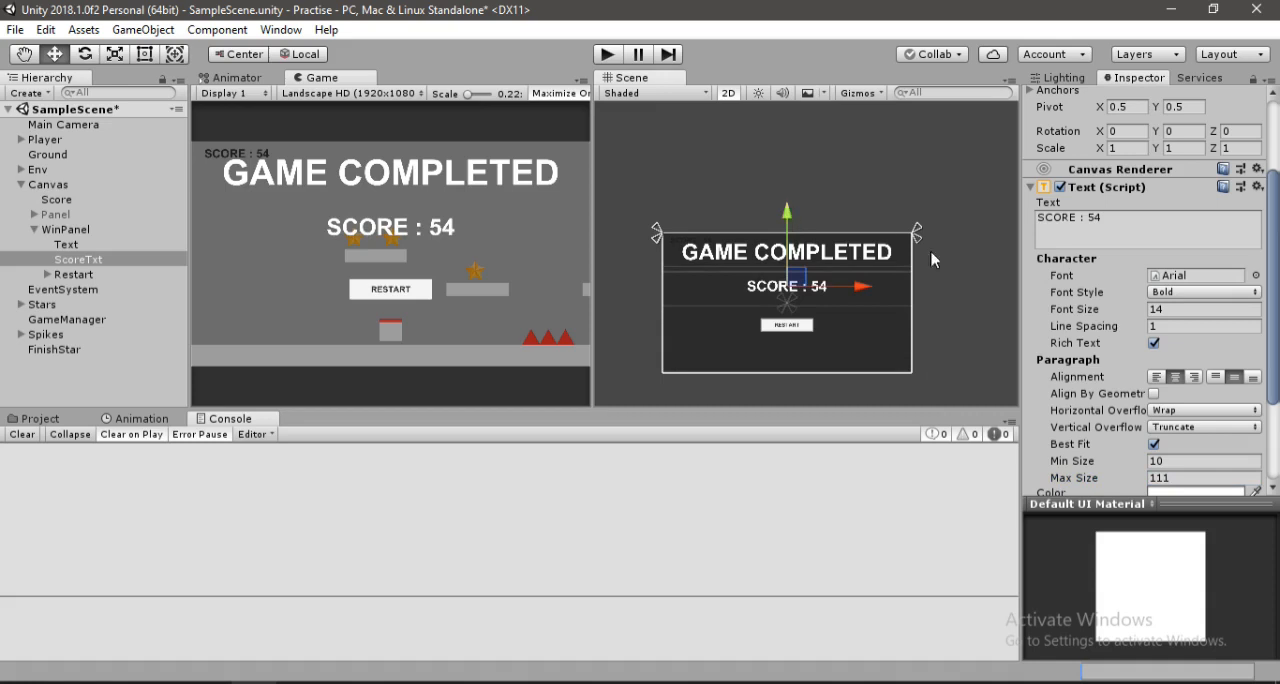
pyautogui.moveTo(1170, 309)
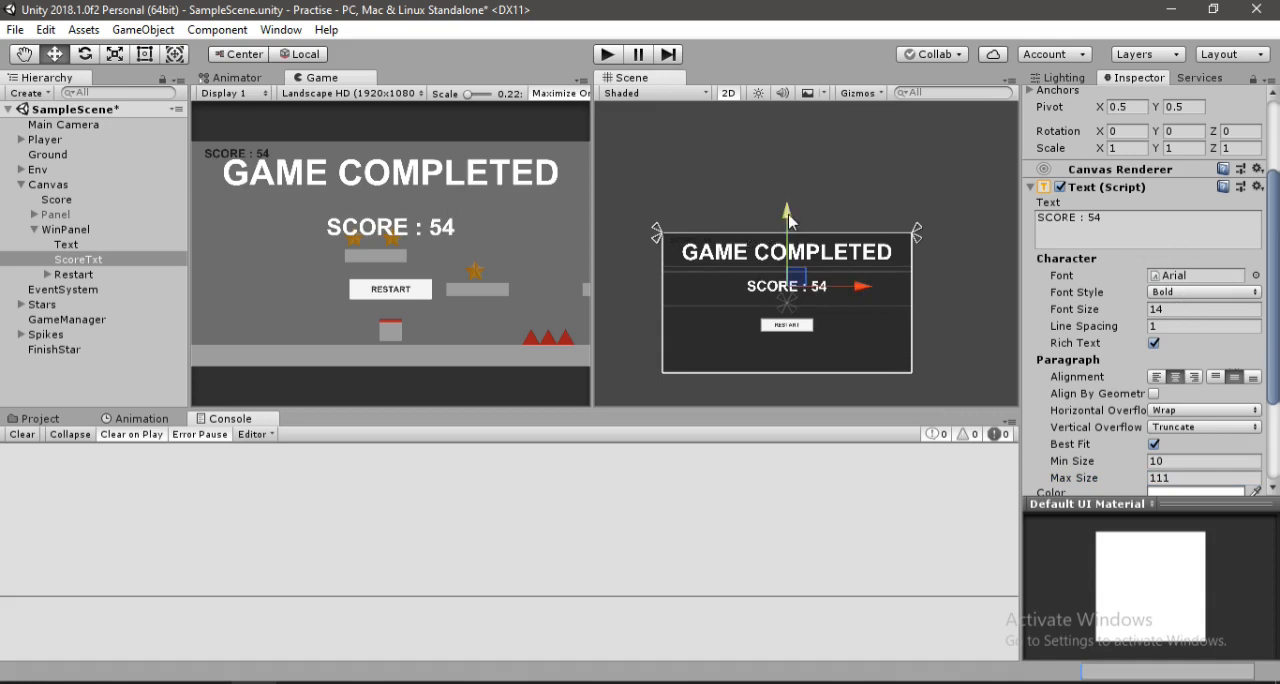
pyautogui.moveTo(205, 258)
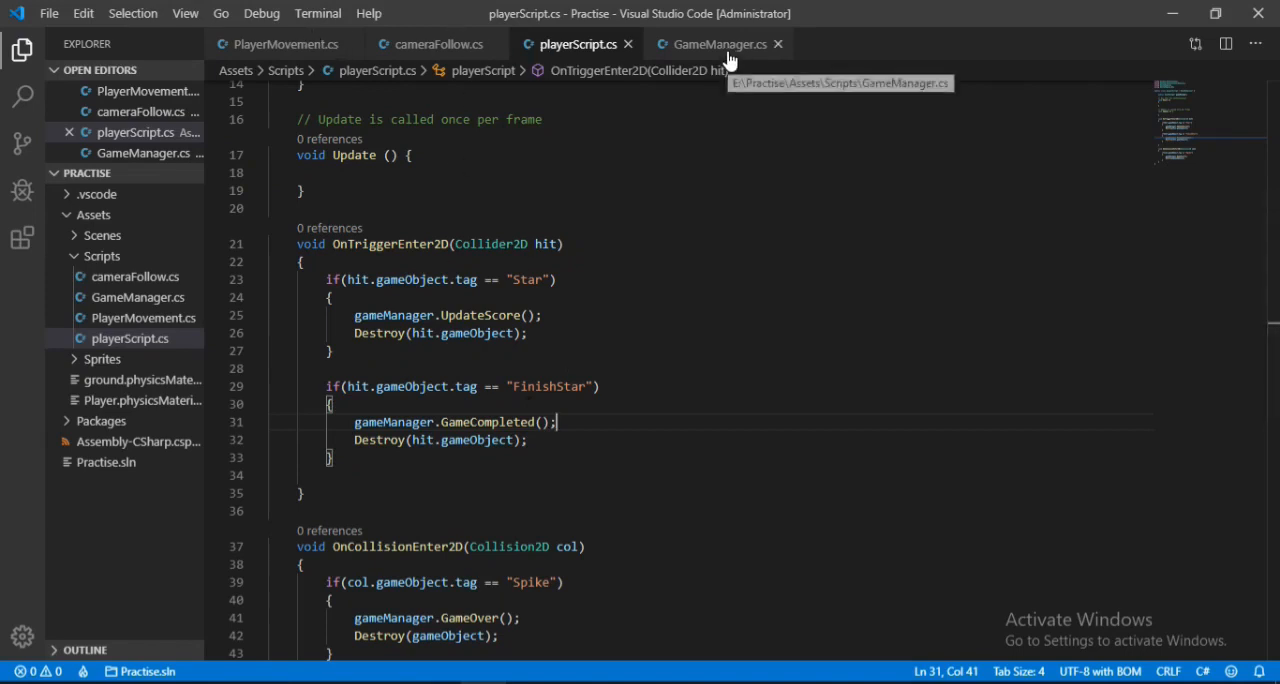
# Add public Text GOScoreTxt and set GOScoreTxt.text = "Score : "+Score in GameCompleted().
pyautogui.click(718, 44)
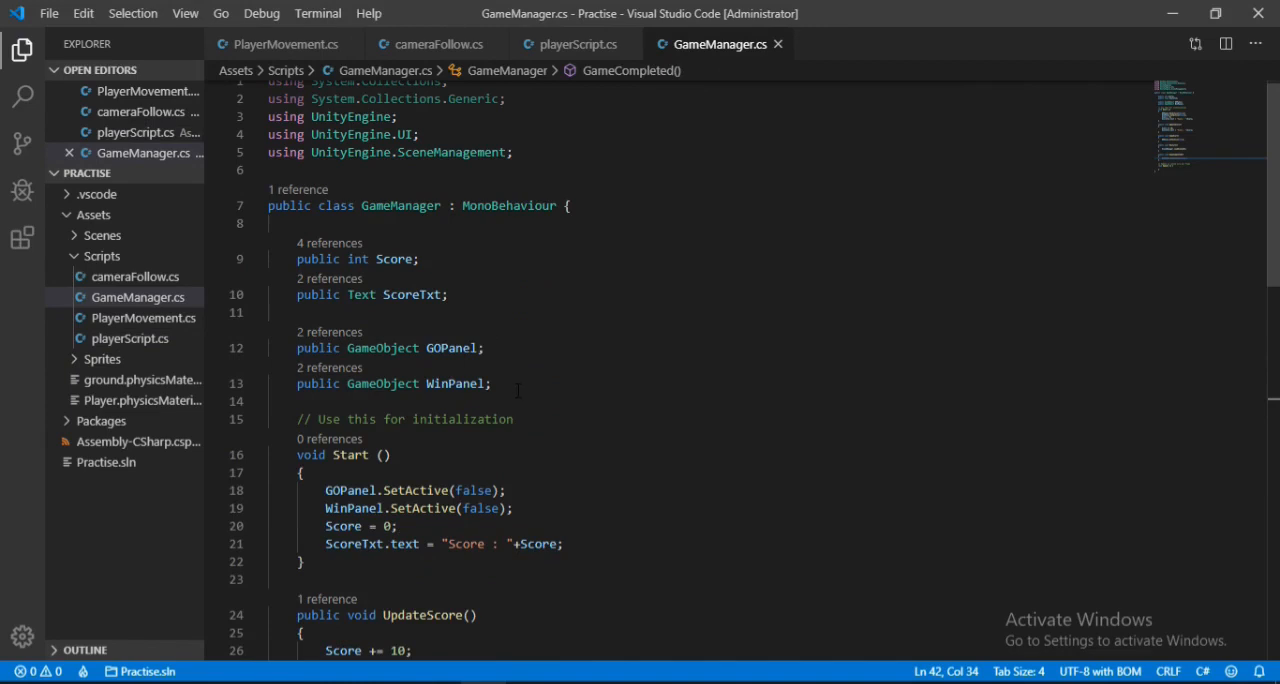
pyautogui.click(450, 294)
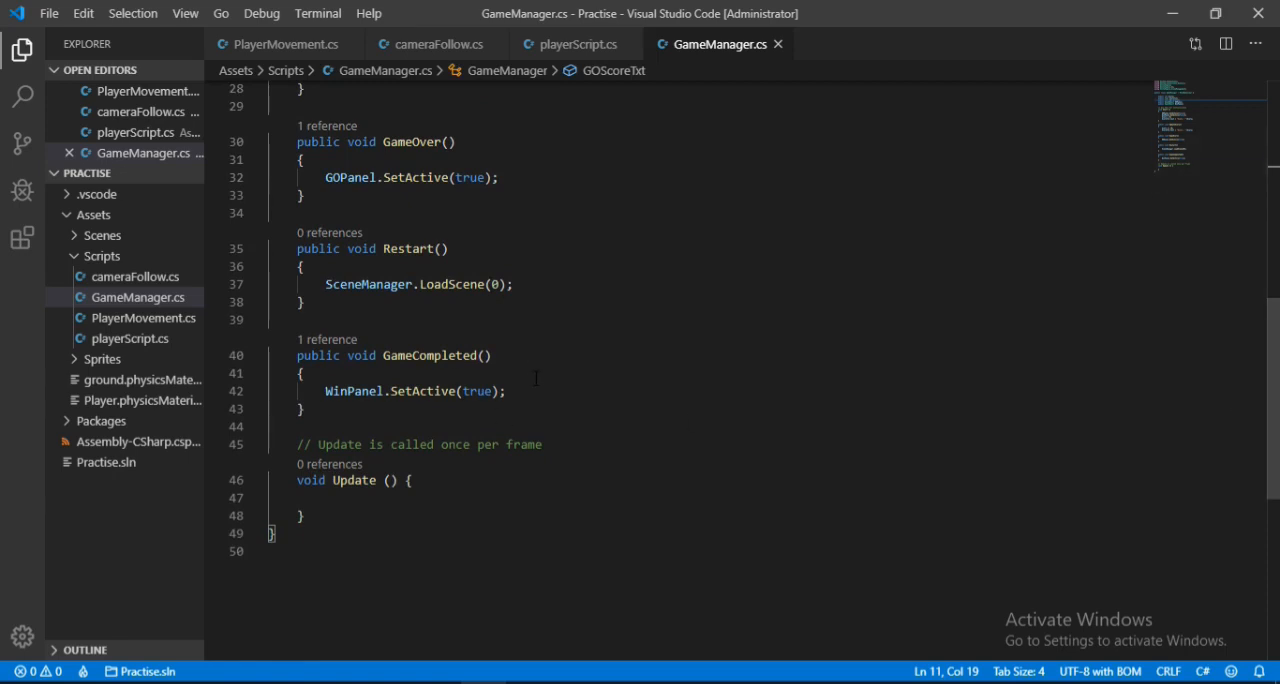
pyautogui.write('go')
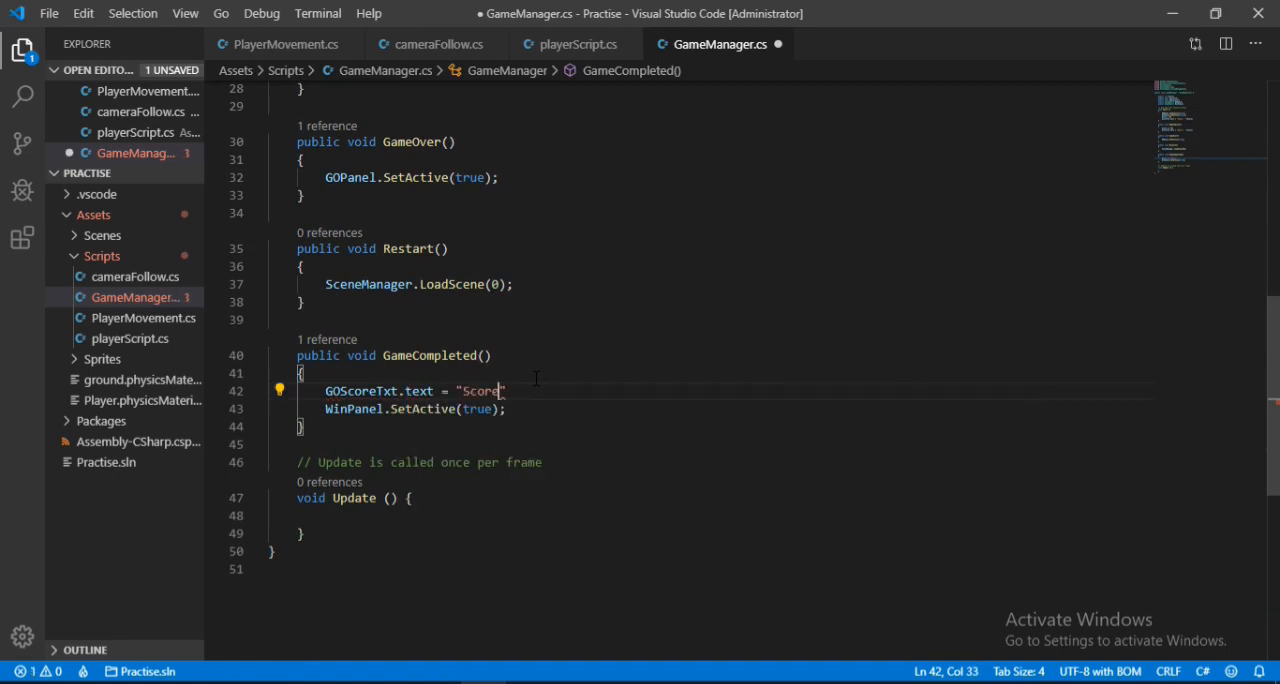
pyautogui.write(': "+Score;')
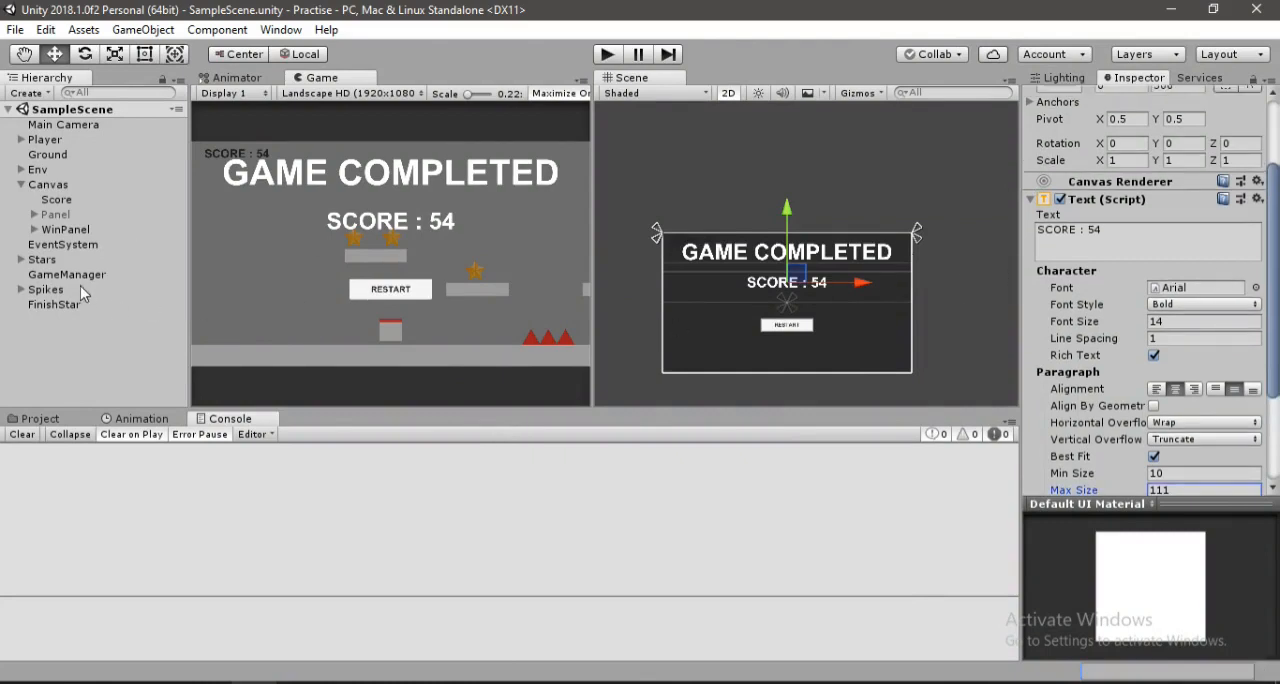
# Select GameManager to see the GO Score Txt slot and expand WinPanel.
pyautogui.click(66, 274)
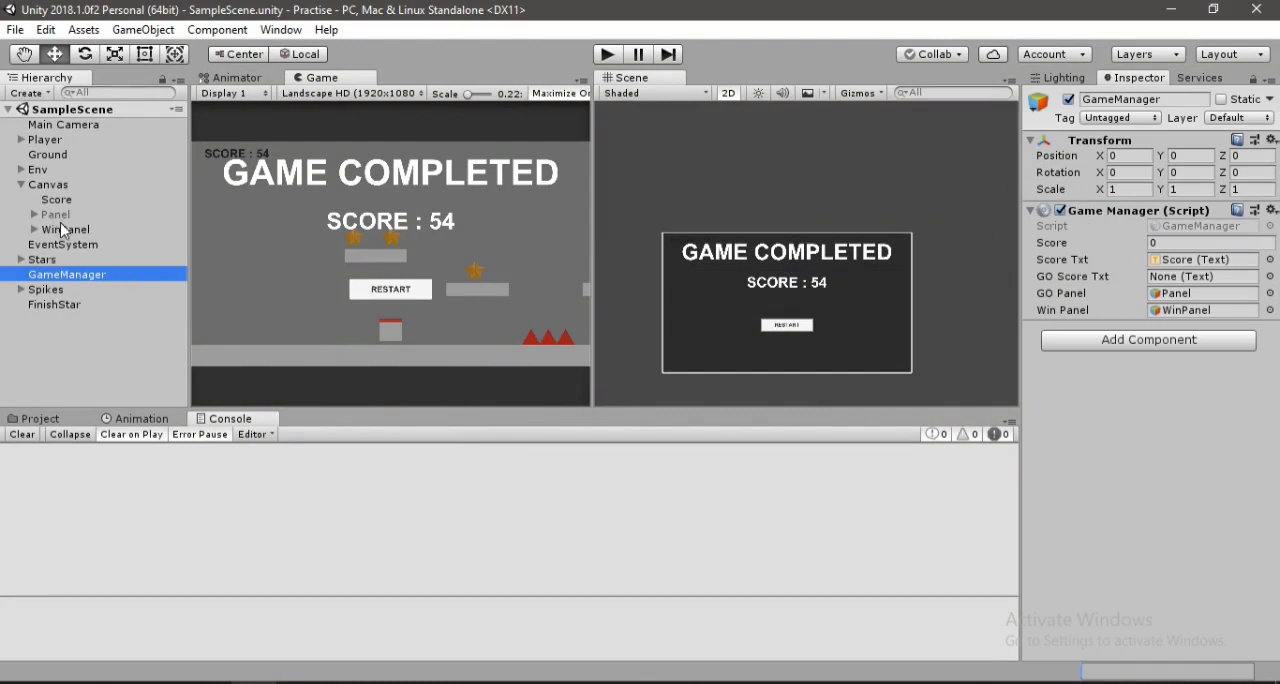
pyautogui.click(34, 229)
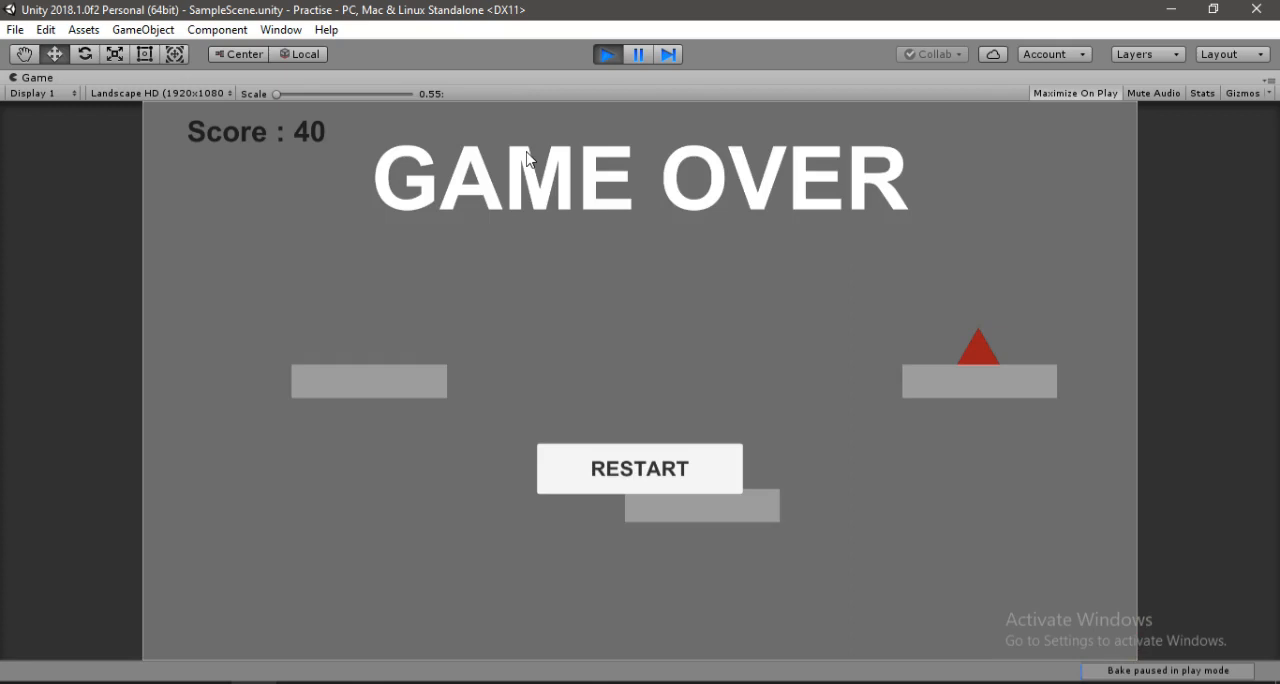
# Play through losing and winning, reaching GAME COMPLETED with Score : 20, then restart to Score 0.
pyautogui.click(639, 468)
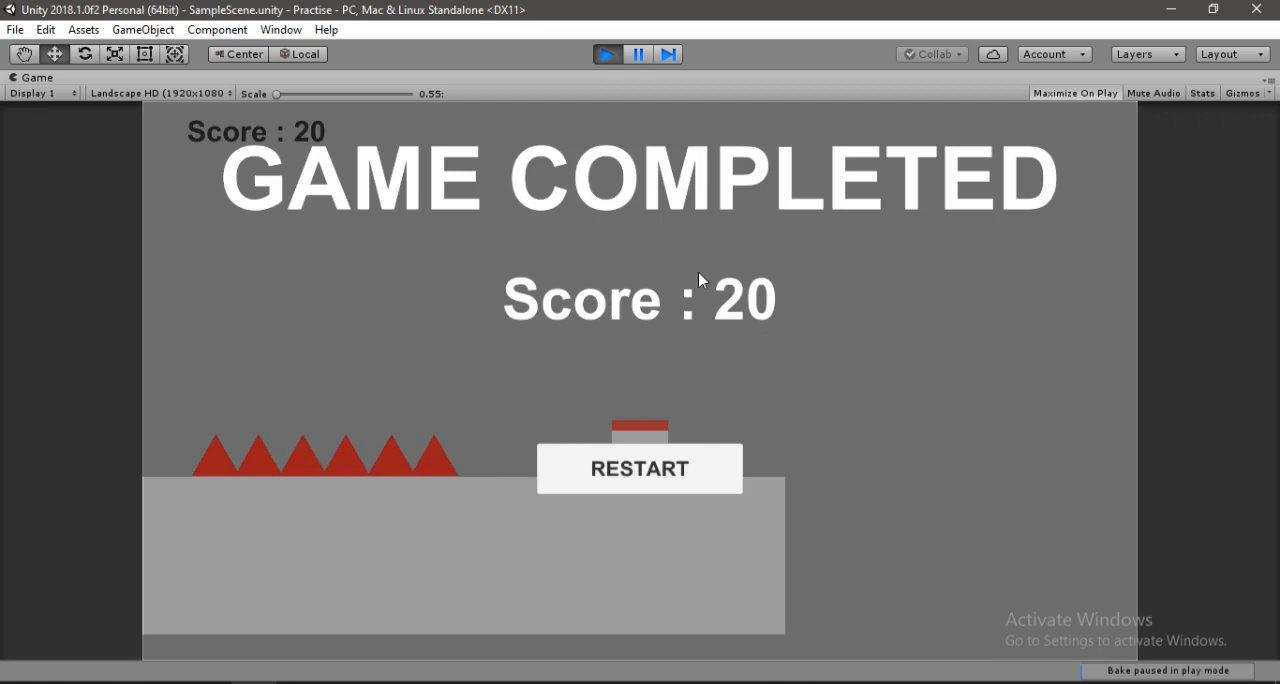
pyautogui.click(639, 468)
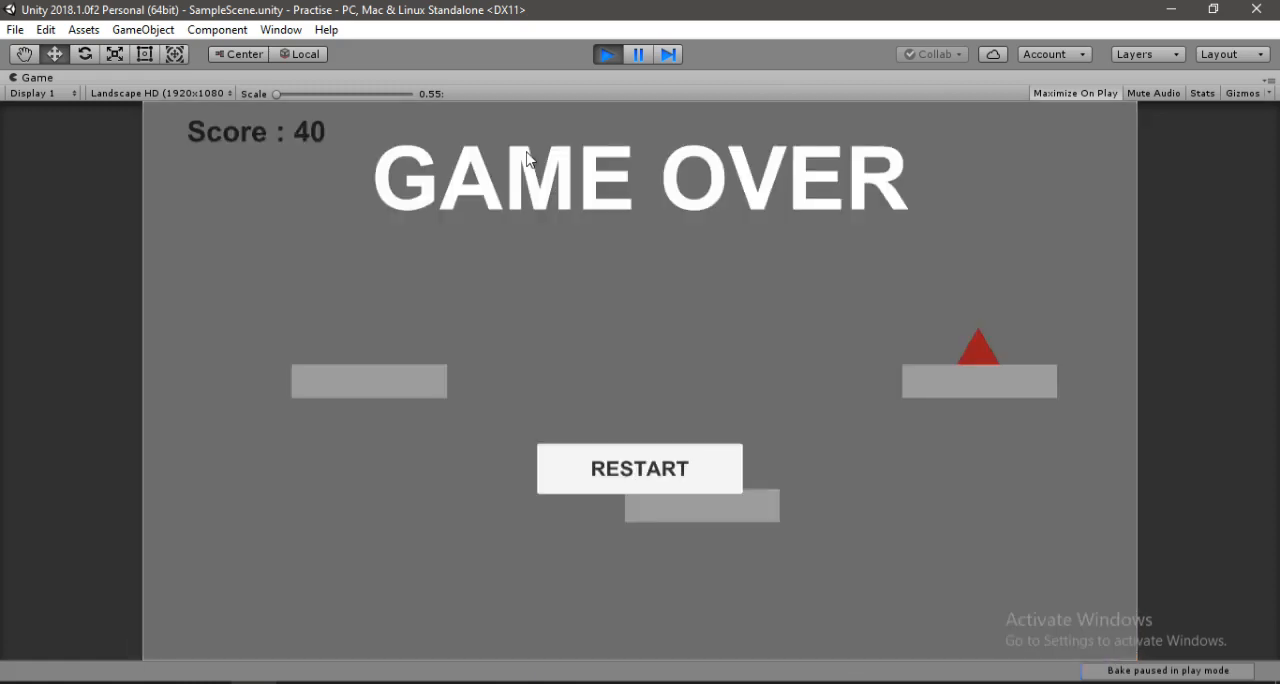
pyautogui.click(639, 468)
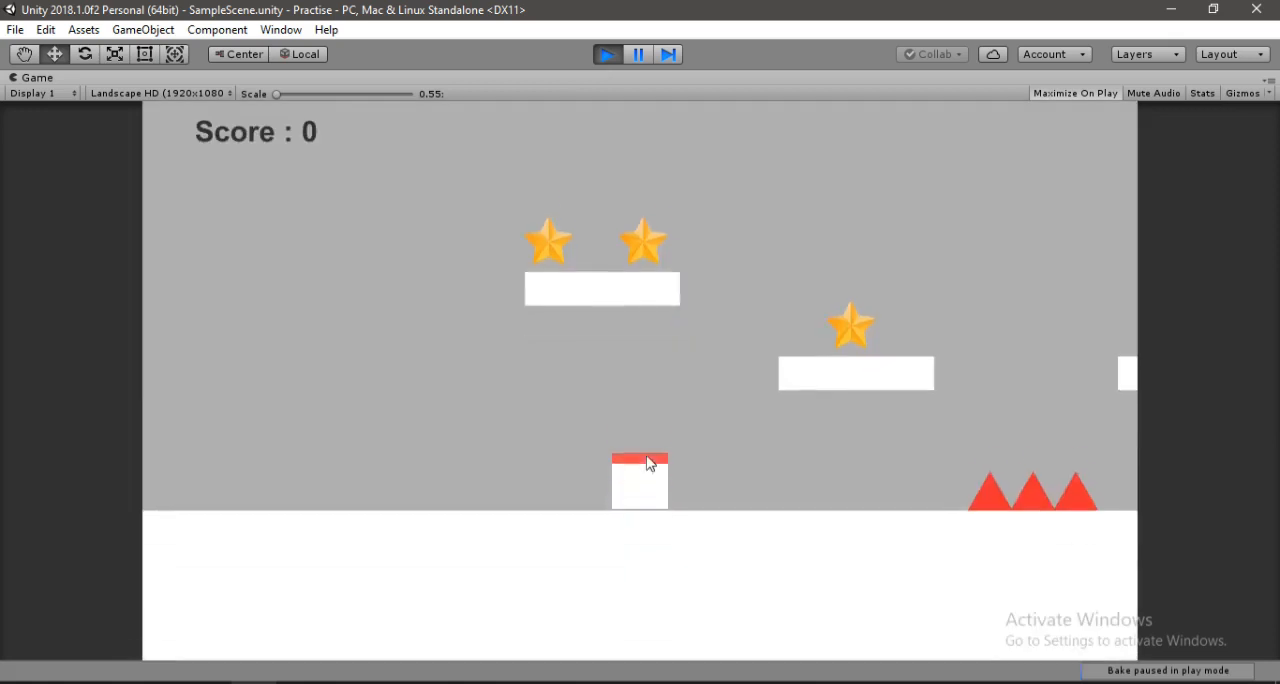